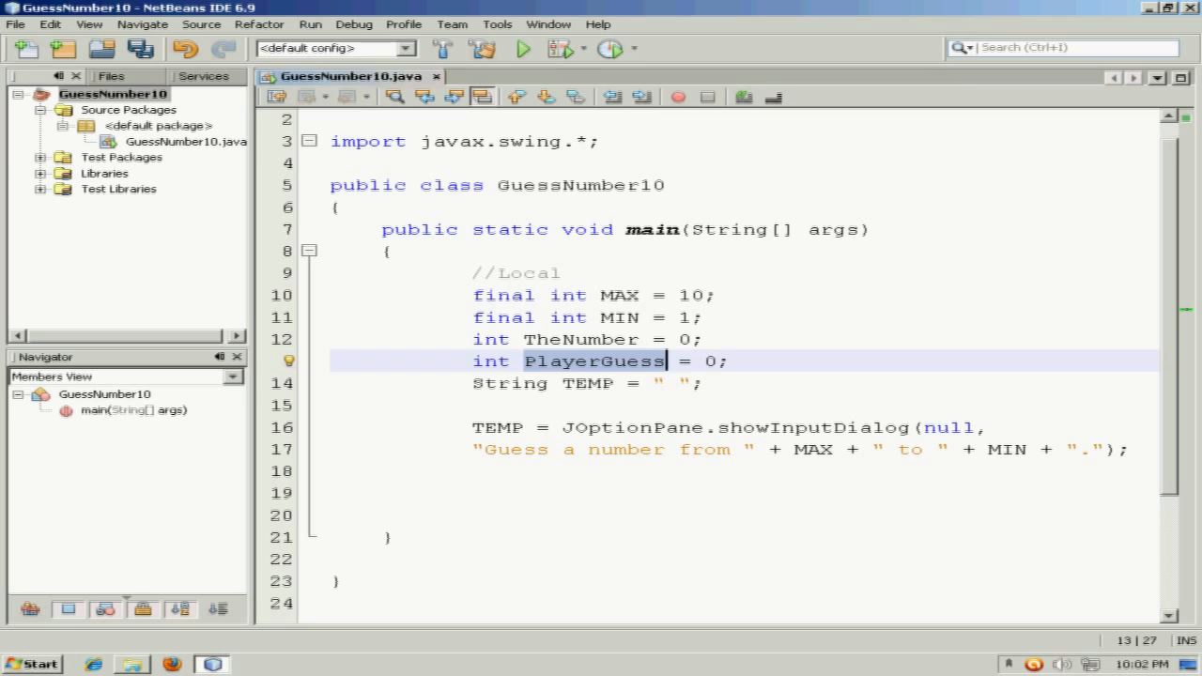
Add PlayerGuess = Integer.parseInt(TEMP); on line 19 below the input dialog call.
{"action": "type", "text": "PlayerGuess = Integer.parseInt(TEMP);"}
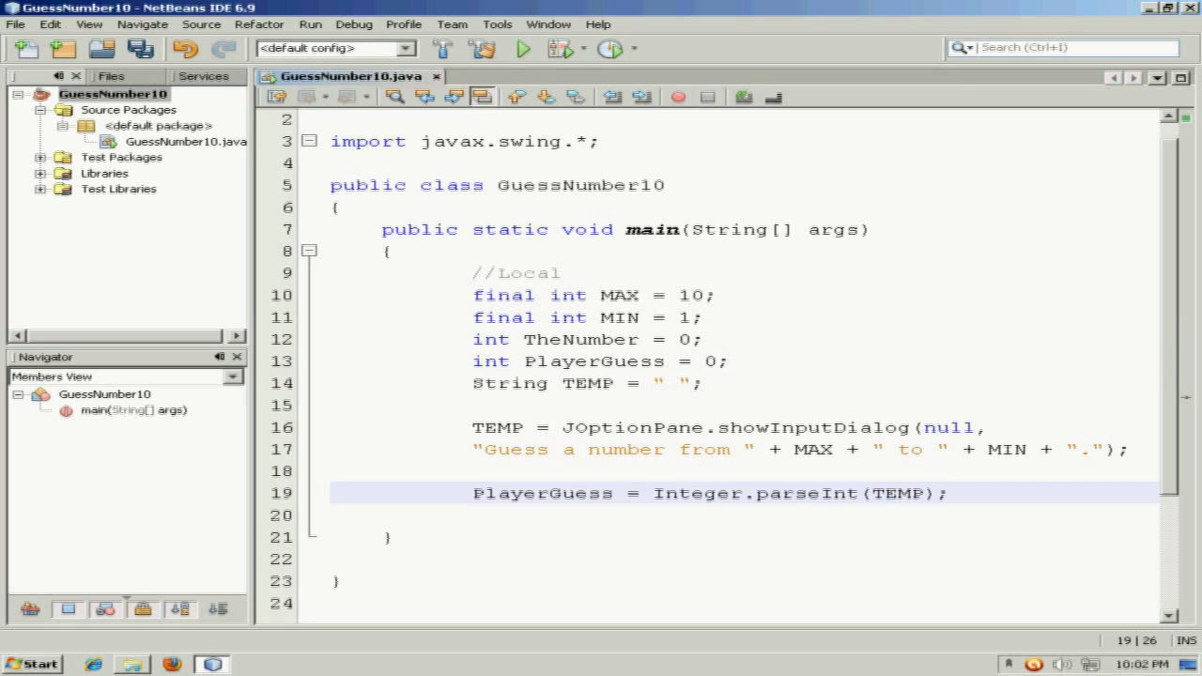
{"action": "left_click", "coordinate": [718, 492]}
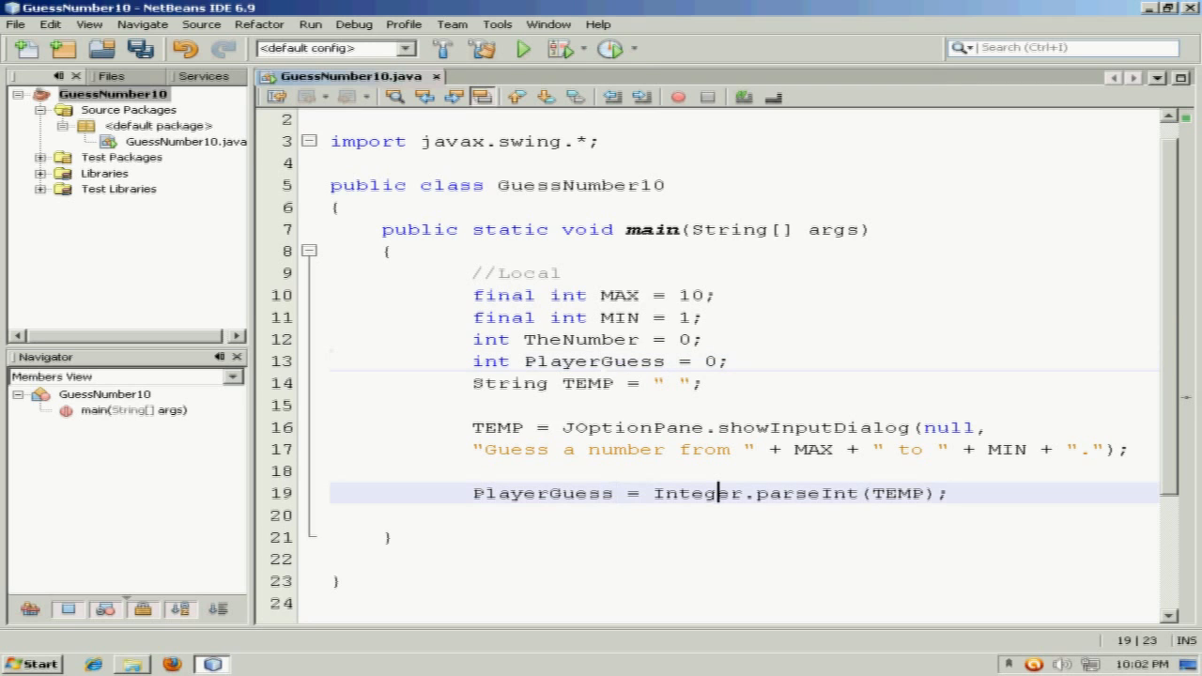
{"action": "double_click", "coordinate": [907, 492]}
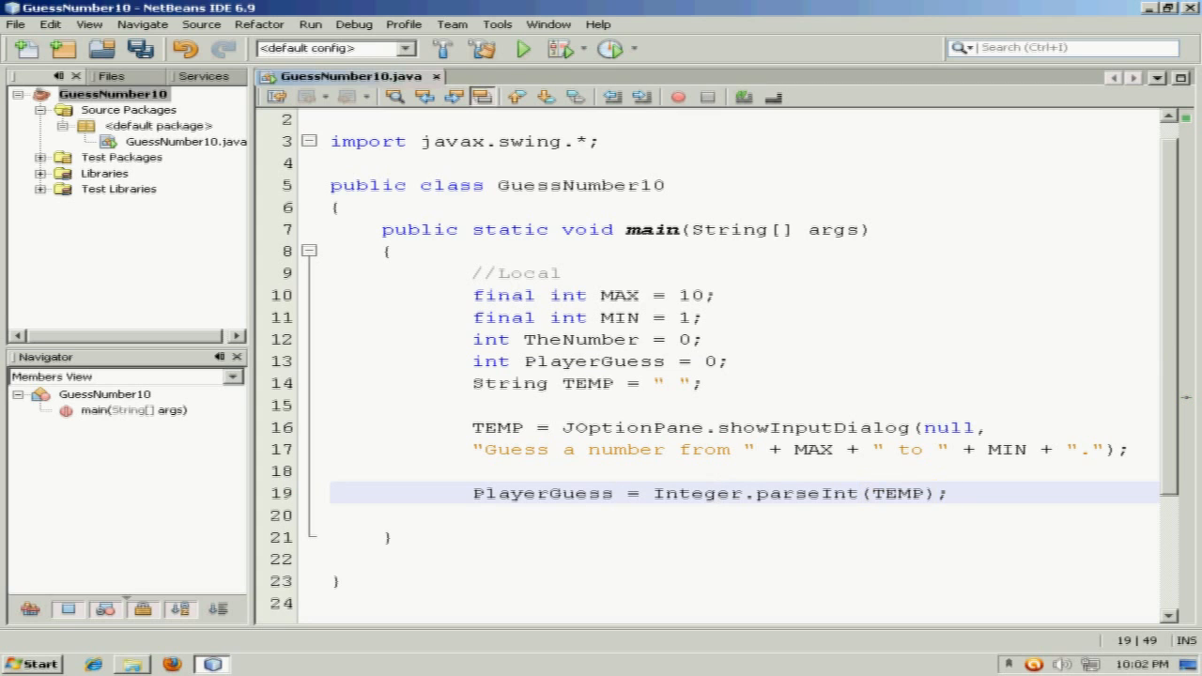
{"action": "left_click", "coordinate": [310, 23]}
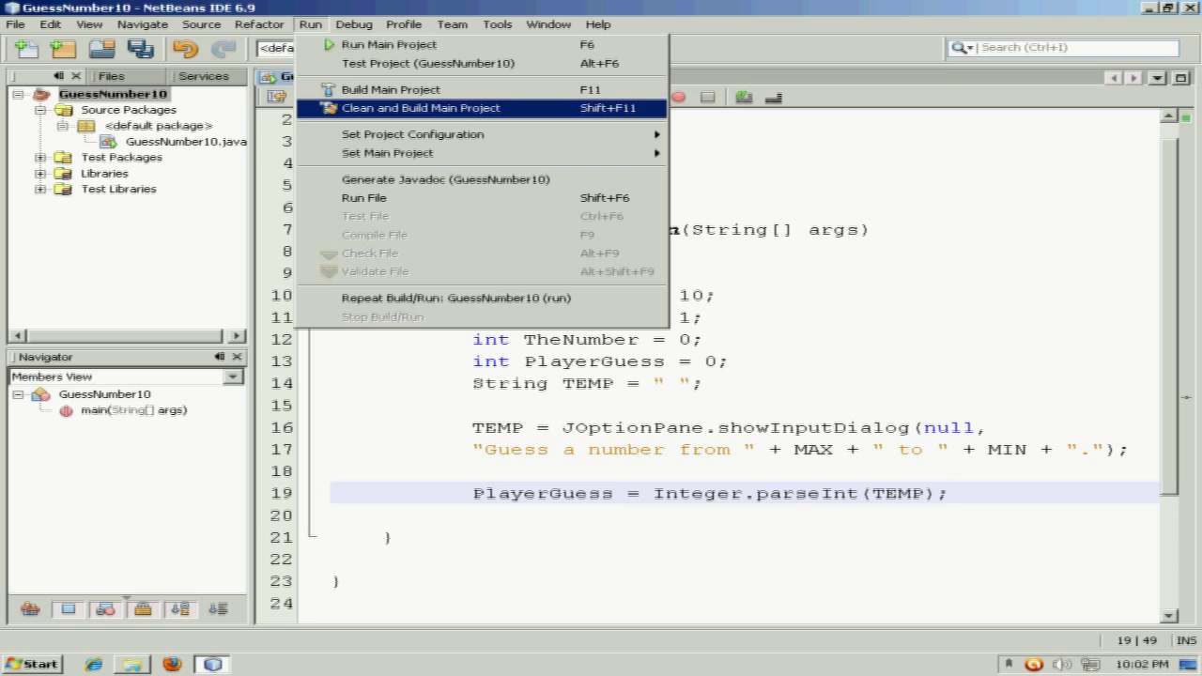
{"action": "left_click", "coordinate": [420, 107]}
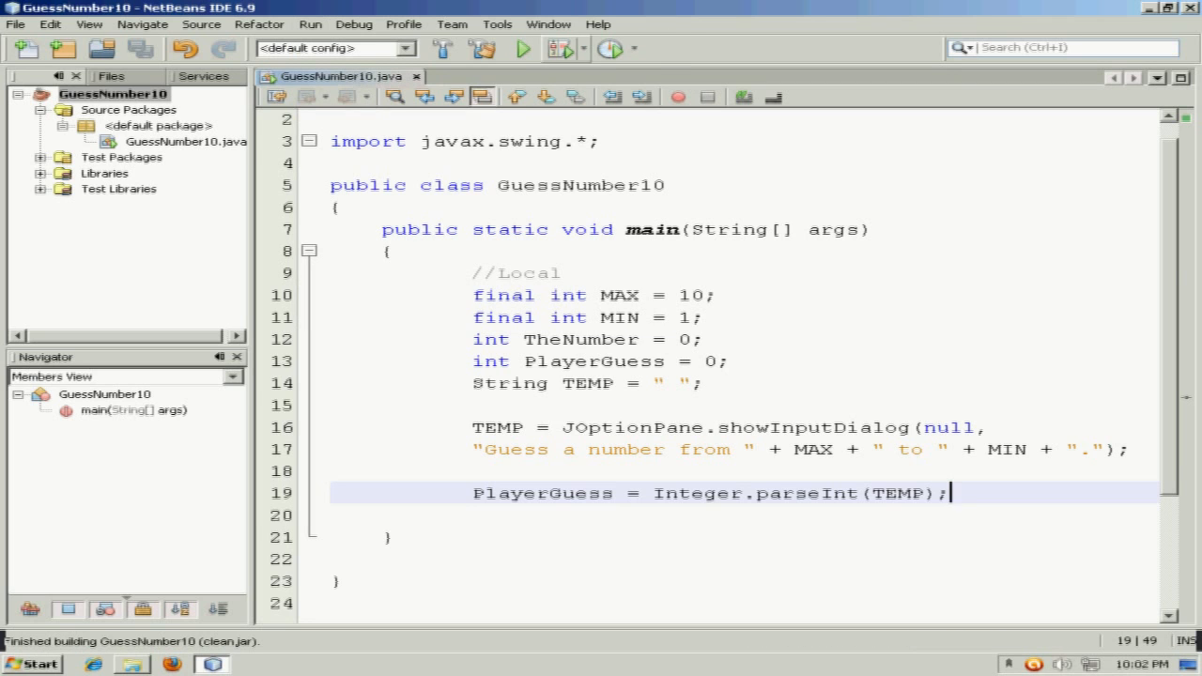
{"action": "left_click", "coordinate": [515, 49]}
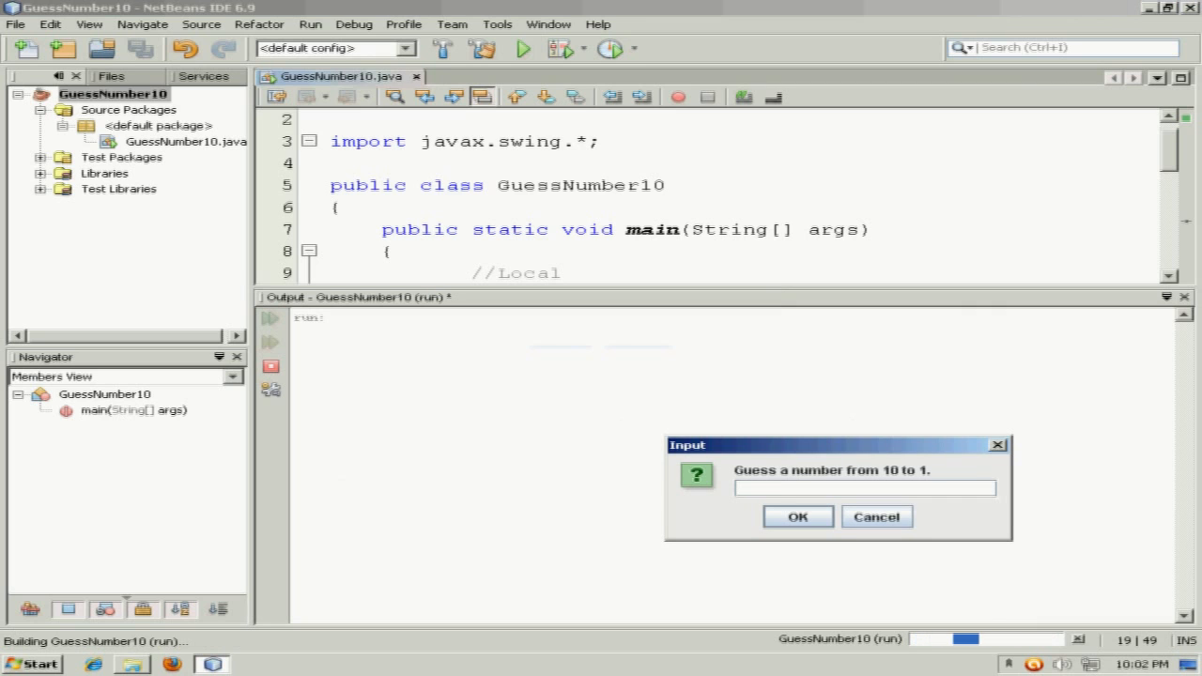
{"action": "type", "text": "BANANA"}
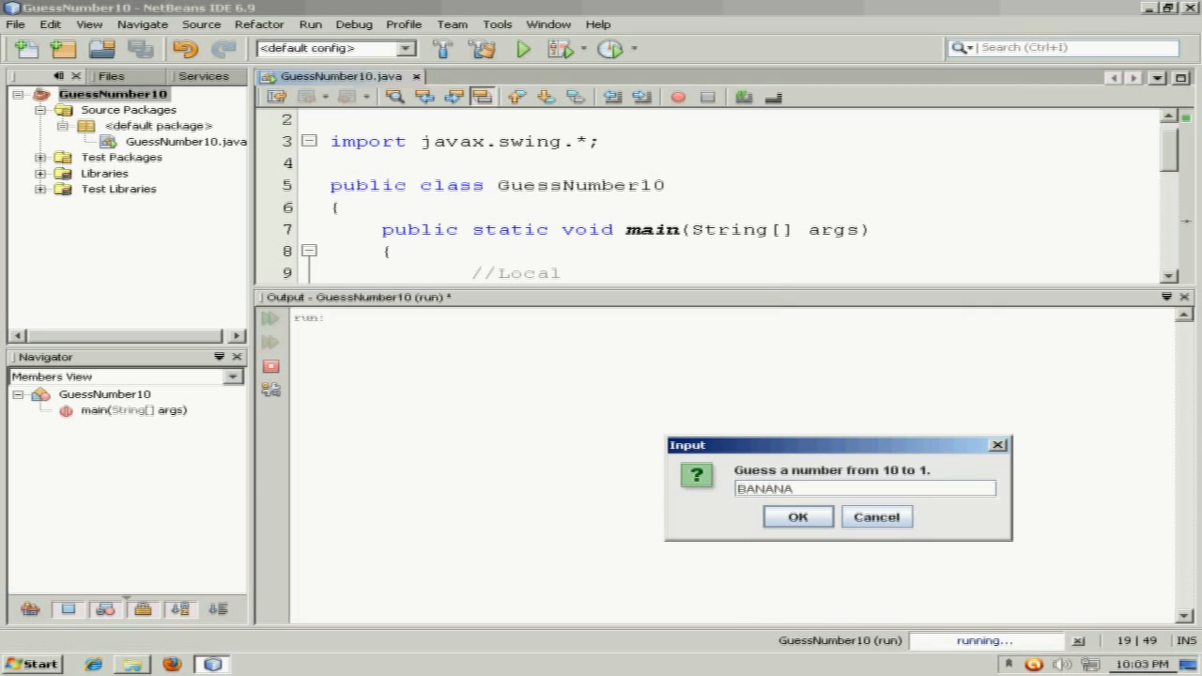
{"action": "left_click", "coordinate": [796, 517]}
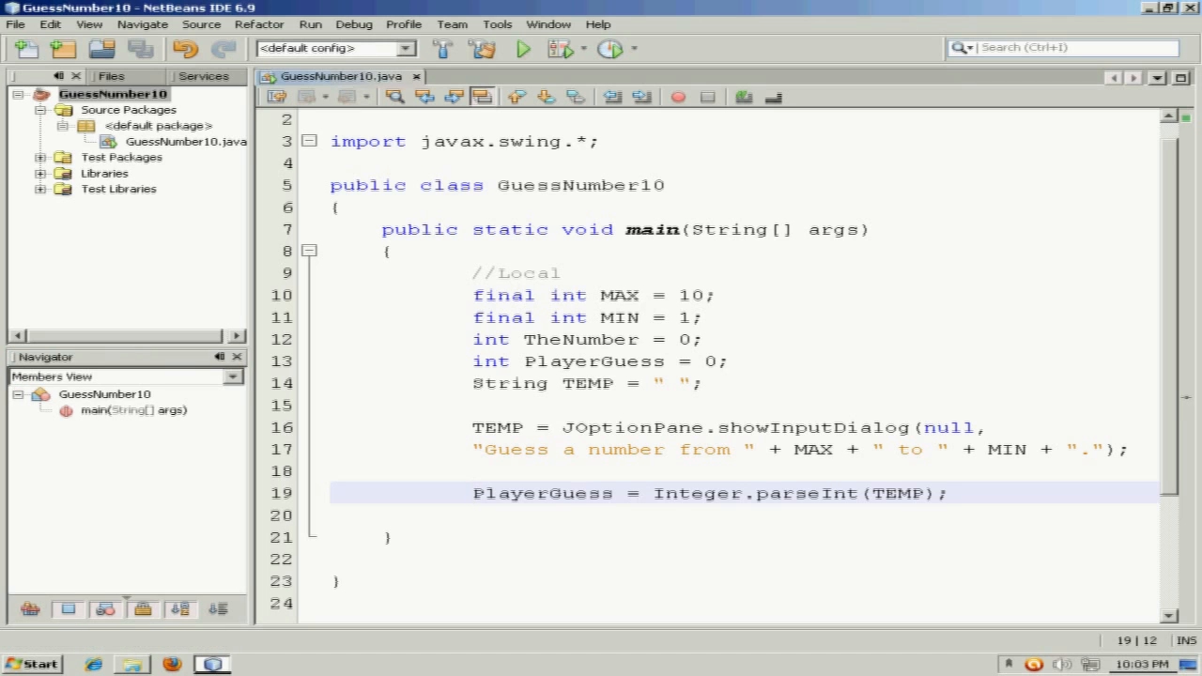
Wrap the parse in try { } with a catch(NumberFormatException ZEBRA) header.
{"action": "left_click", "coordinate": [473, 492]}
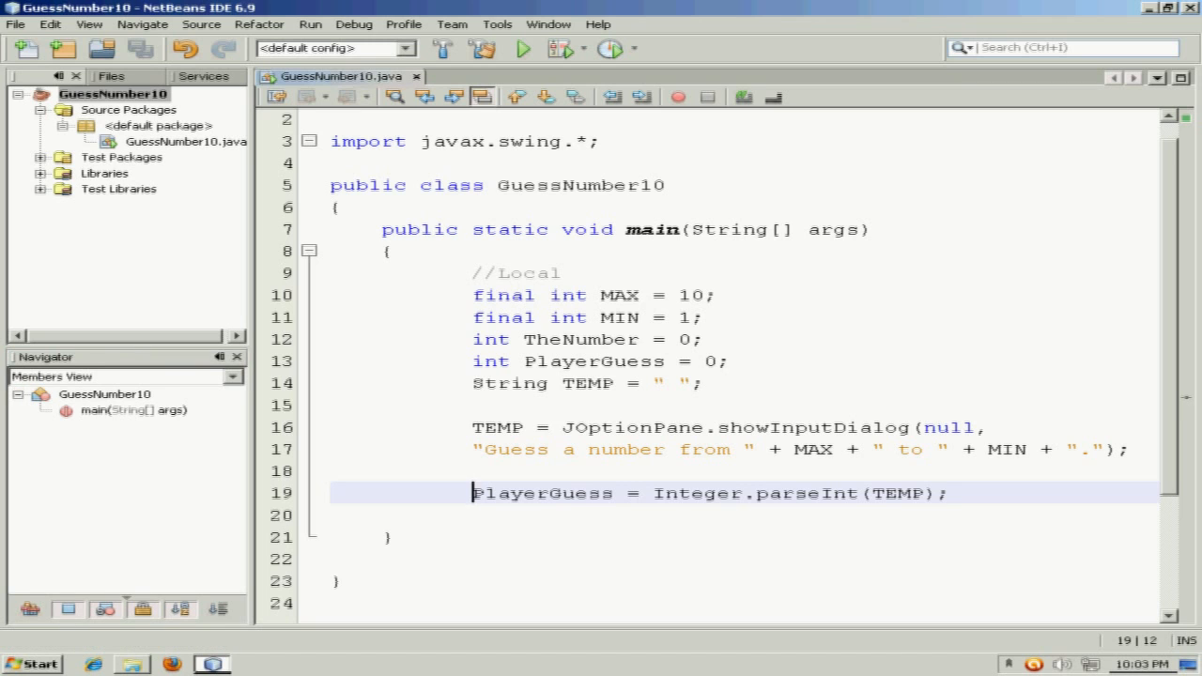
{"action": "type", "text": "try"}
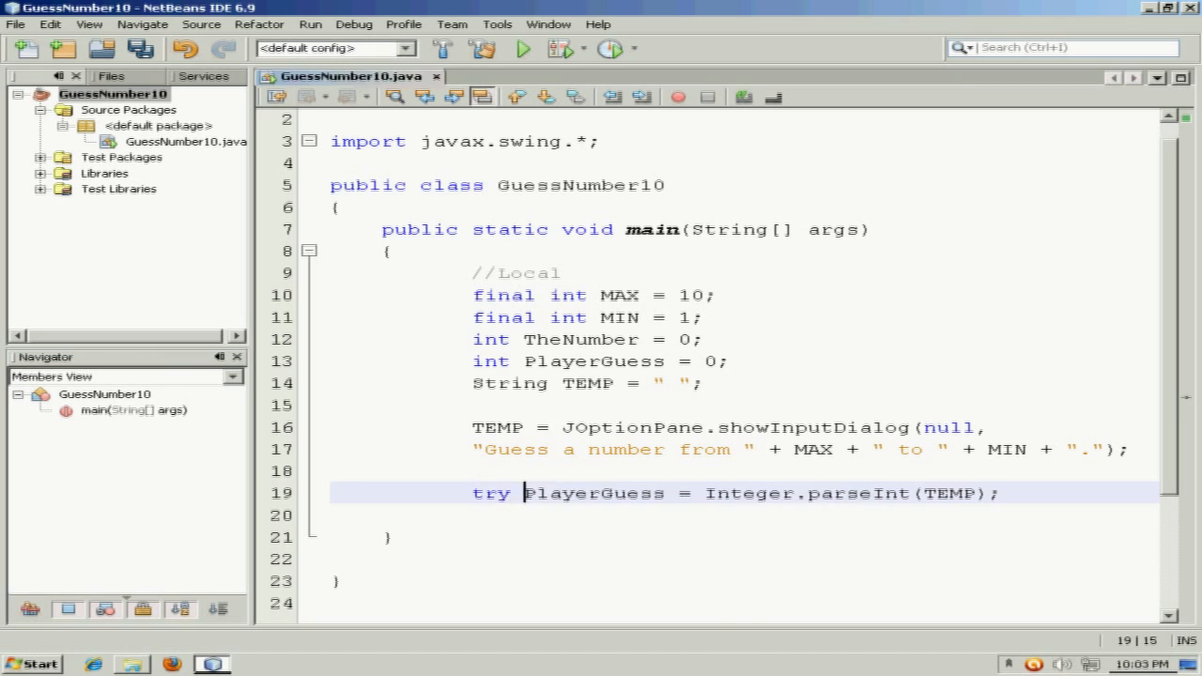
{"action": "type", "text": "{"}
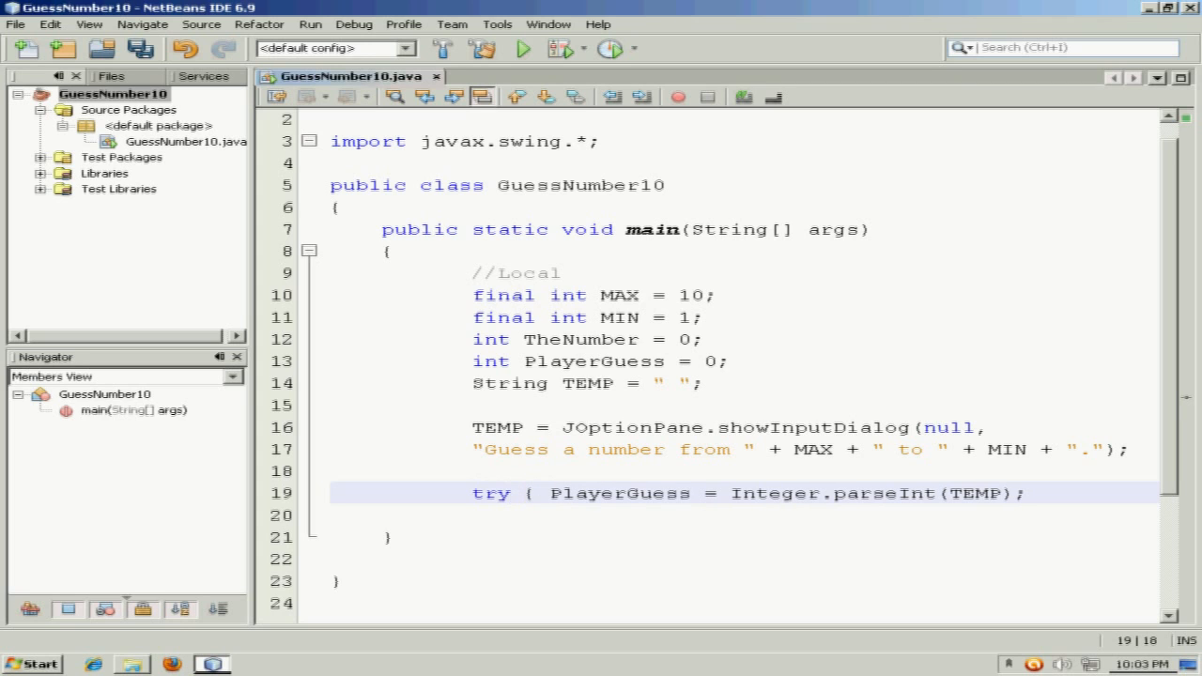
{"action": "type", "text": "}"}
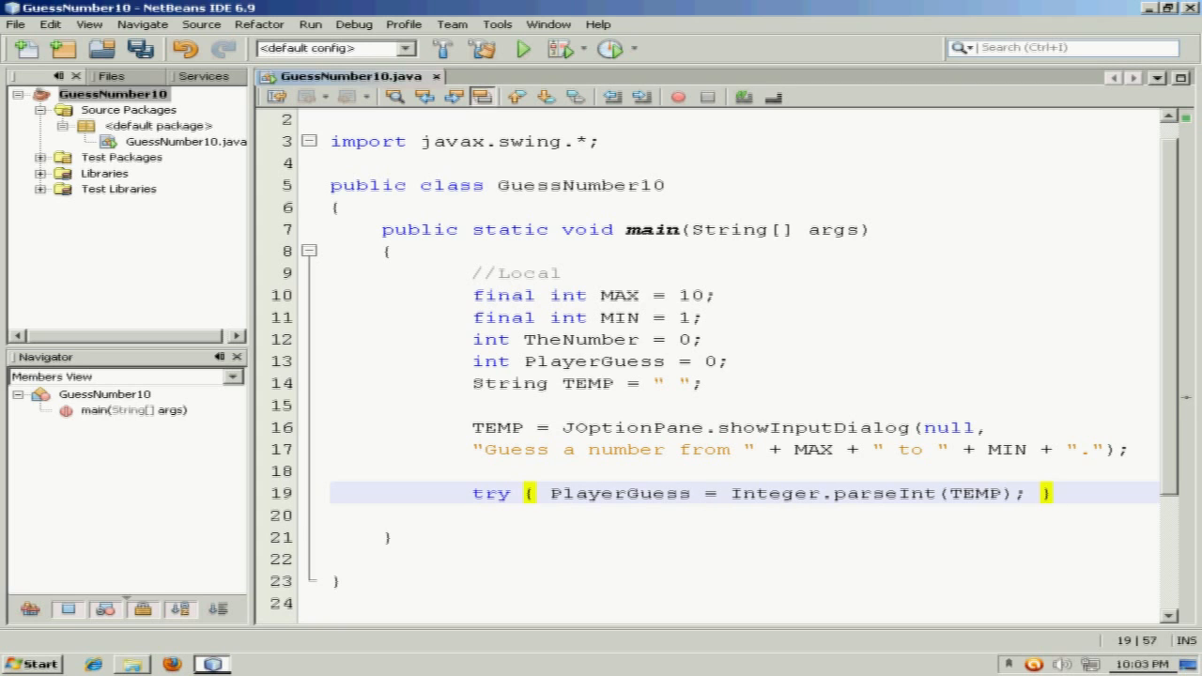
{"action": "type", "text": "catch"}
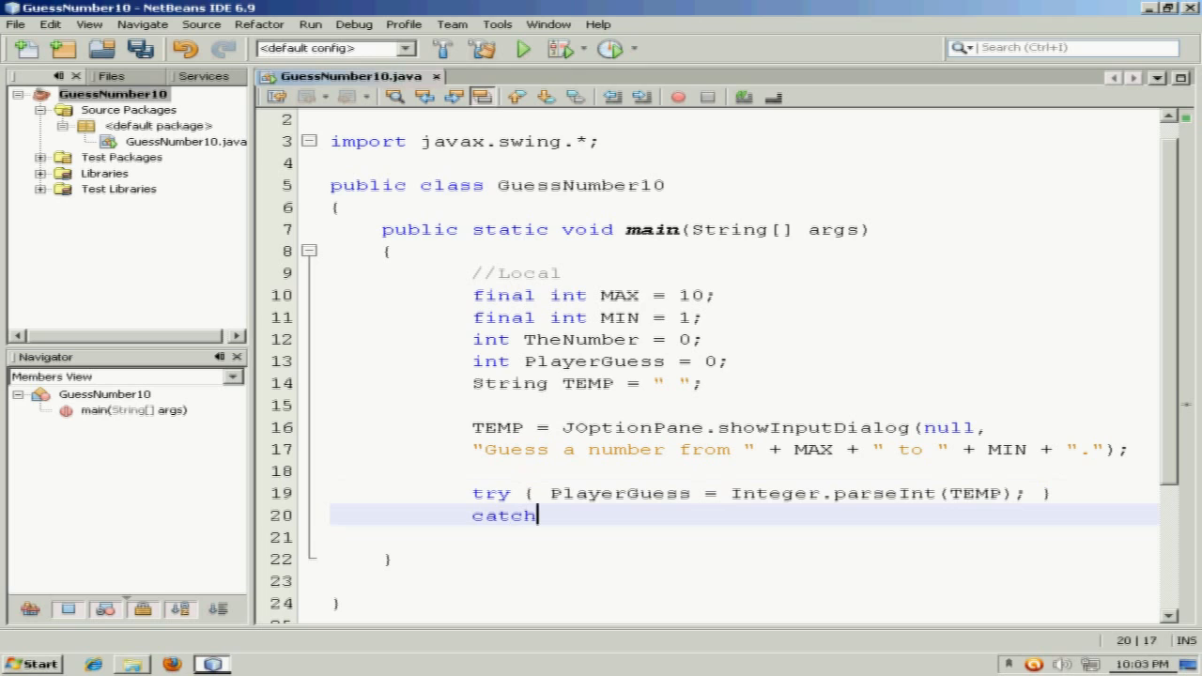
{"action": "type", "text": "("}
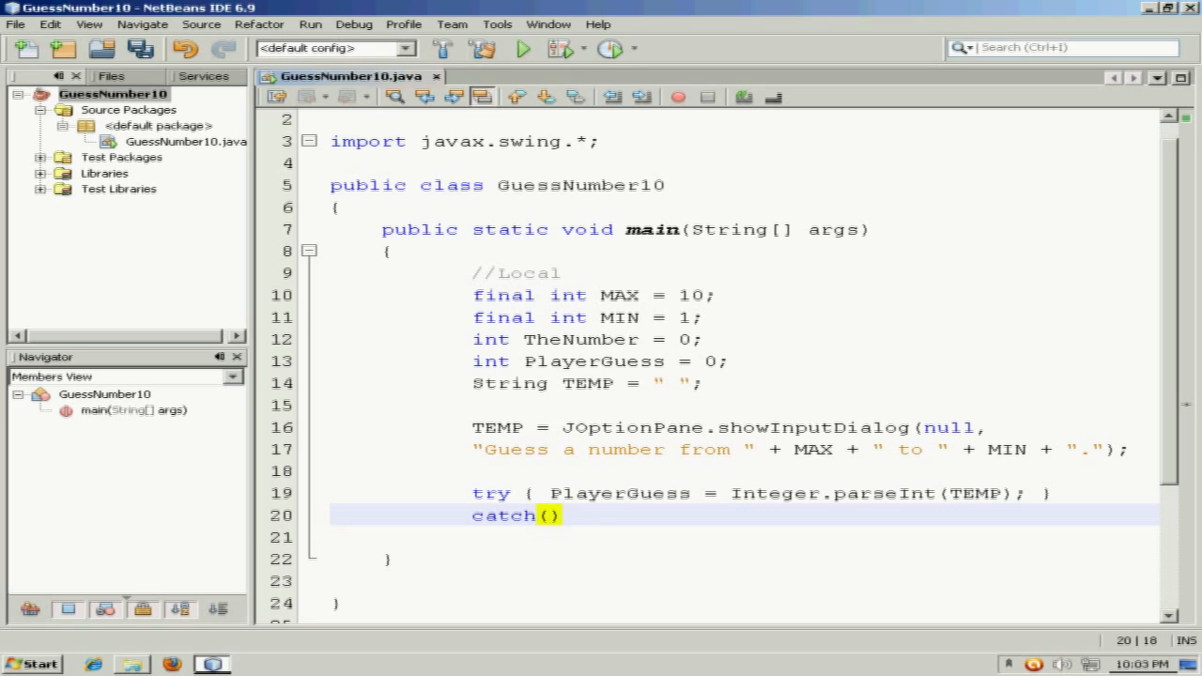
{"action": "type", "text": "NUmber"}
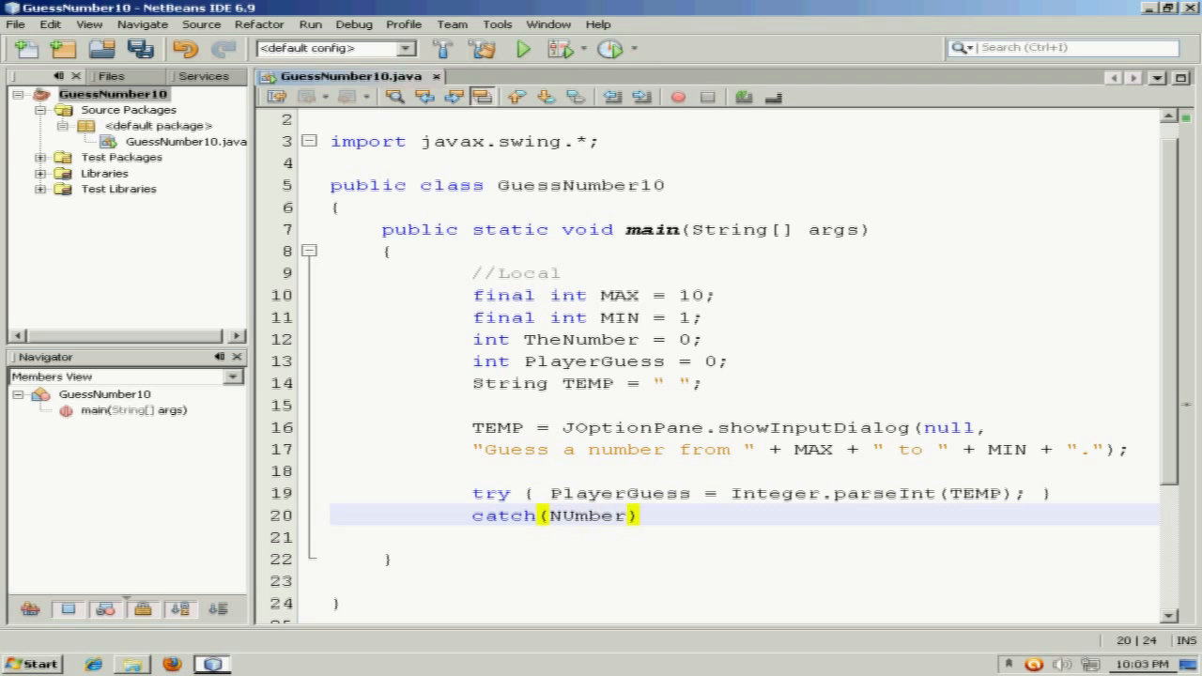
{"action": "key", "text": "BackSpace"}
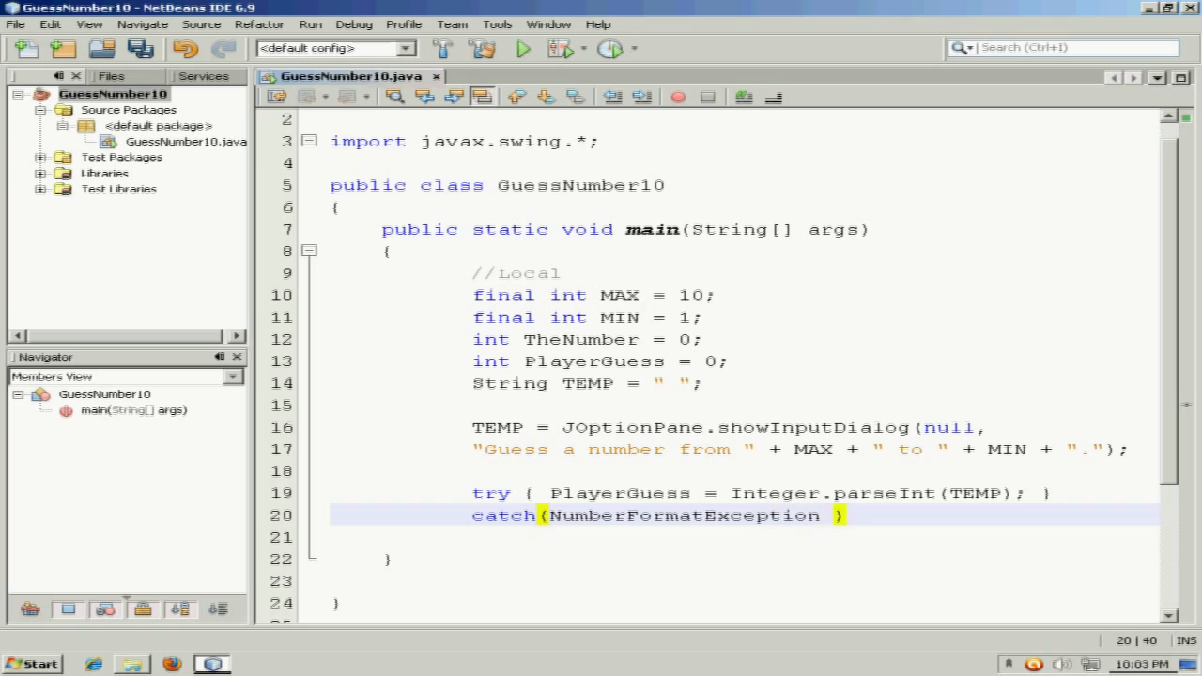
{"action": "type", "text": "A"}
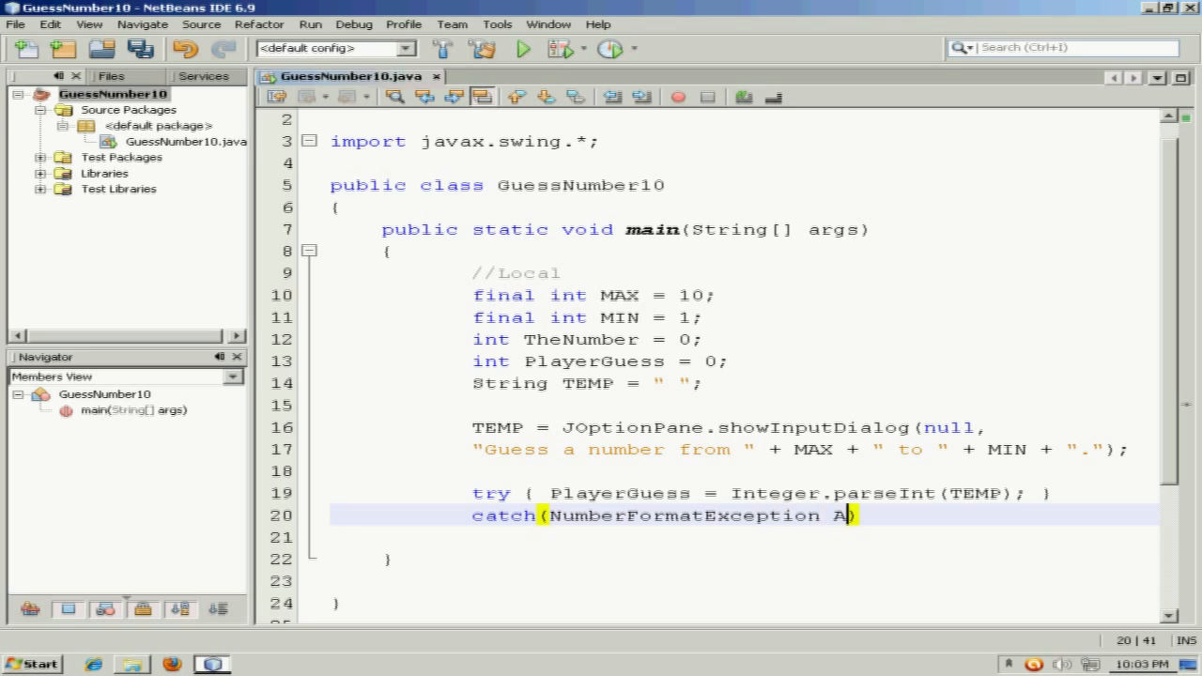
{"action": "type", "text": "ZEBR"}
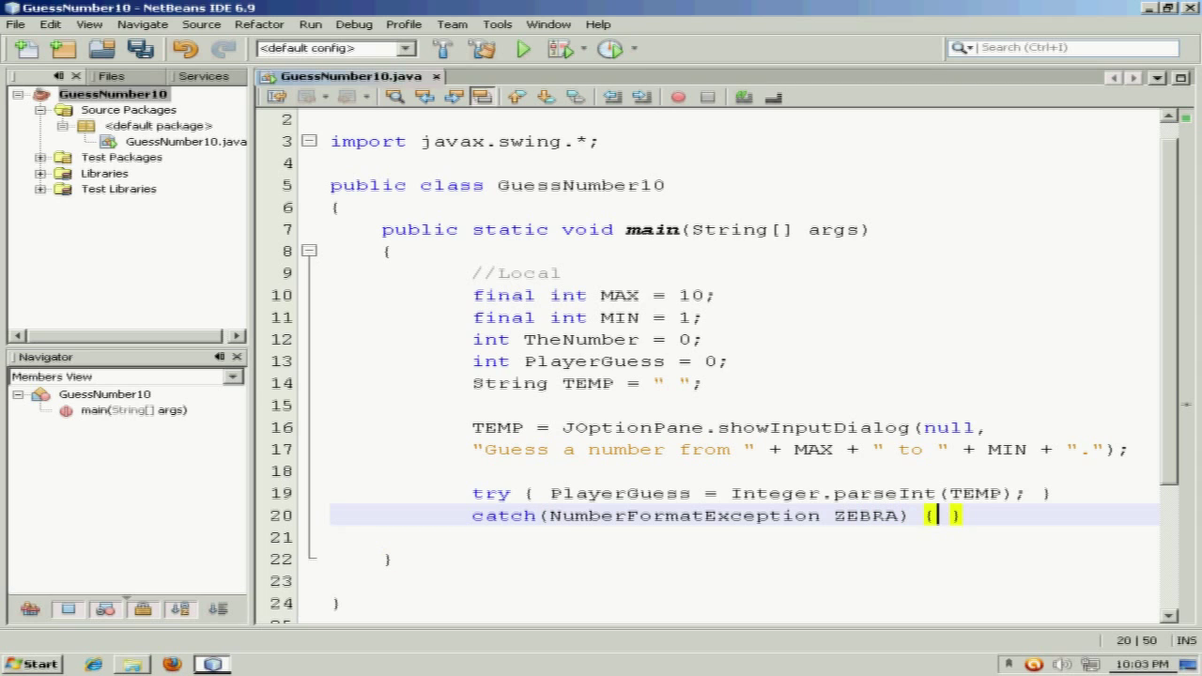
Fill the catch body with a "\n\tThat was not a number!" print and PlayerGuess = 1;.
{"action": "key", "text": "Enter"}
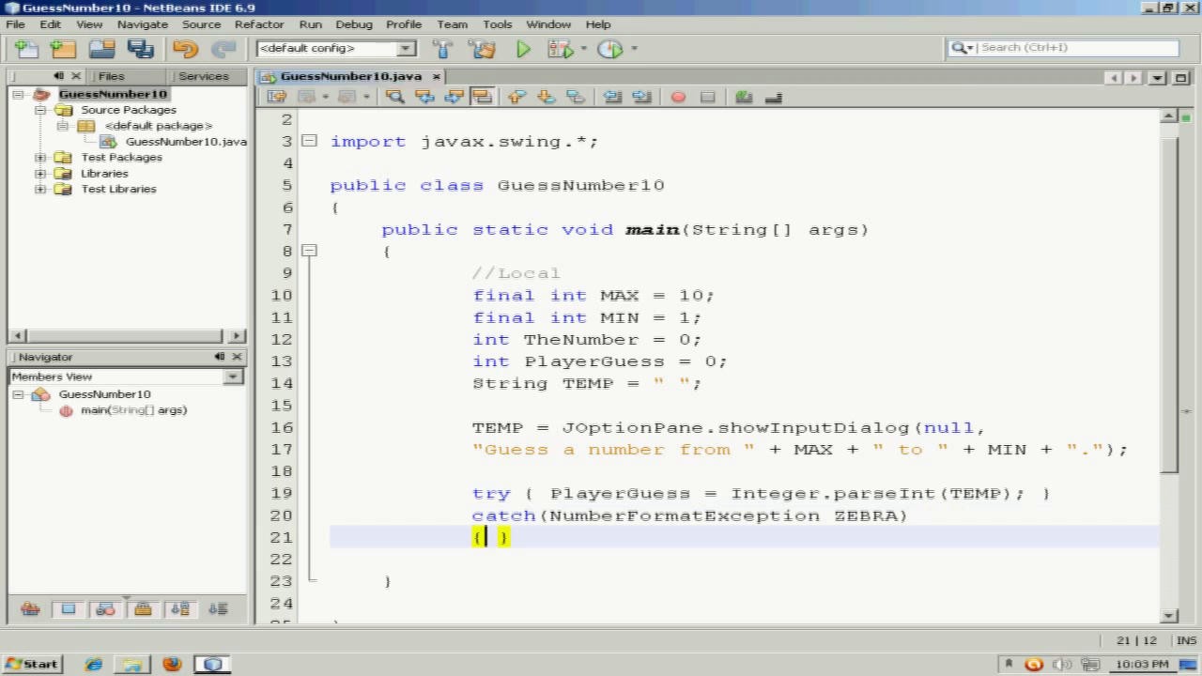
{"action": "type", "text": "System.out.print(\"\\\");"}
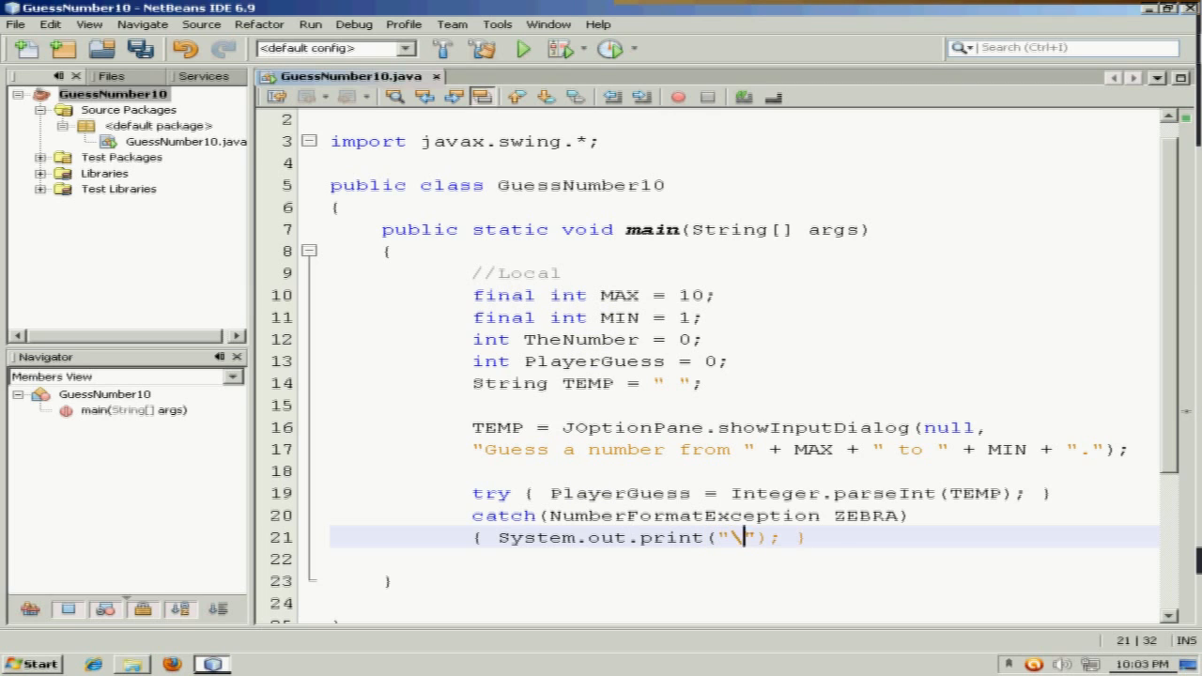
{"action": "type", "text": "n\\tThat was"}
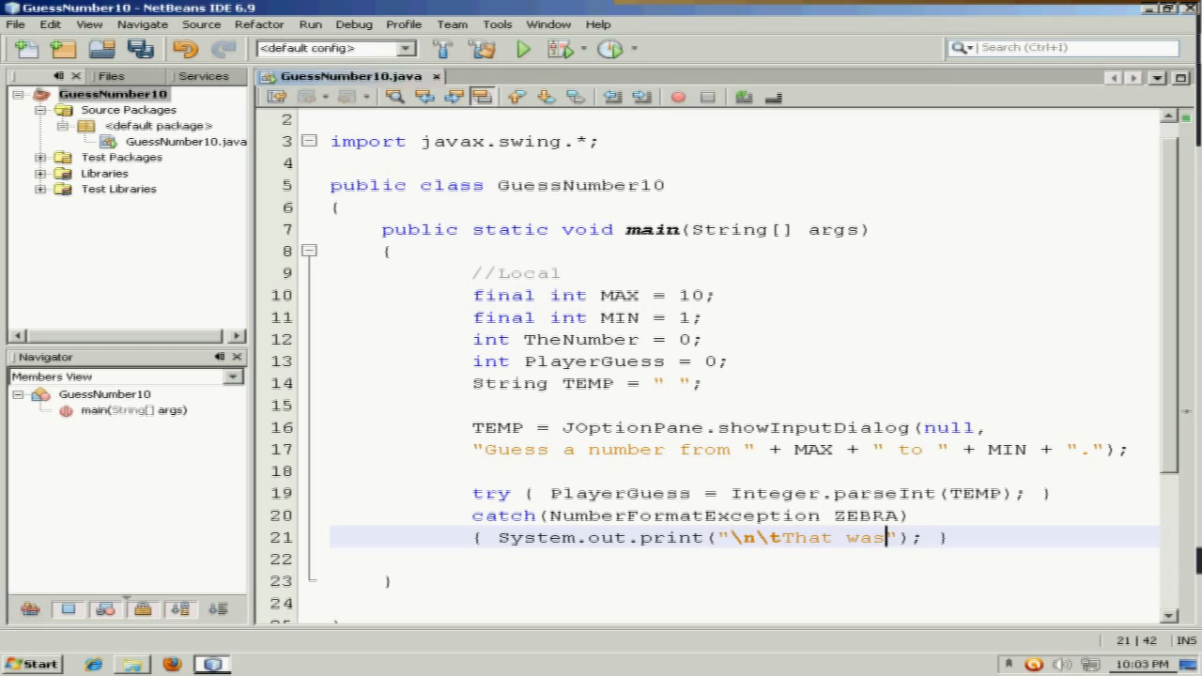
{"action": "type", "text": "not a number!"}
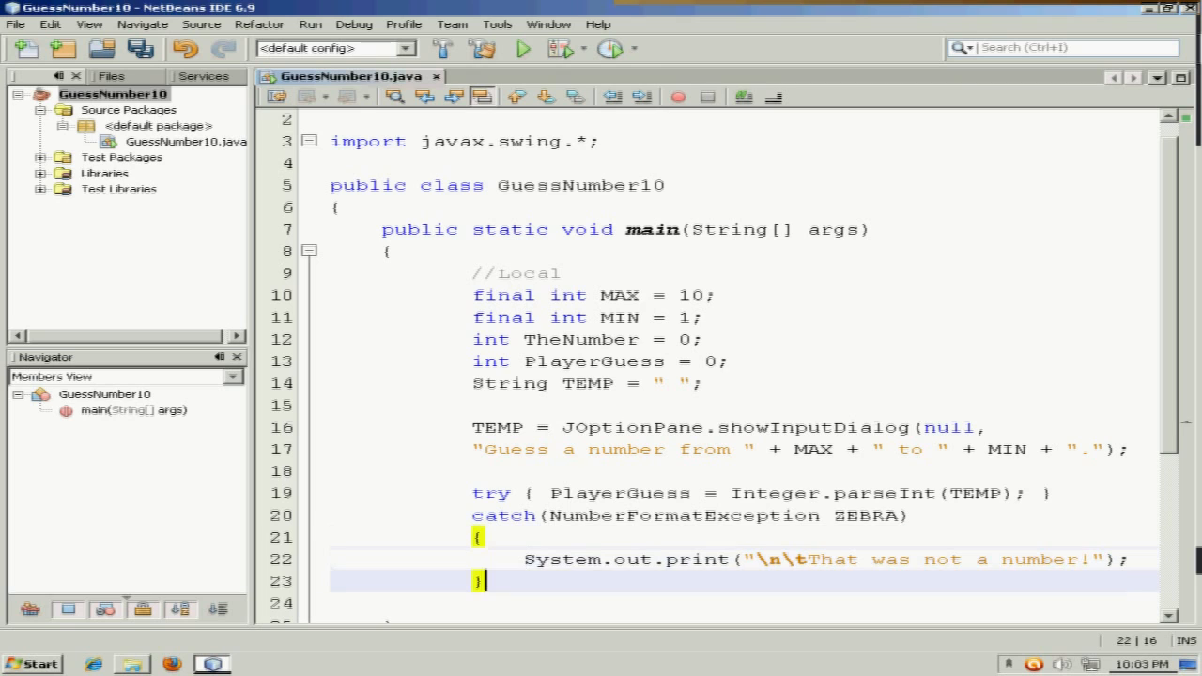
{"action": "key", "text": "Enter"}
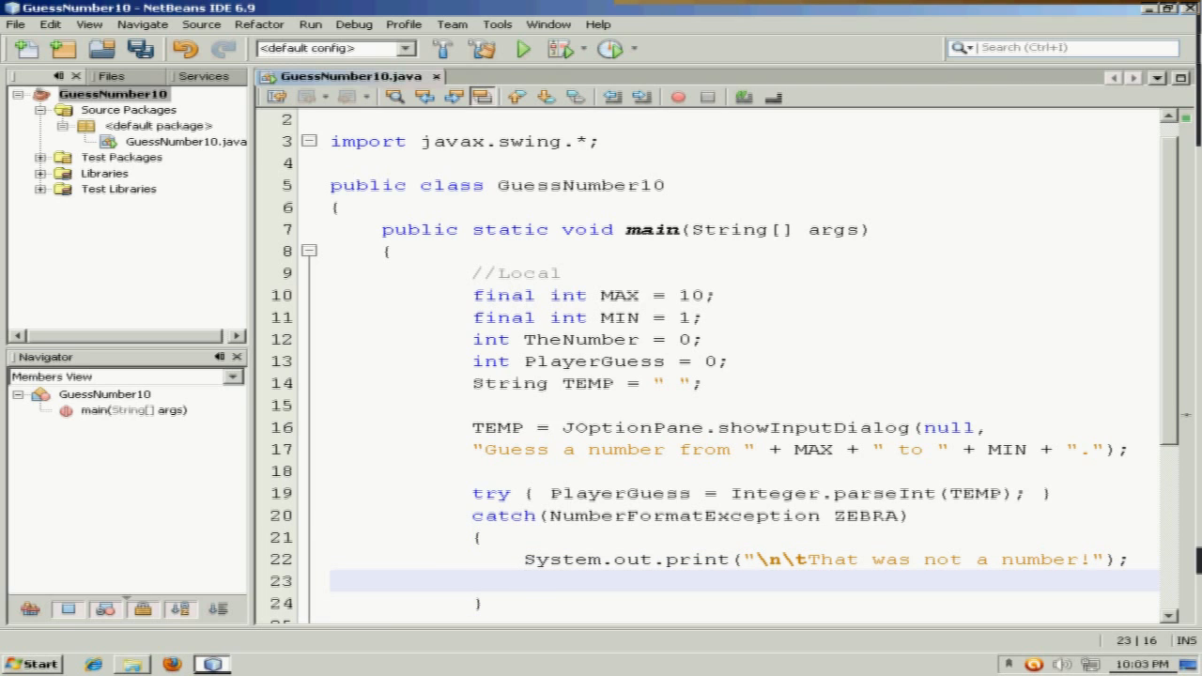
{"action": "type", "text": "Playe"}
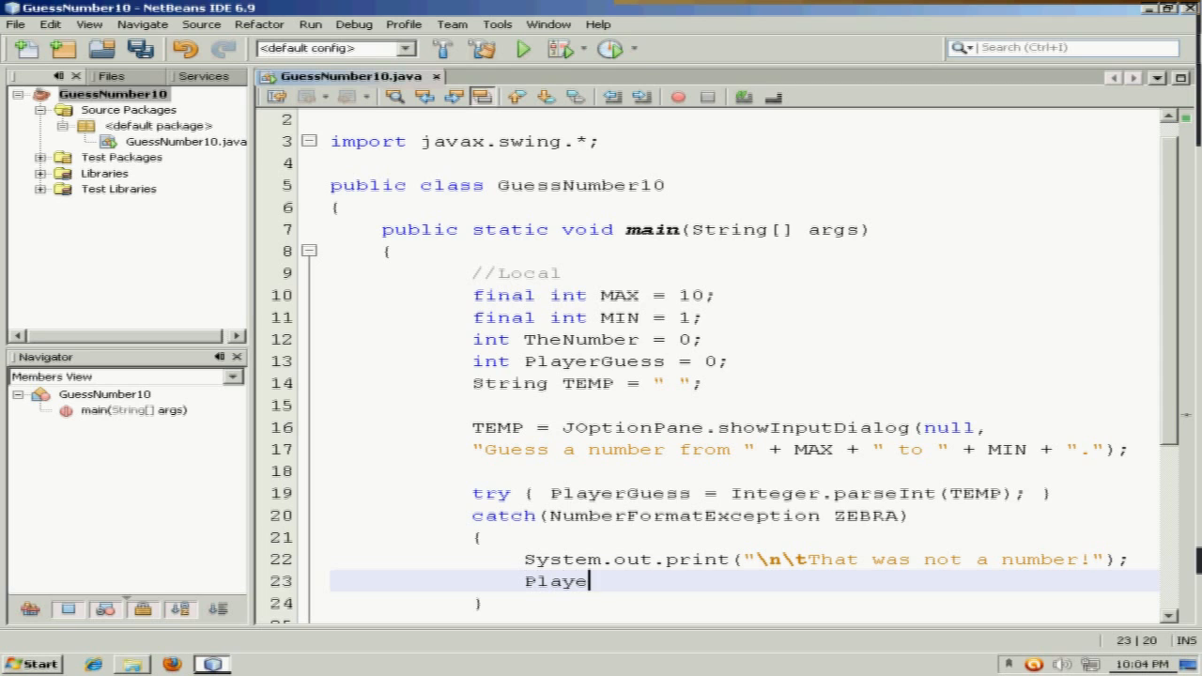
{"action": "type", "text": "rGuess = 1"}
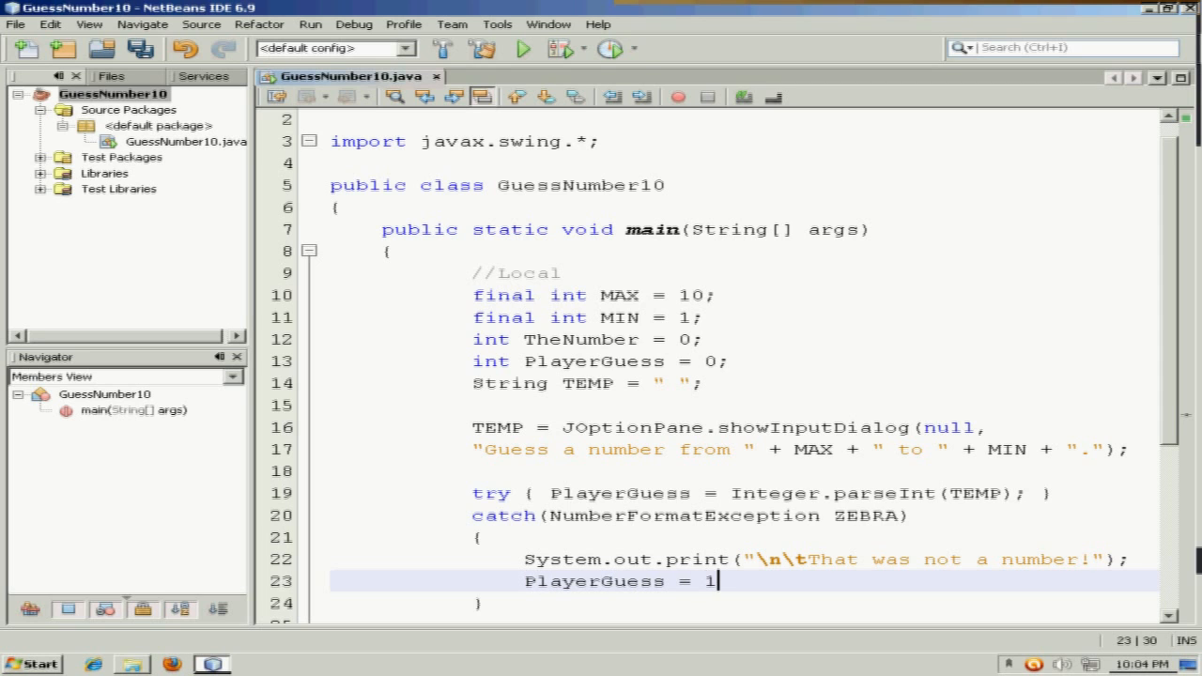
{"action": "type", "text": ";"}
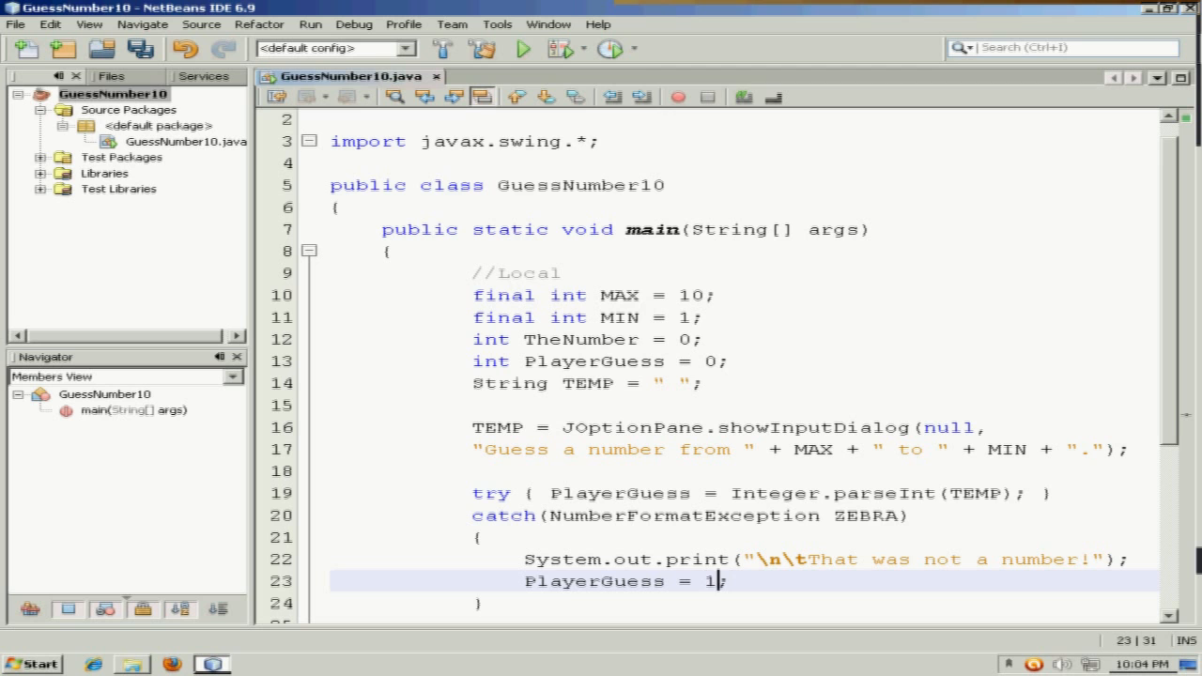
Review the try/catch code and run the GuessNumber10 project from the toolbar.
{"action": "scroll", "scroll_direction": "down", "scroll_amount": 3}
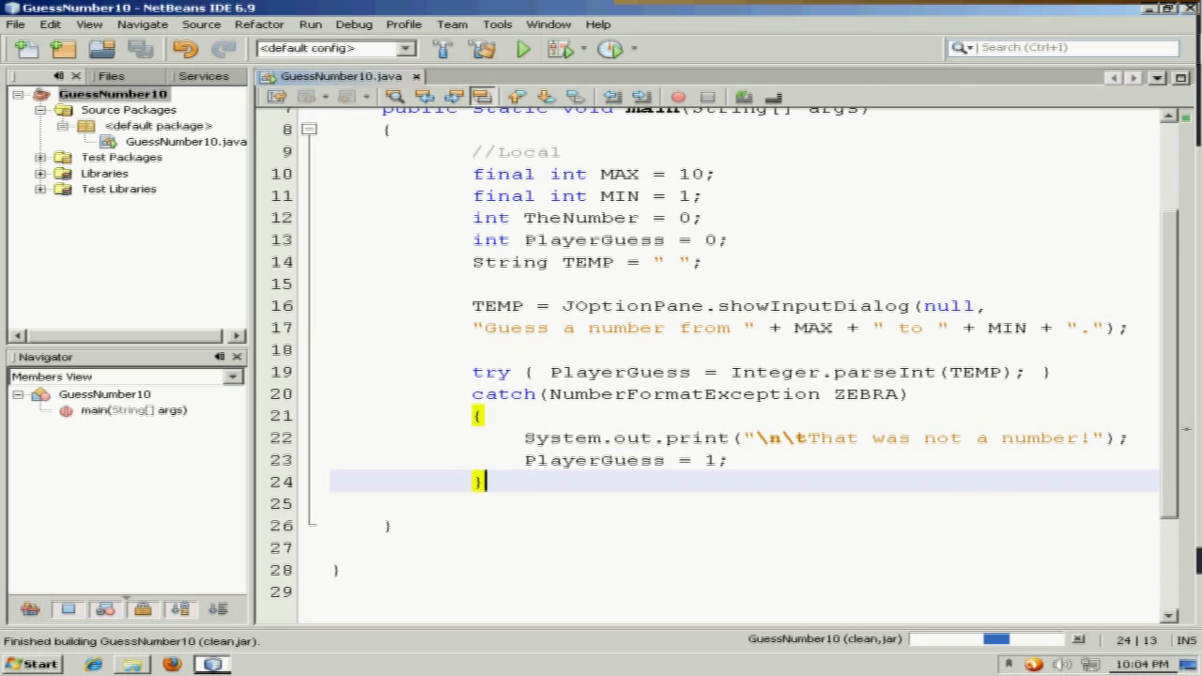
{"action": "left_click", "coordinate": [515, 49]}
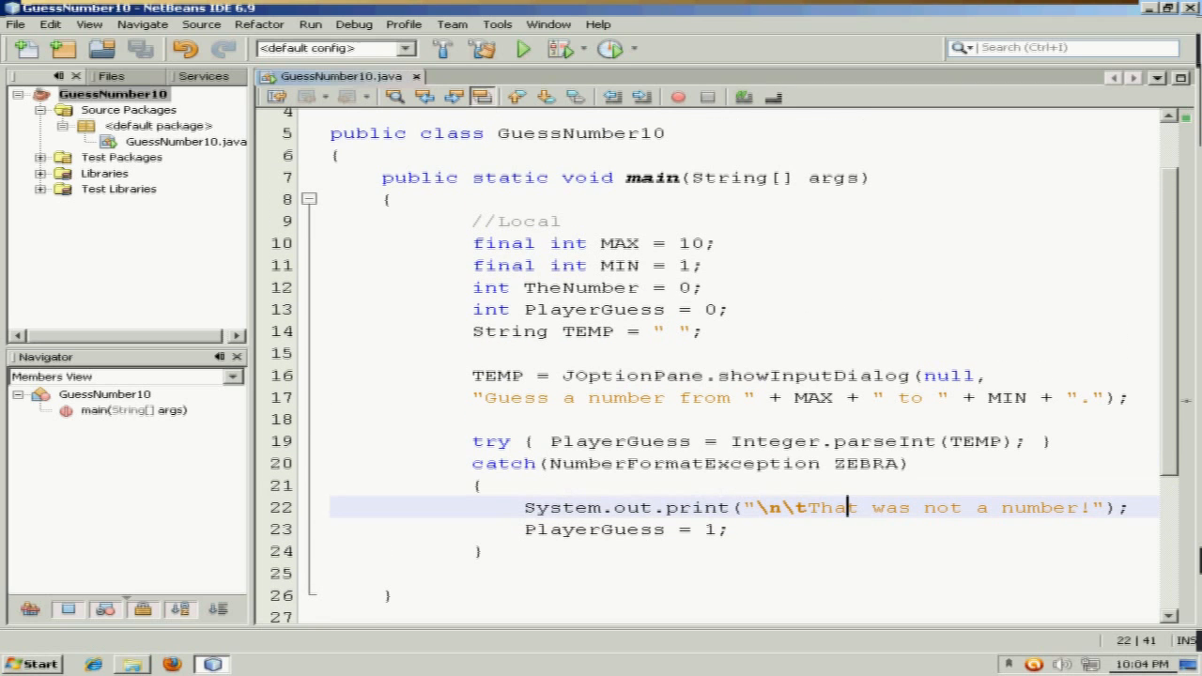
{"action": "scroll", "scroll_direction": "down", "scroll_amount": 3}
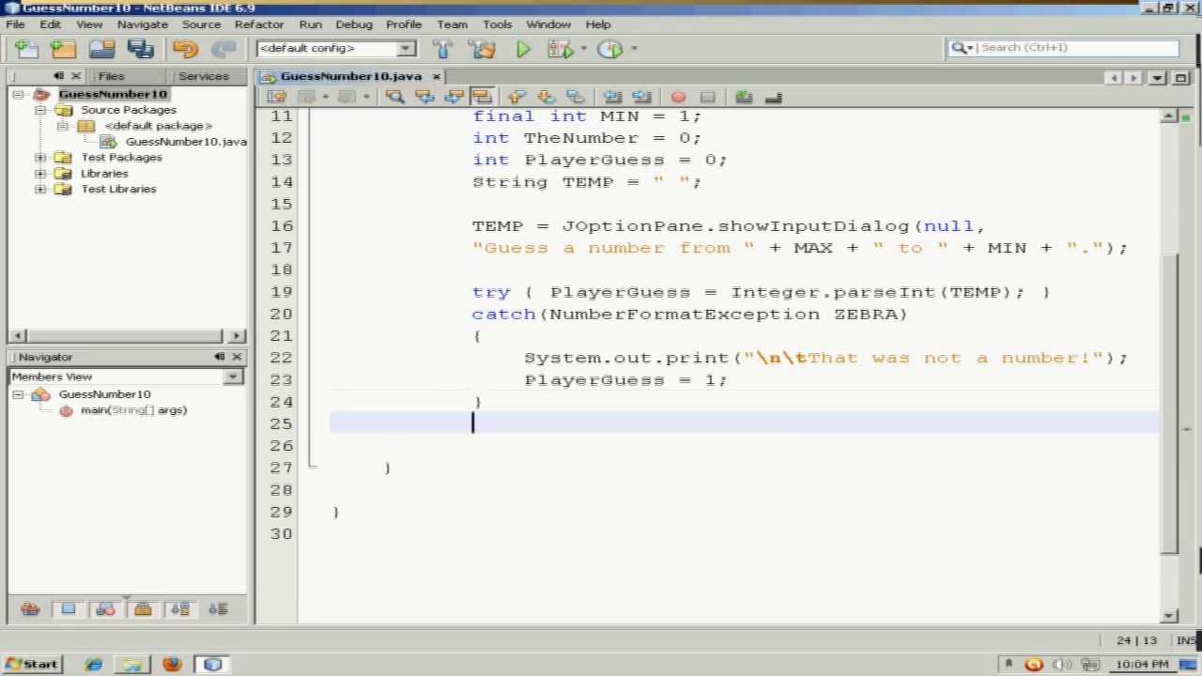
Add an if/else testing PlayerGuess == TheNumber.
{"action": "type", "text": "if"}
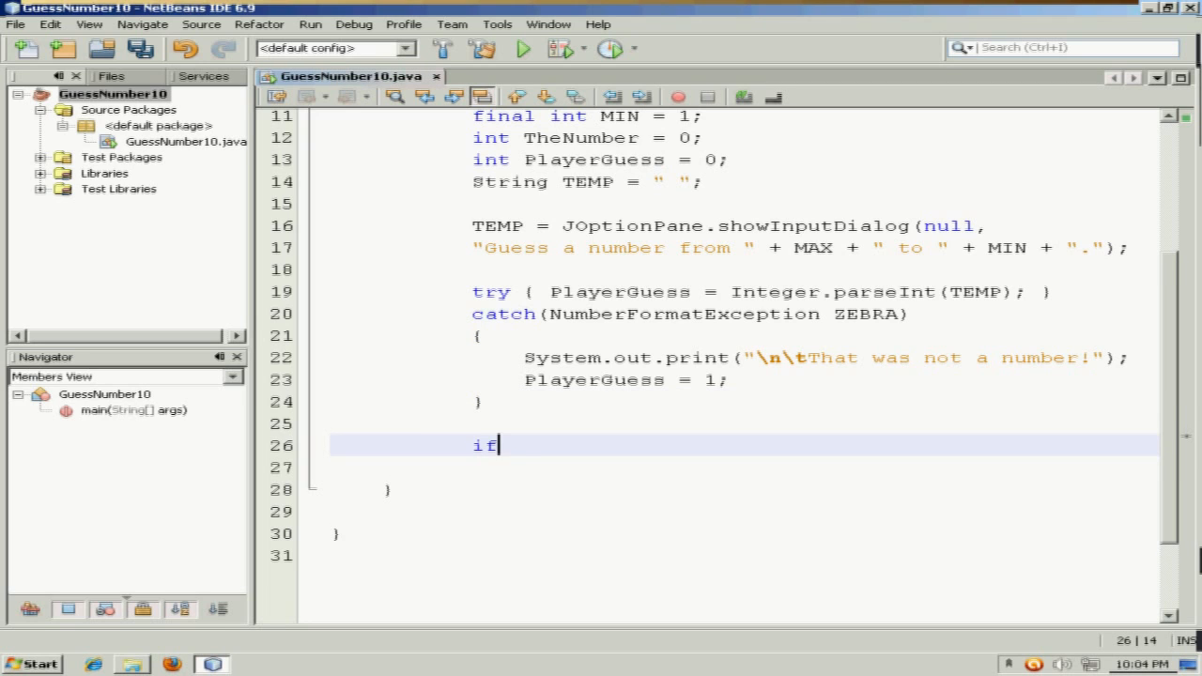
{"action": "type", "text": "(){"}
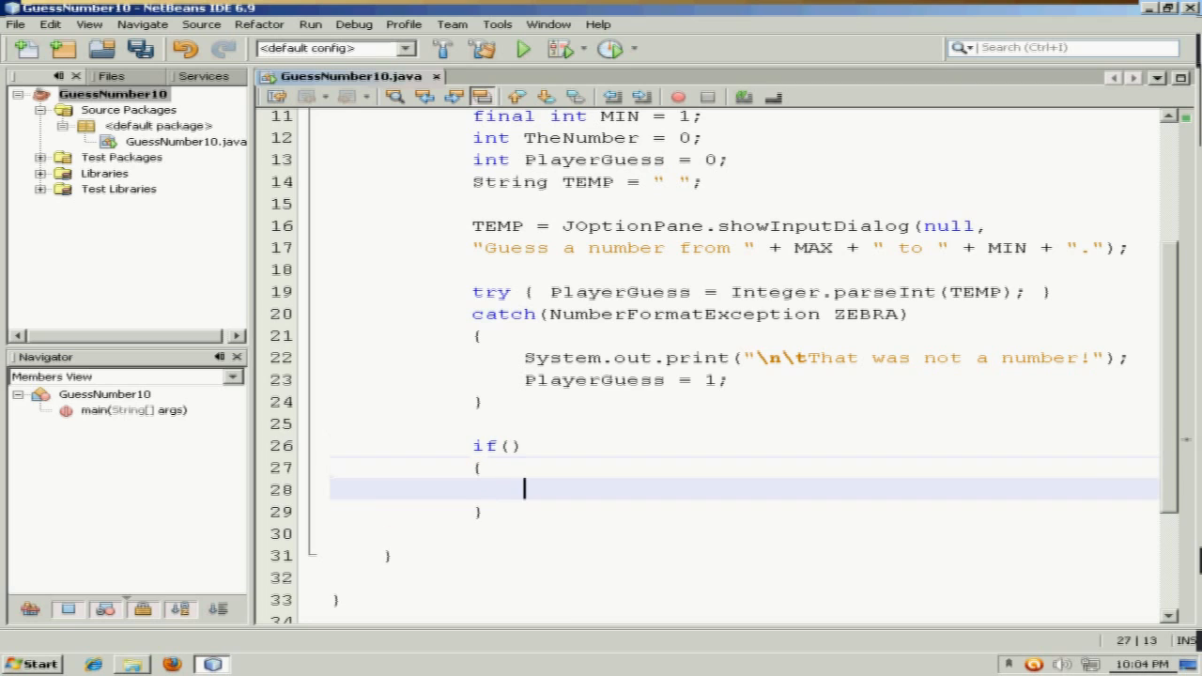
{"action": "type", "text": "el"}
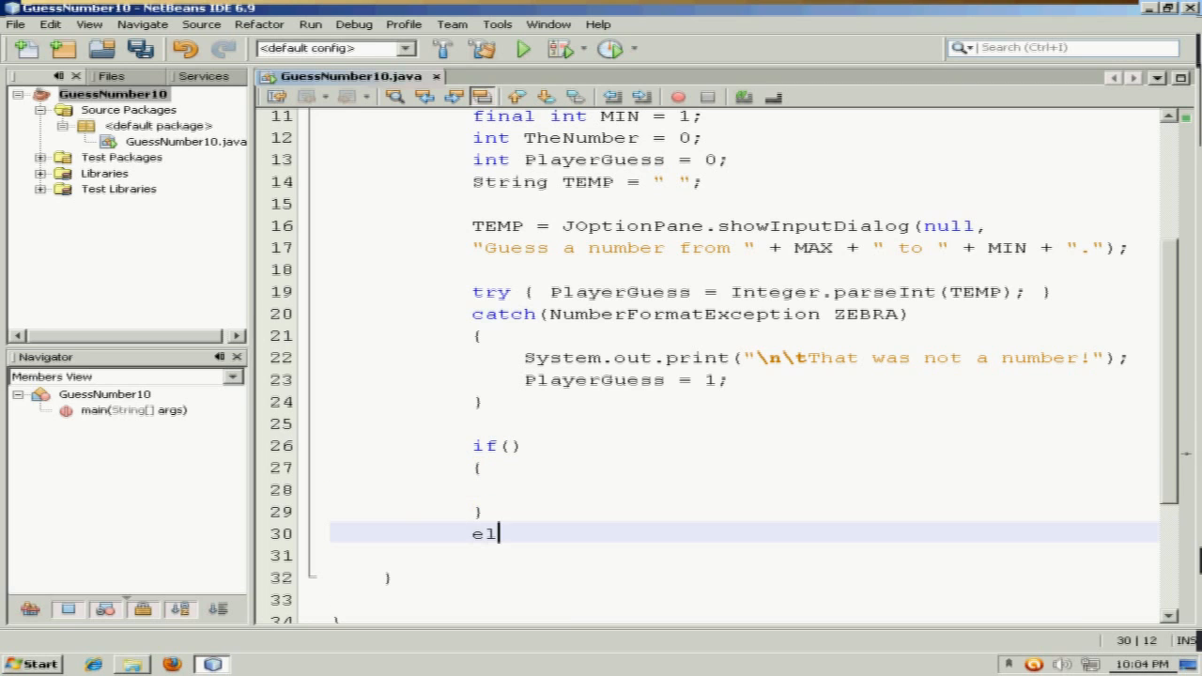
{"action": "type", "text": "se"}
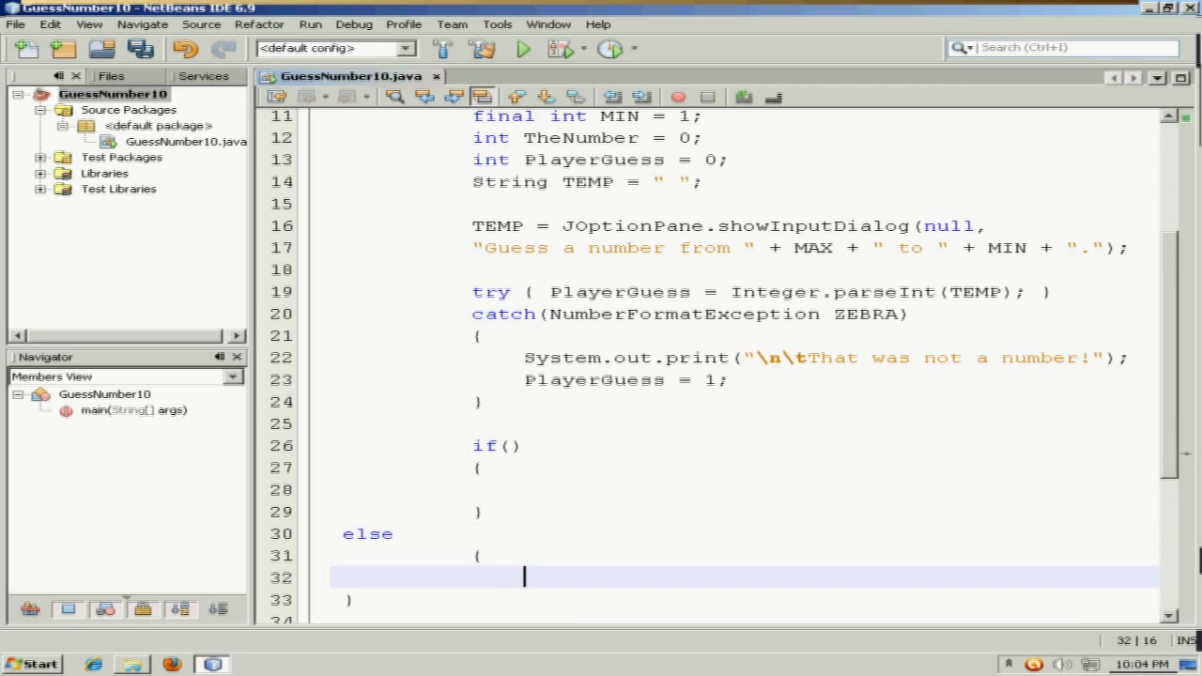
{"action": "left_click", "coordinate": [364, 533]}
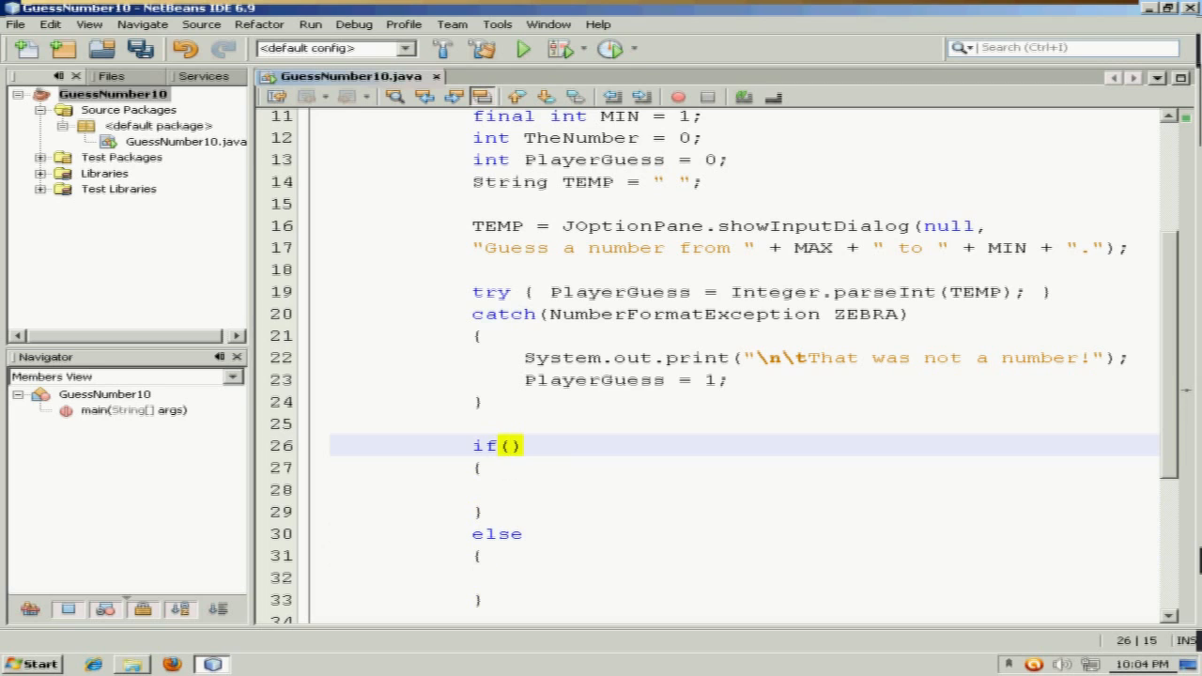
{"action": "type", "text": "PlayerGue"}
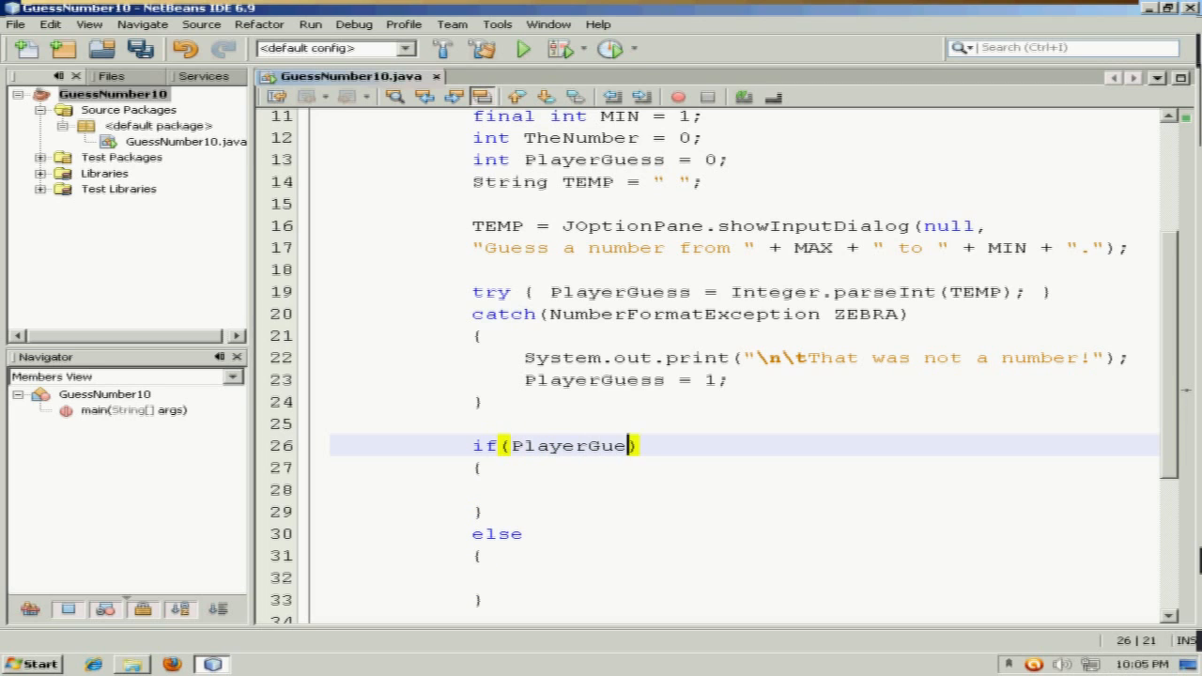
{"action": "type", "text": "ss =="}
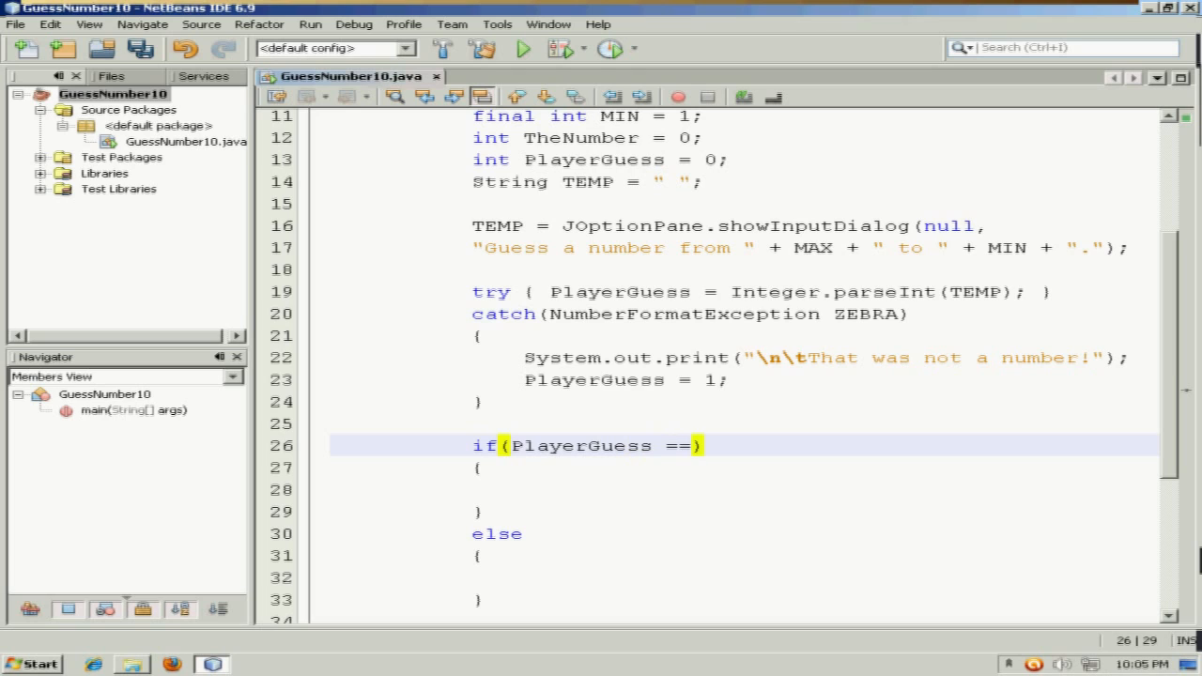
{"action": "type", "text": "\" \""}
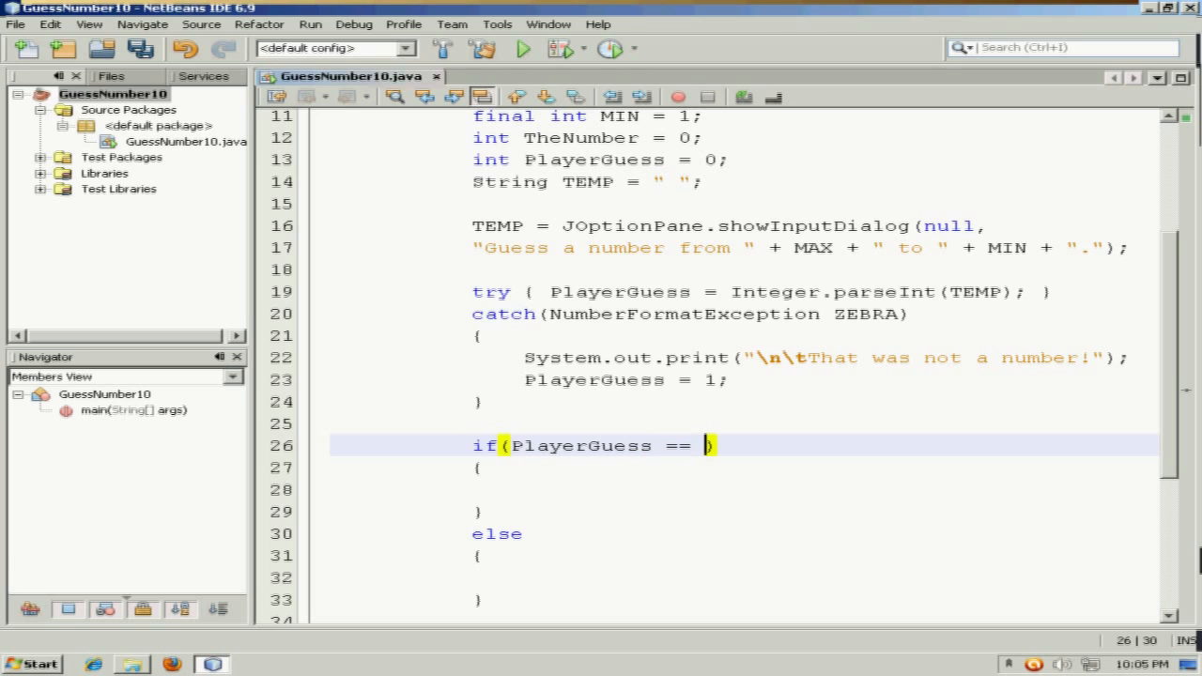
{"action": "type", "text": "TheNUmber"}
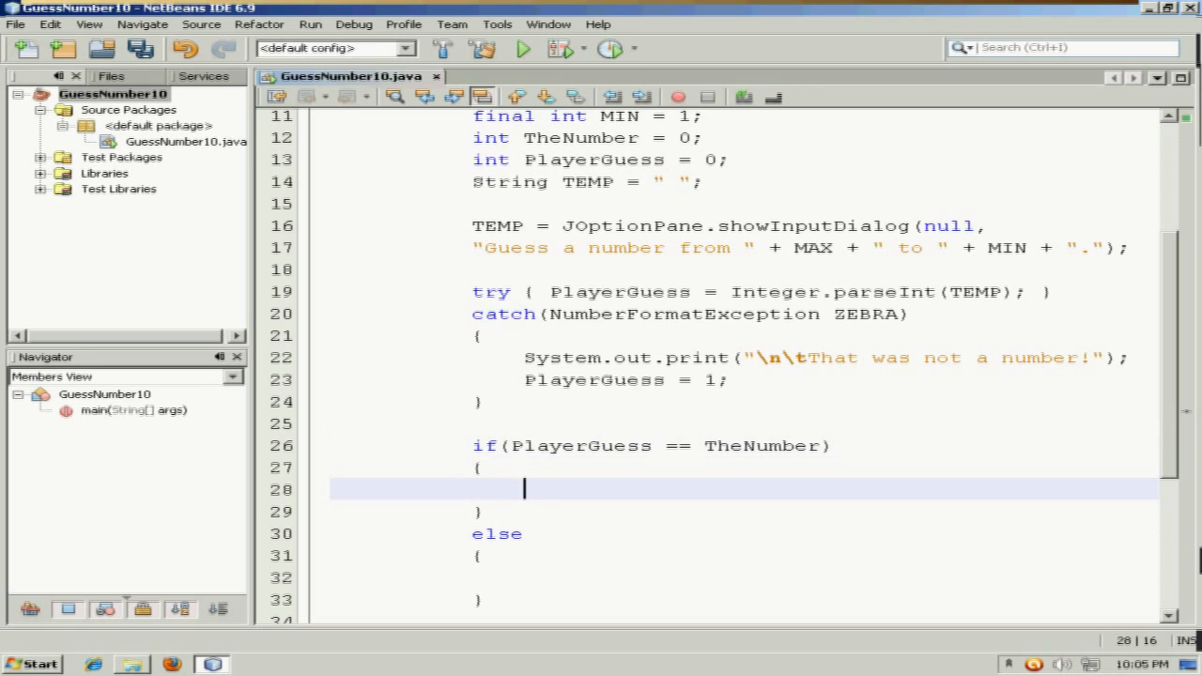
Print "\n\tYou guessed it!" in the if branch and "Sorry!" in the else branch.
{"action": "type", "text": "System."}
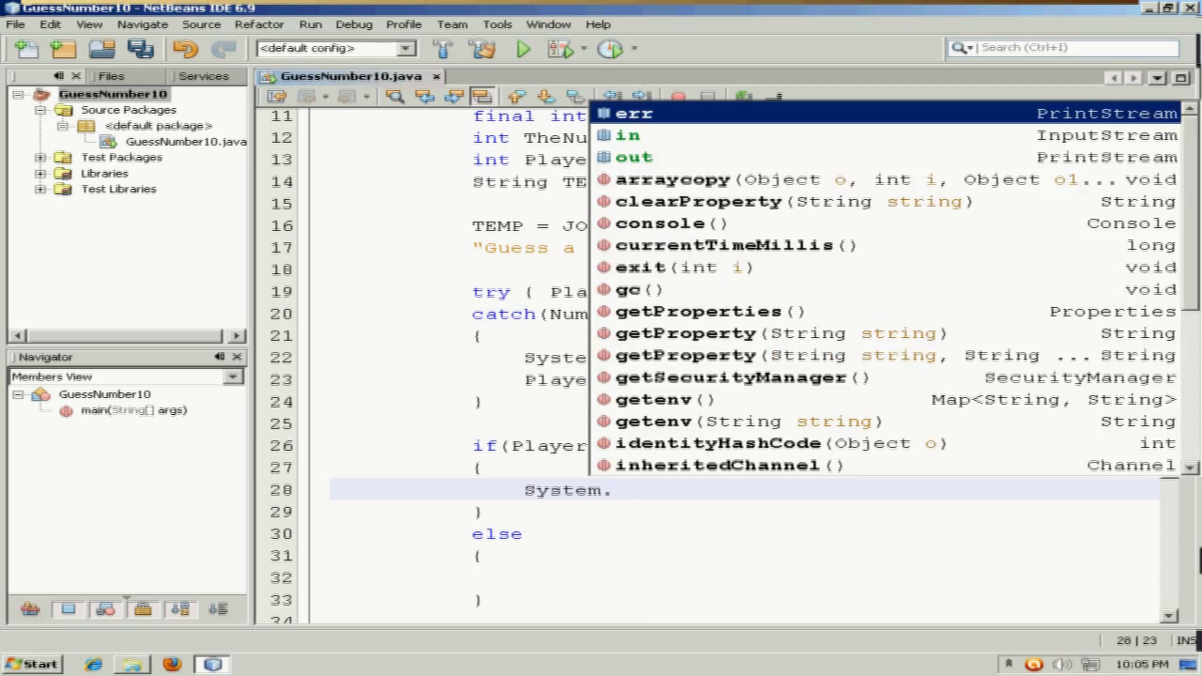
{"action": "type", "text": "out.print();"}
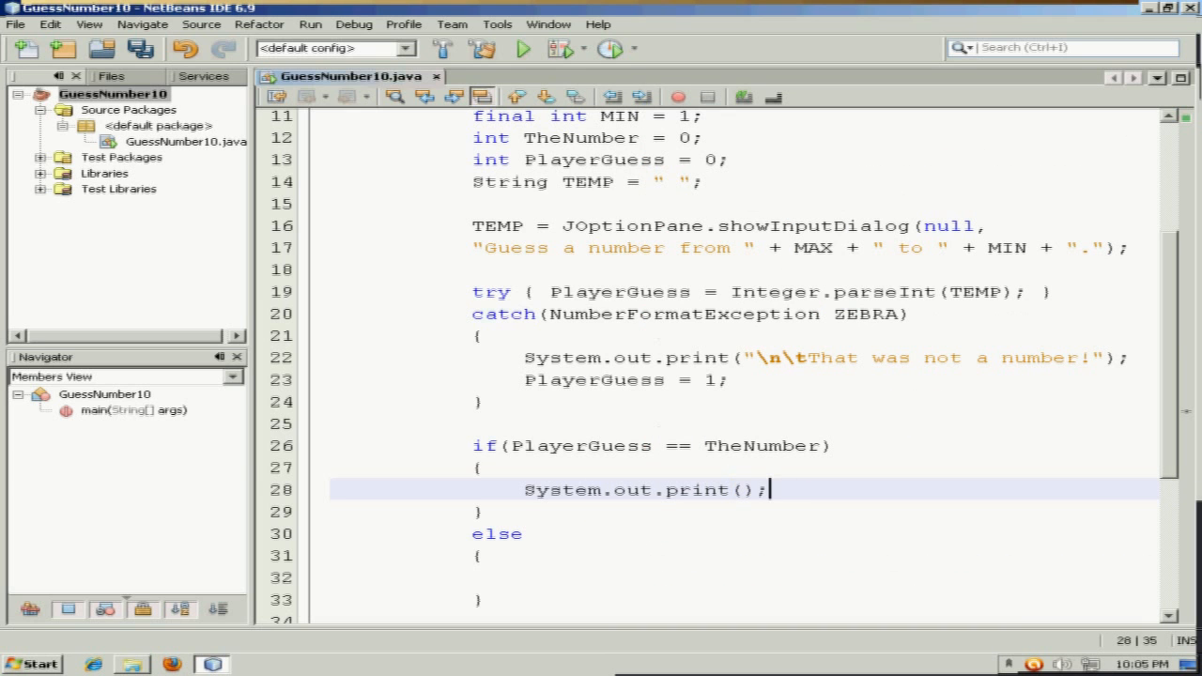
{"action": "type", "text": "\"\""}
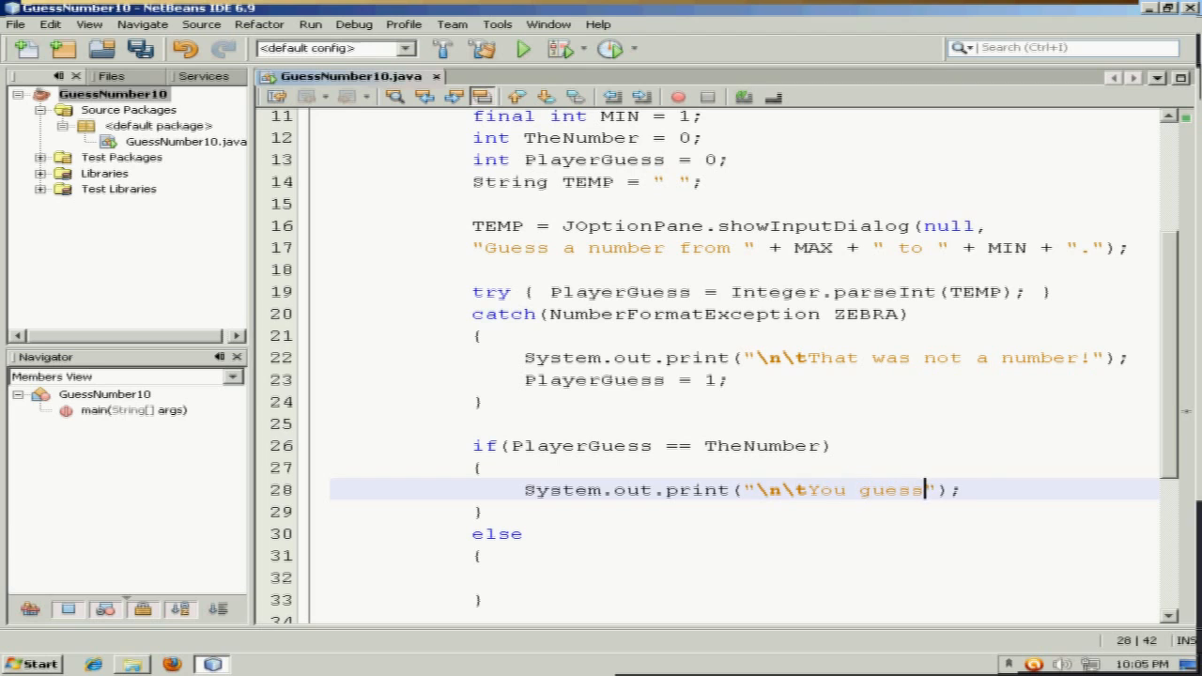
{"action": "type", "text": "sed it!"}
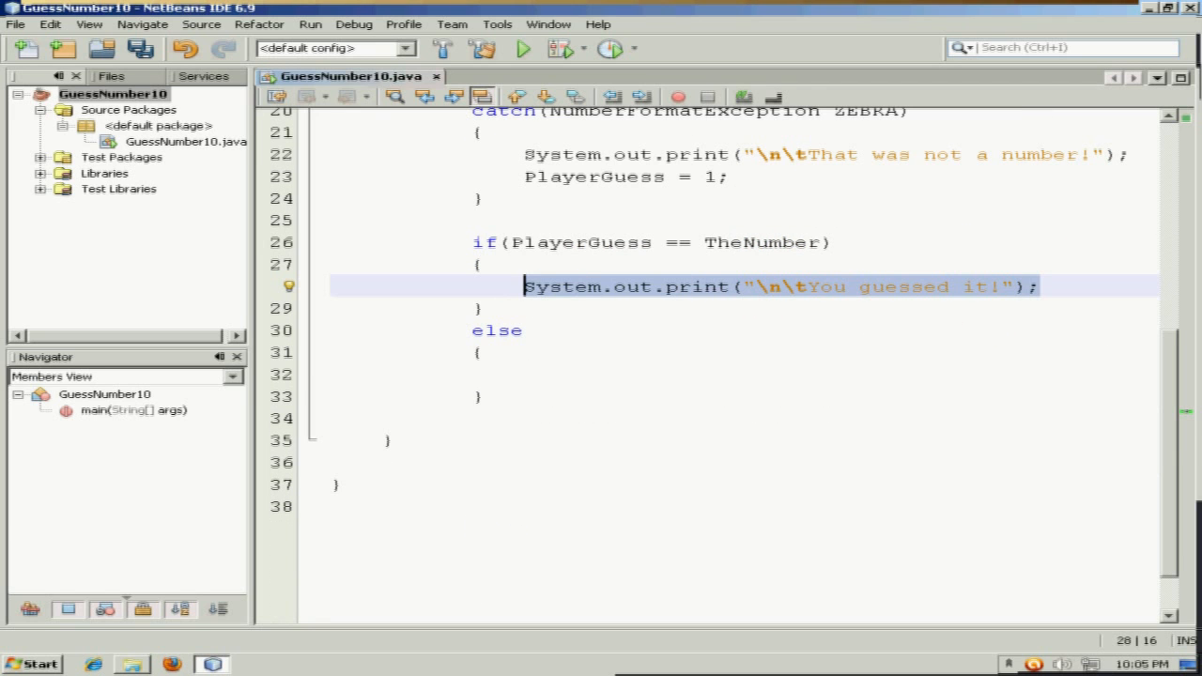
{"action": "type", "text": "System.out.print(\"\\n\\tYou guessed it!\");"}
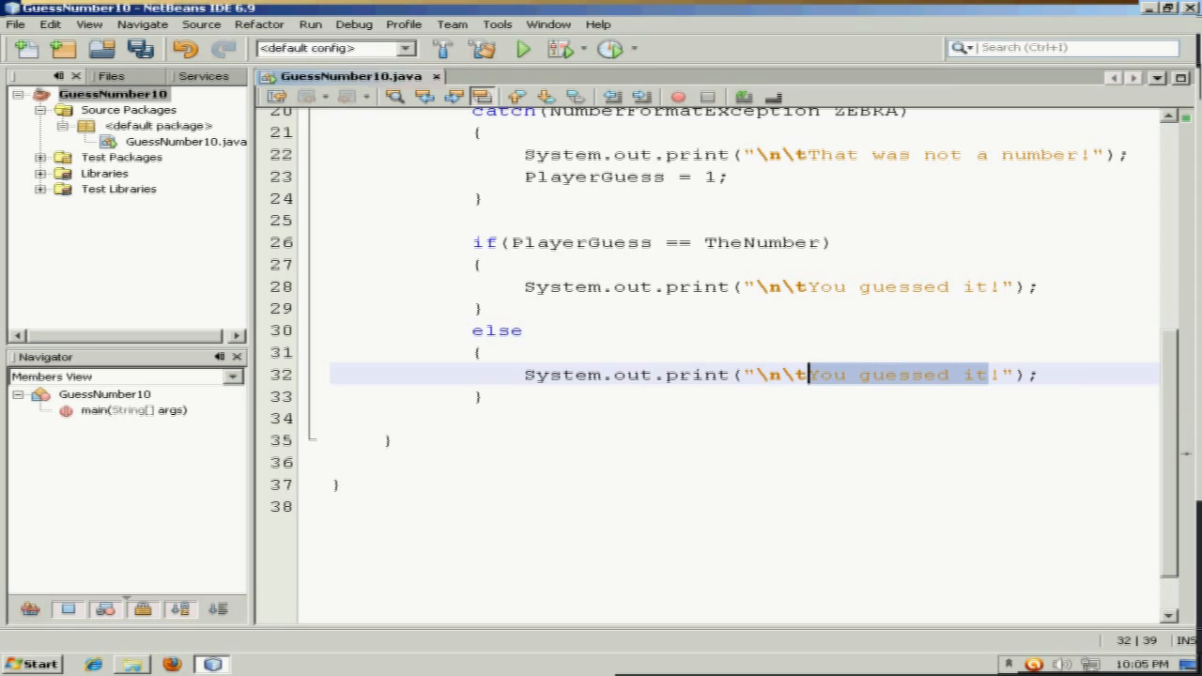
{"action": "type", "text": "Sorry!"}
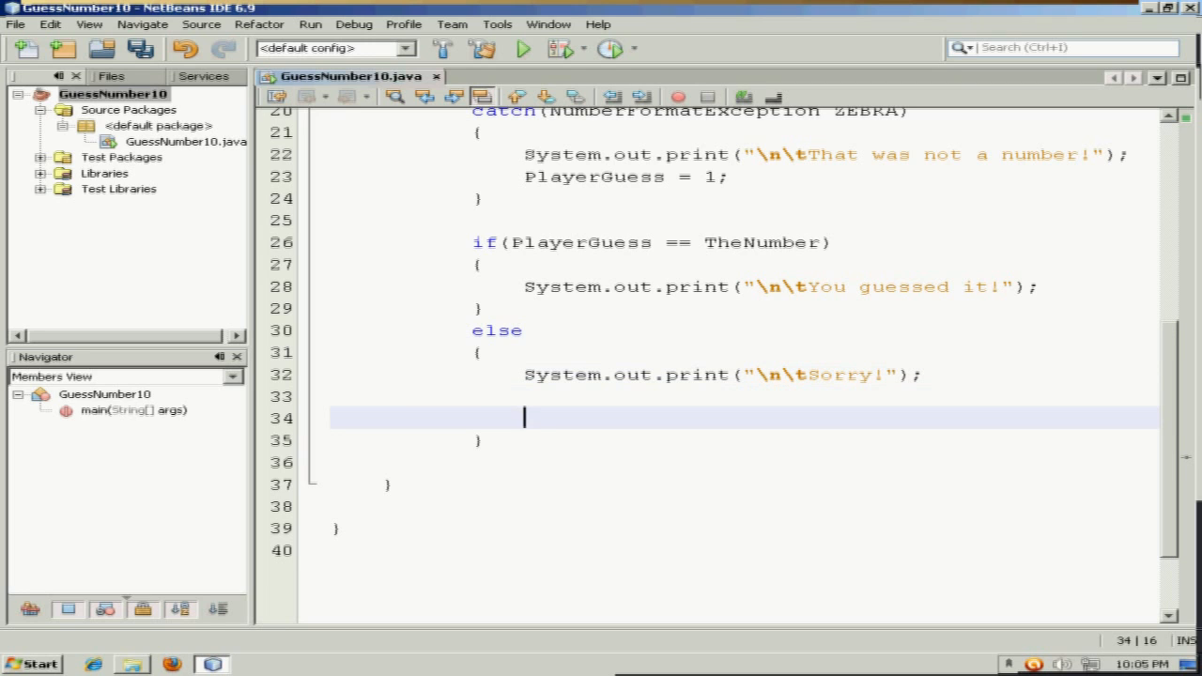
Nest an if/else in the else branch testing PlayerGuess > TheNumber.
{"action": "type", "text": "if()"}
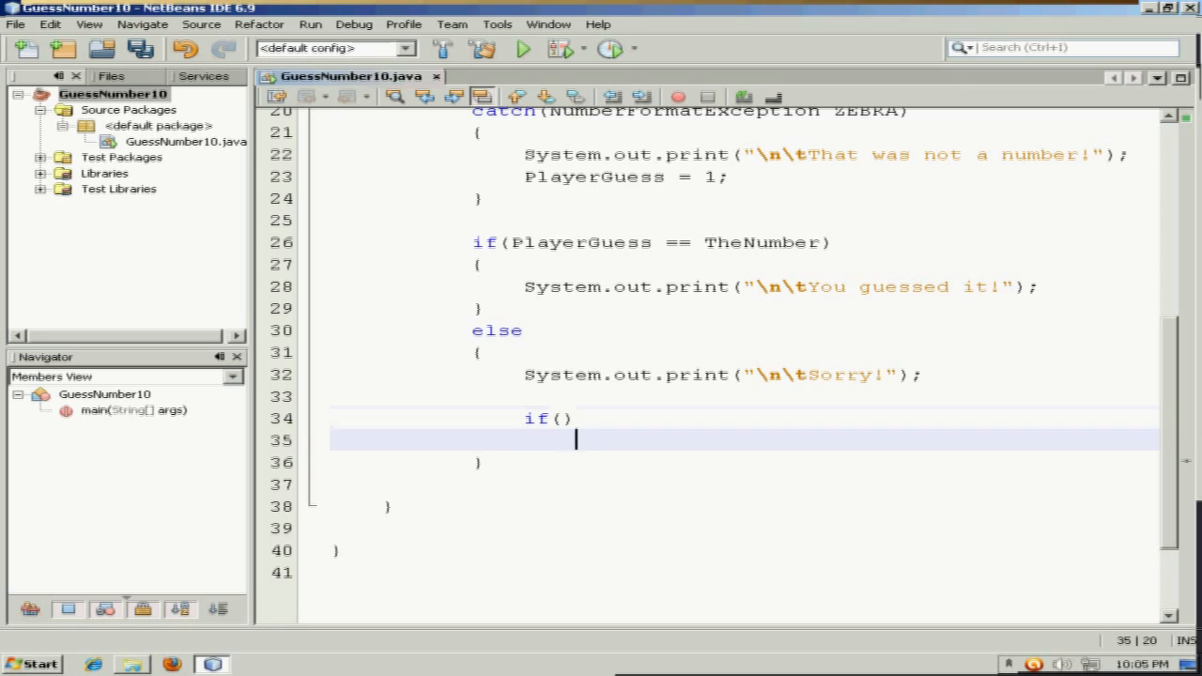
{"action": "type", "text": "{"}
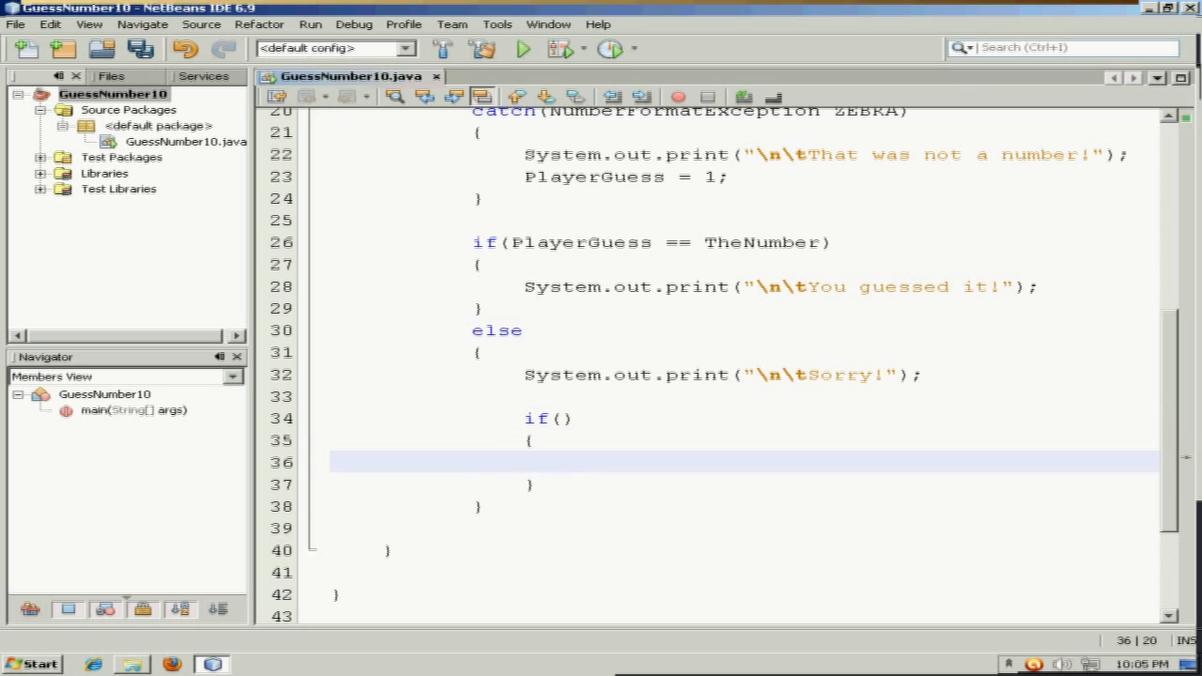
{"action": "type", "text": "els"}
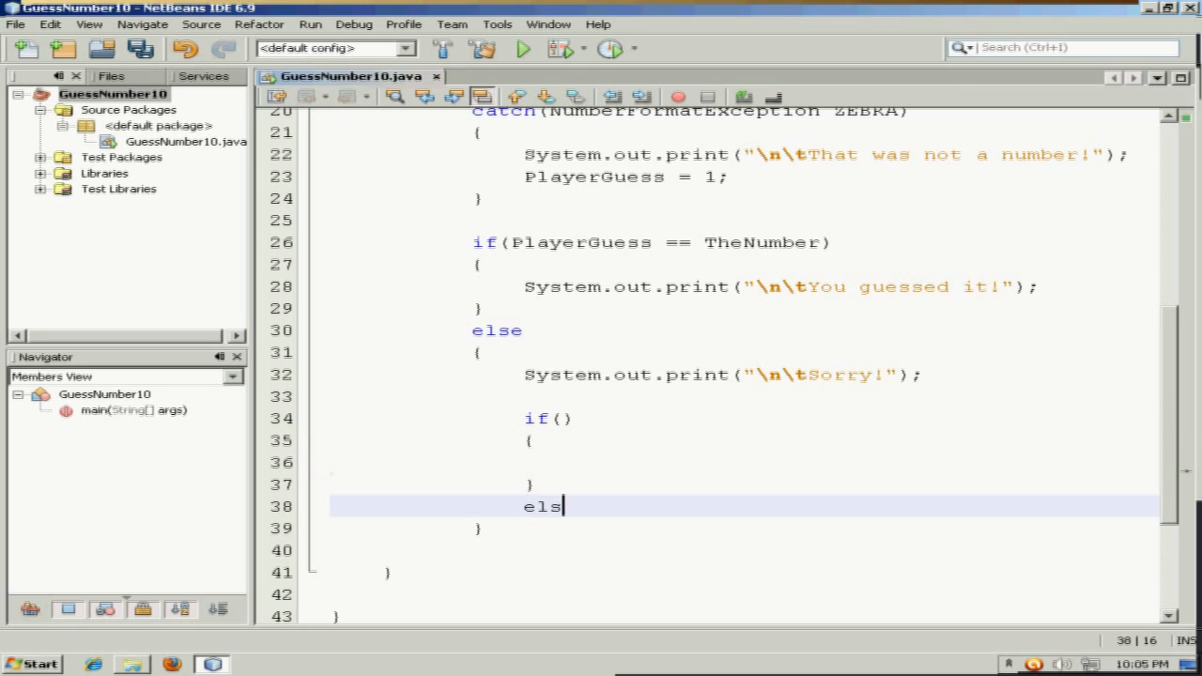
{"action": "type", "text": "e{"}
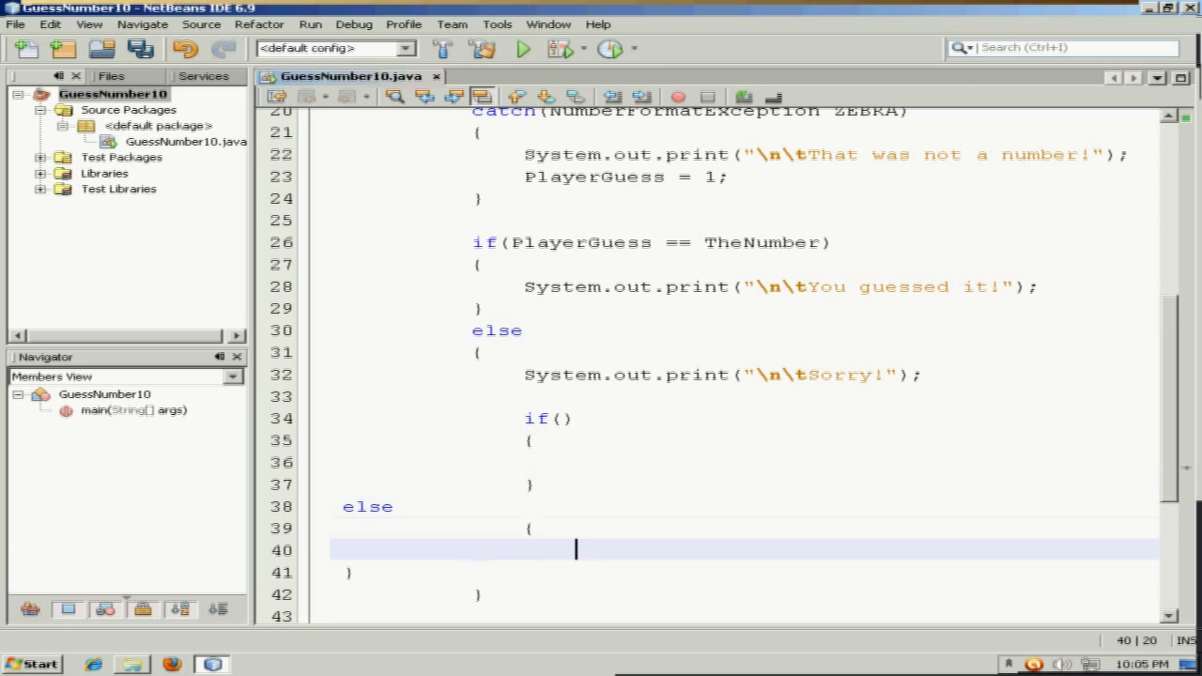
{"action": "left_click", "coordinate": [355, 507]}
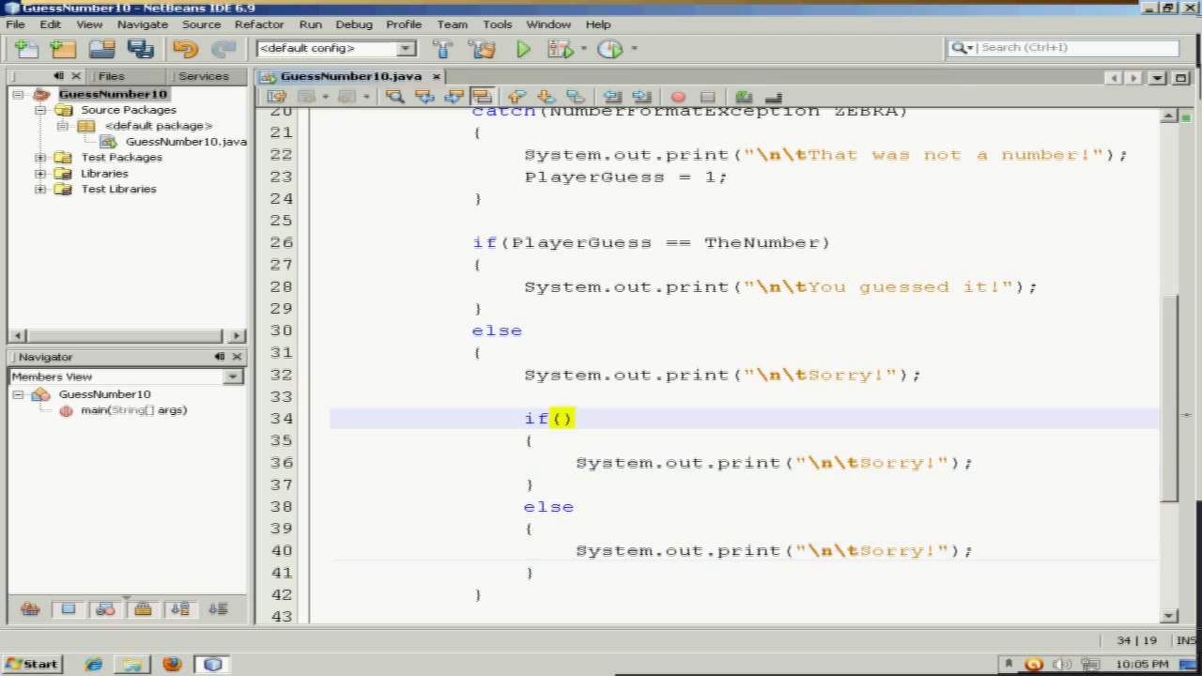
{"action": "type", "text": "PlayerG"}
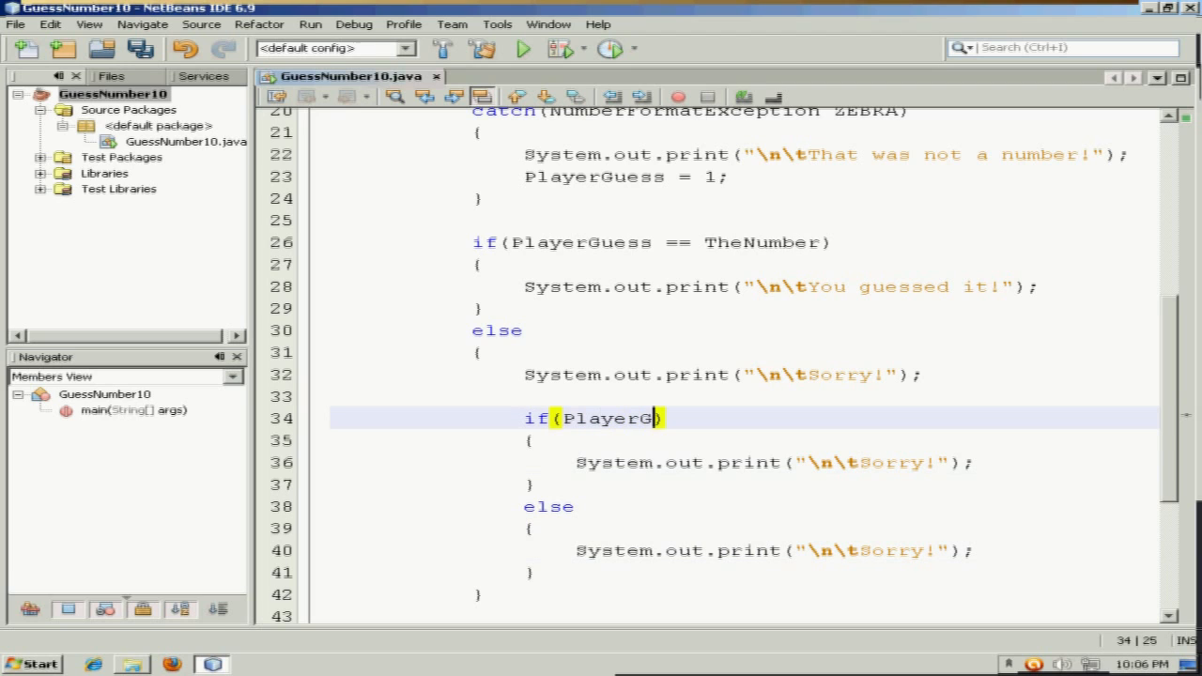
{"action": "type", "text": "uess"}
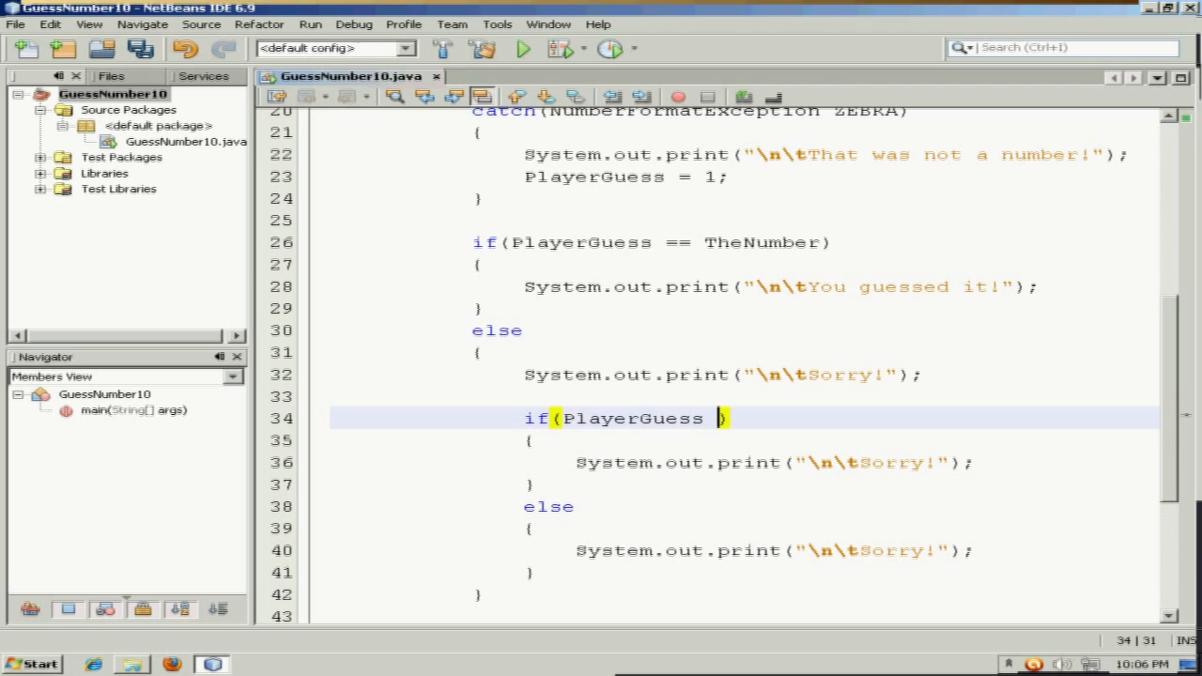
{"action": "type", "text": ">"}
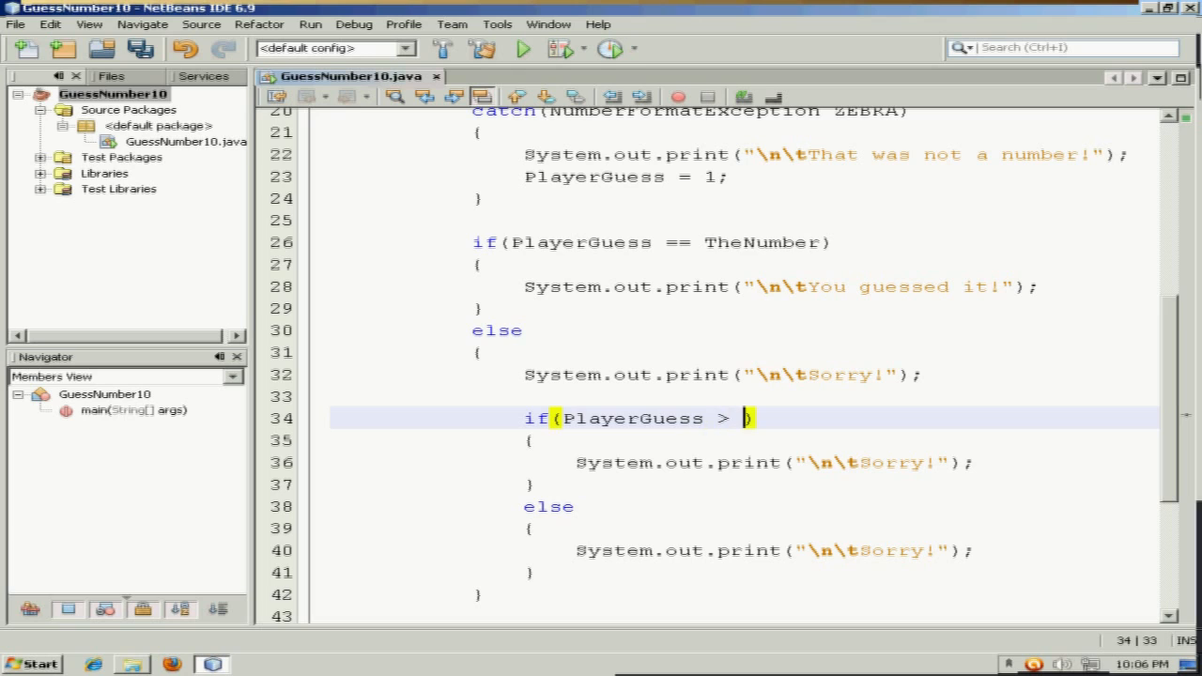
{"action": "type", "text": "TheNUm"}
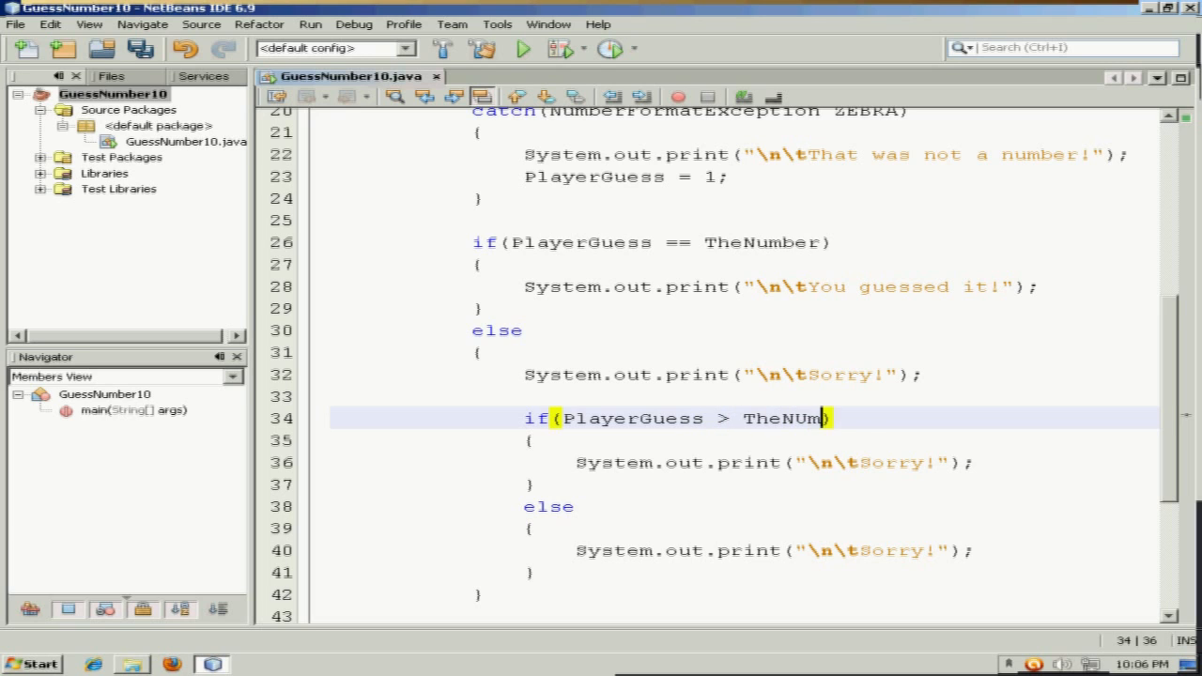
{"action": "type", "text": "ber"}
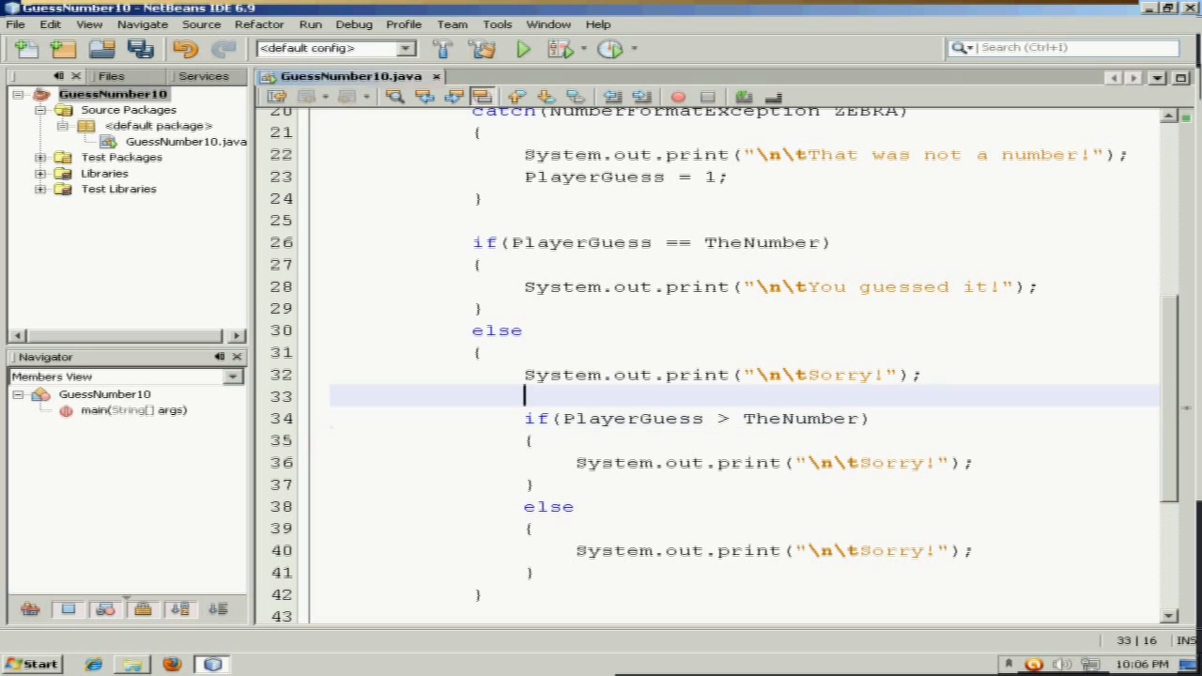
Replace the inner messages with "Number is SMALLER." and "Number is BIGGER.".
{"action": "left_click", "coordinate": [930, 462]}
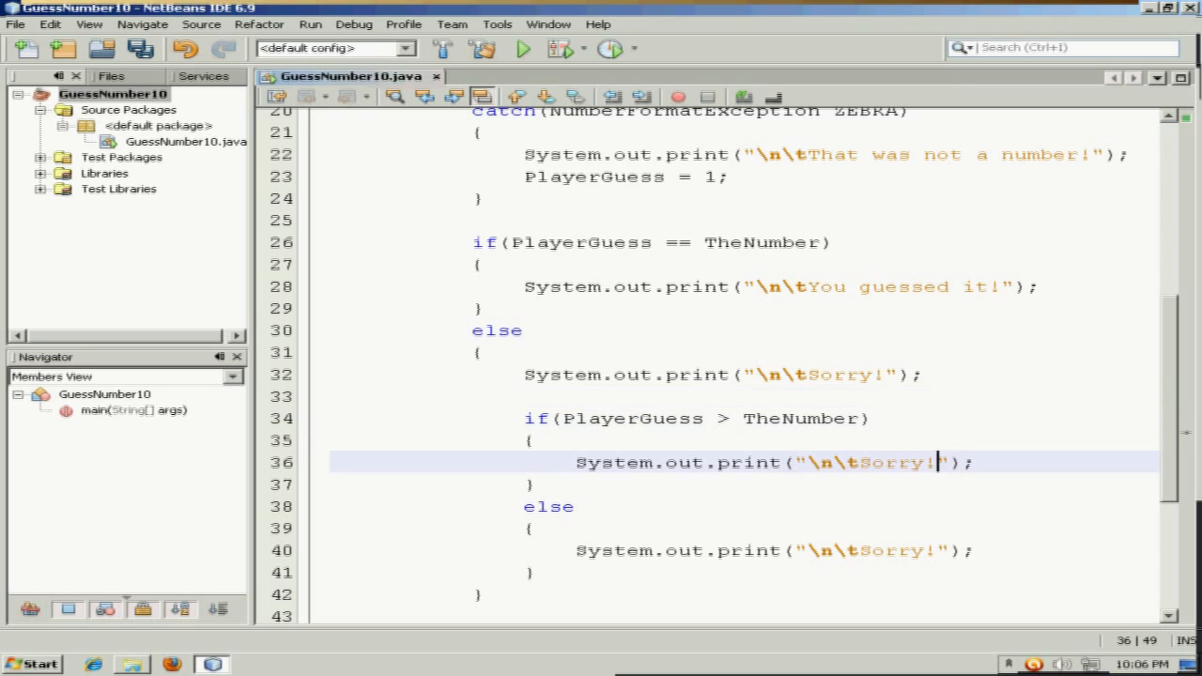
{"action": "type", "text": "Num"}
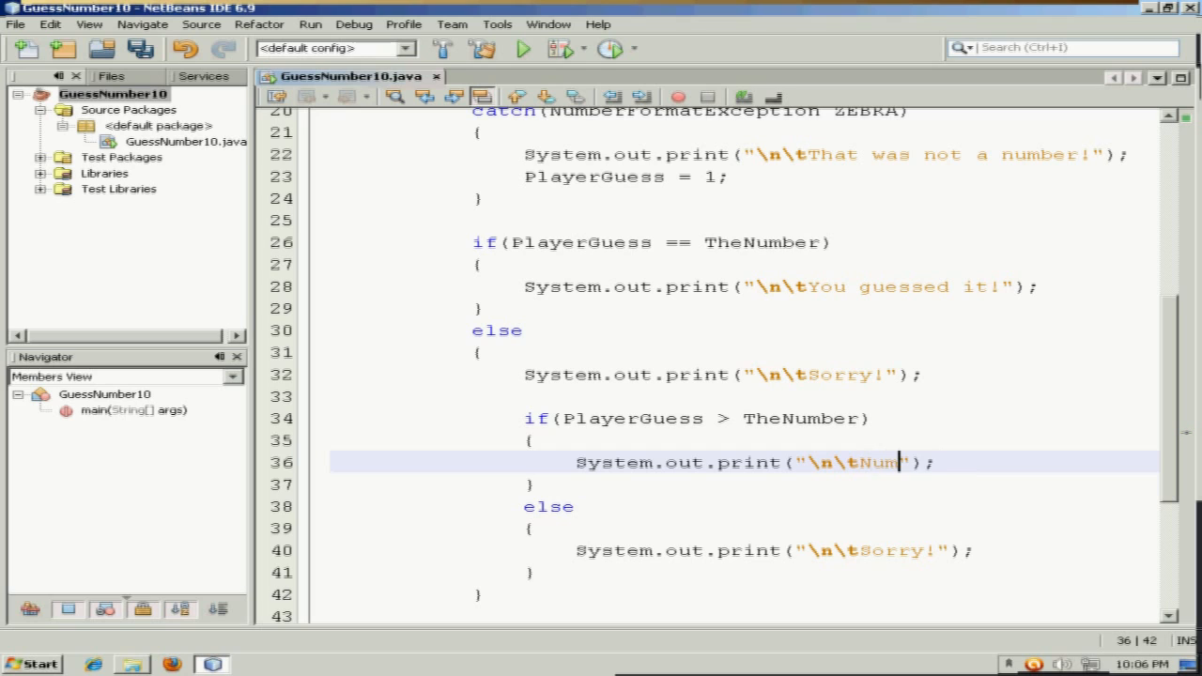
{"action": "type", "text": "ber is SMALLE"}
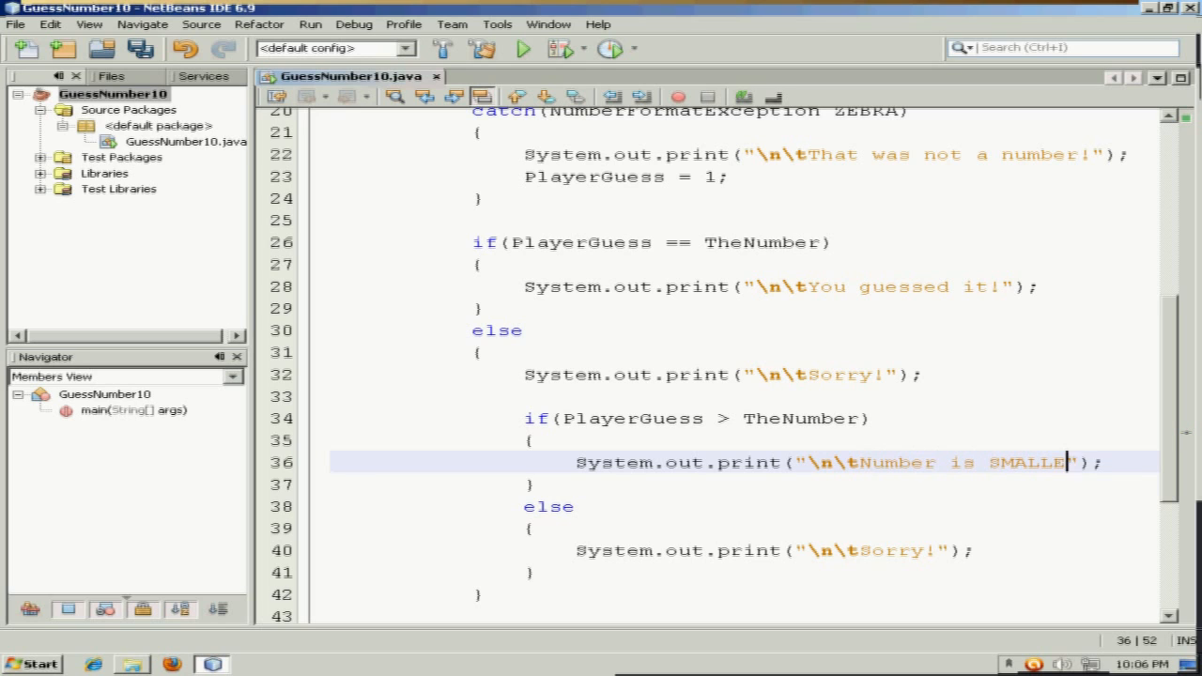
{"action": "type", "text": "R"}
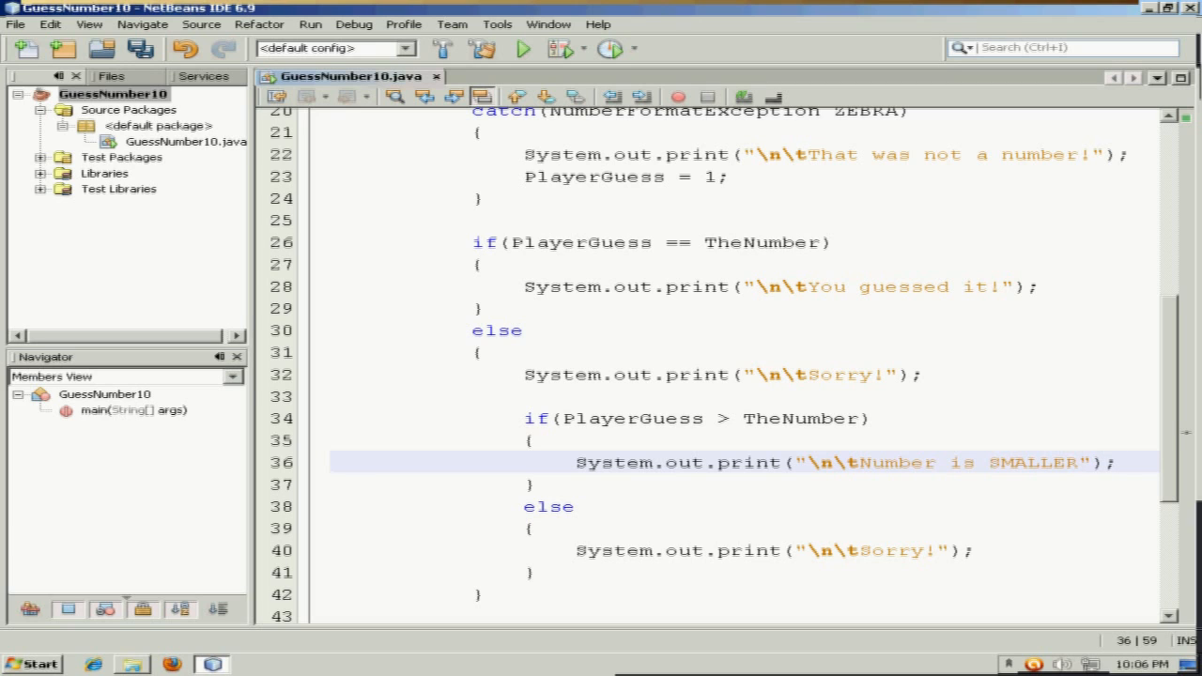
{"action": "type", "text": "."}
{"action": "left_click", "coordinate": [744, 550]}
{"action": "type", "text": "Number is "}
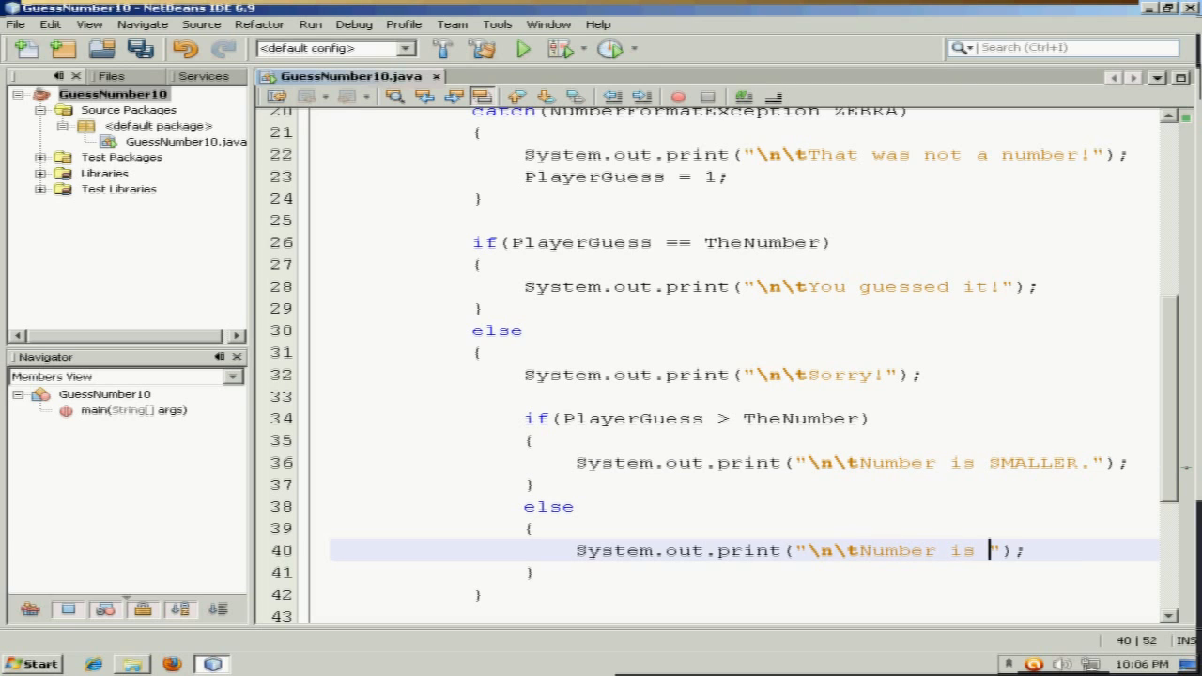
{"action": "type", "text": "BIGGER"}
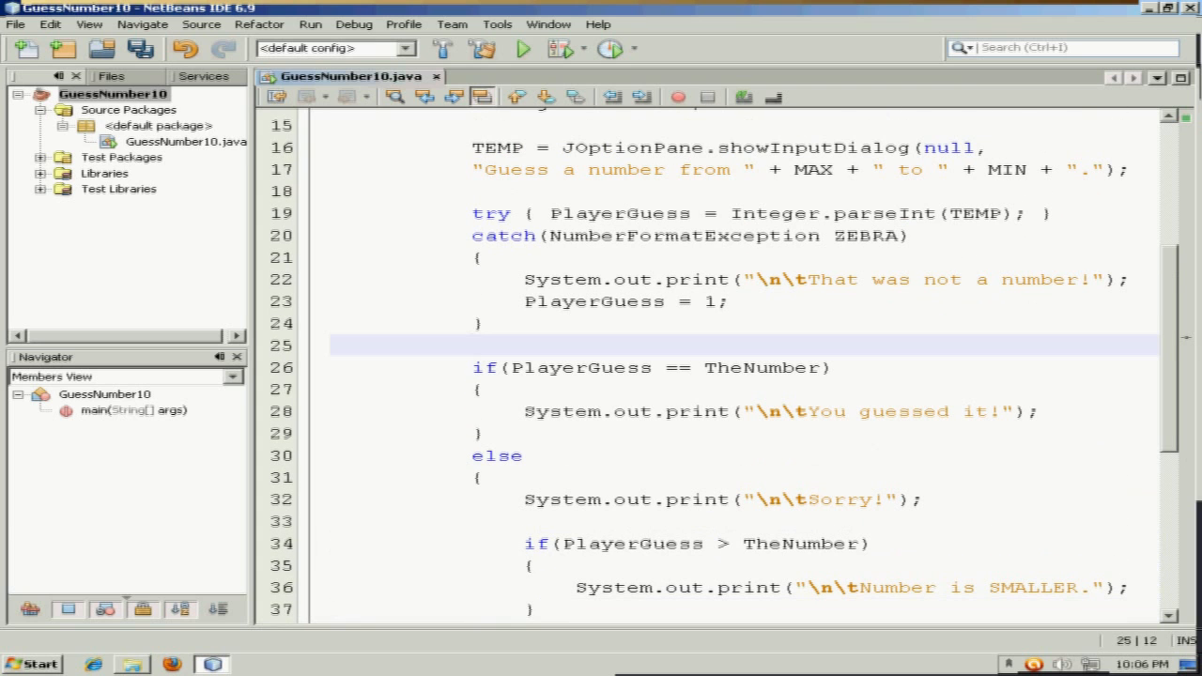
{"action": "scroll", "scroll_direction": "down", "scroll_amount": 3}
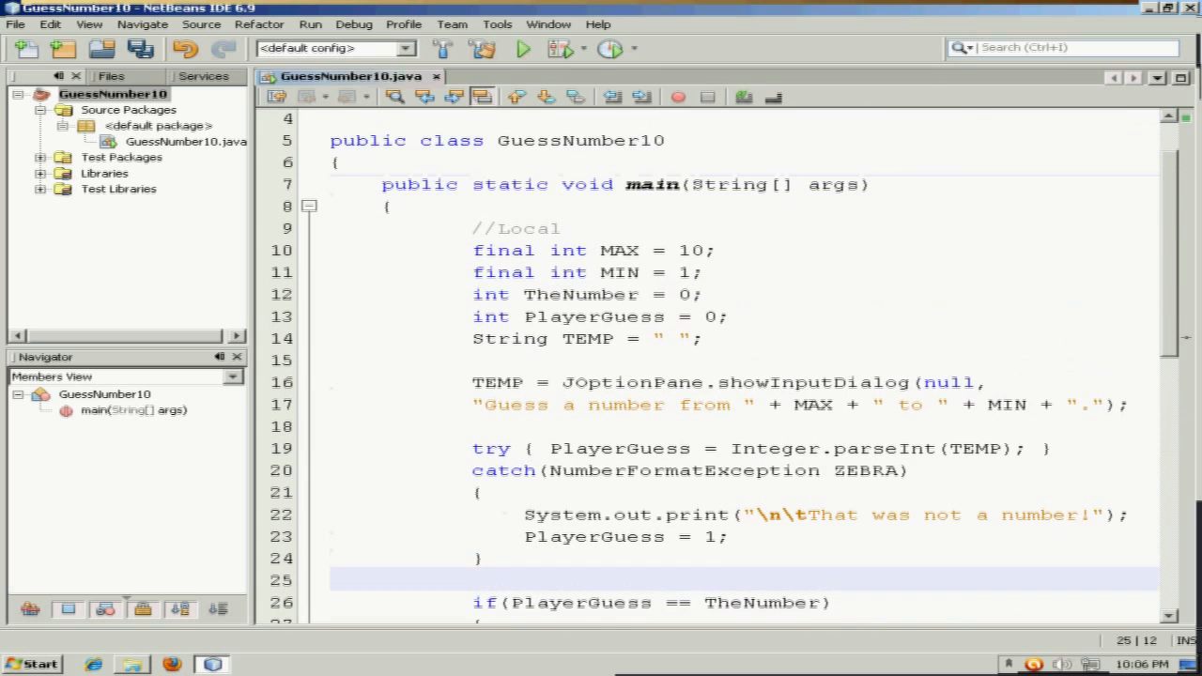
{"action": "left_click", "coordinate": [310, 24]}
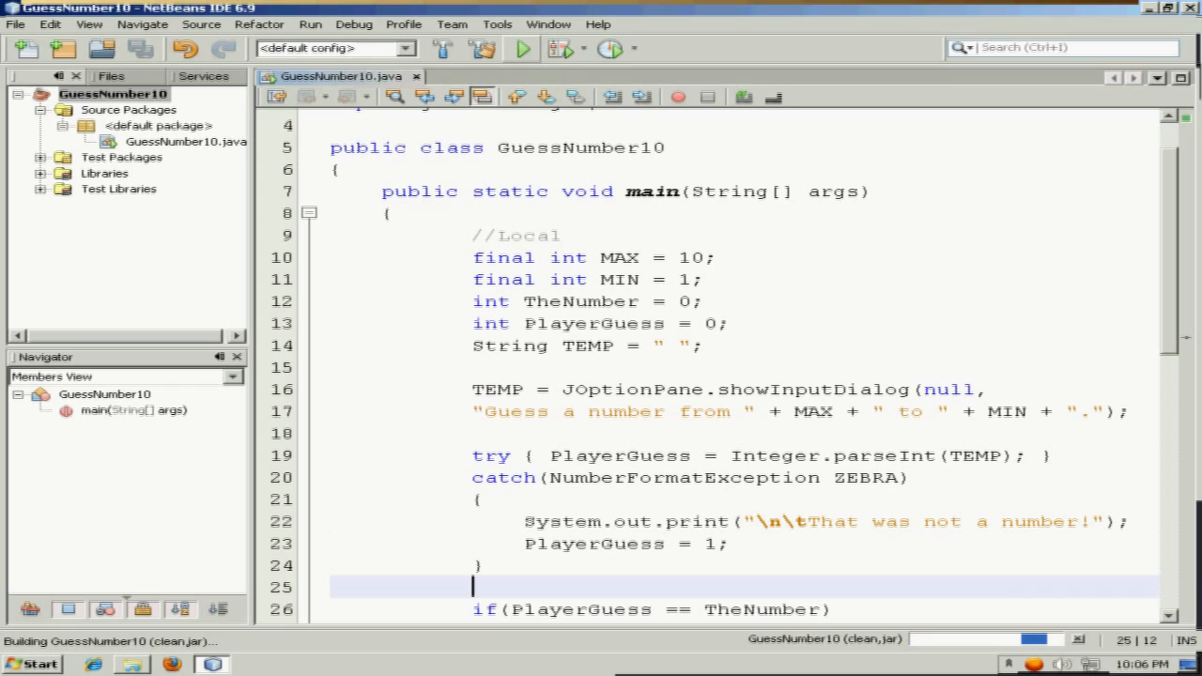
{"action": "mouse_move", "coordinate": [525, 49]}
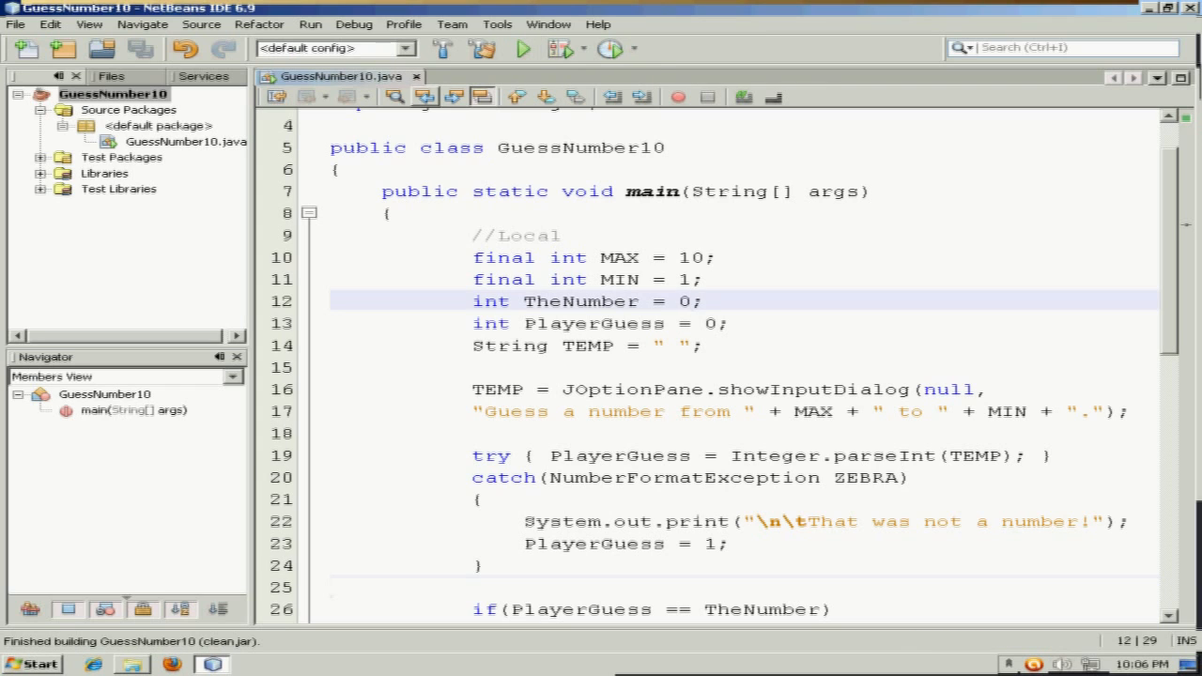
{"action": "left_click", "coordinate": [537, 49]}
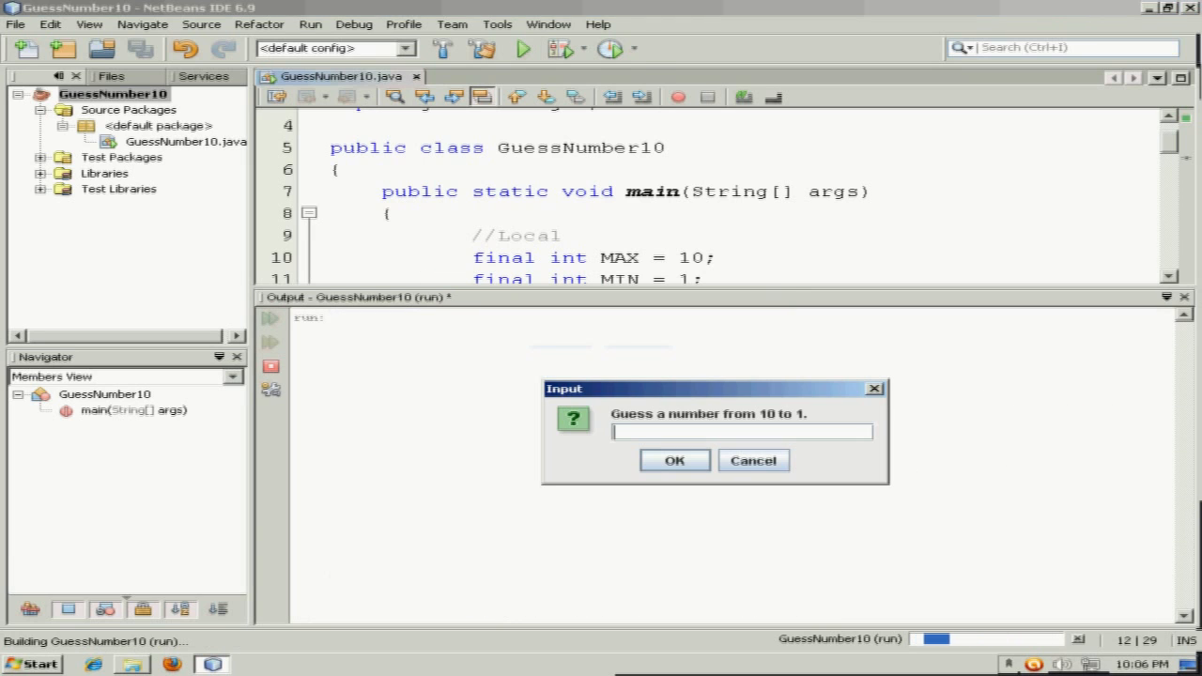
{"action": "type", "text": "3"}
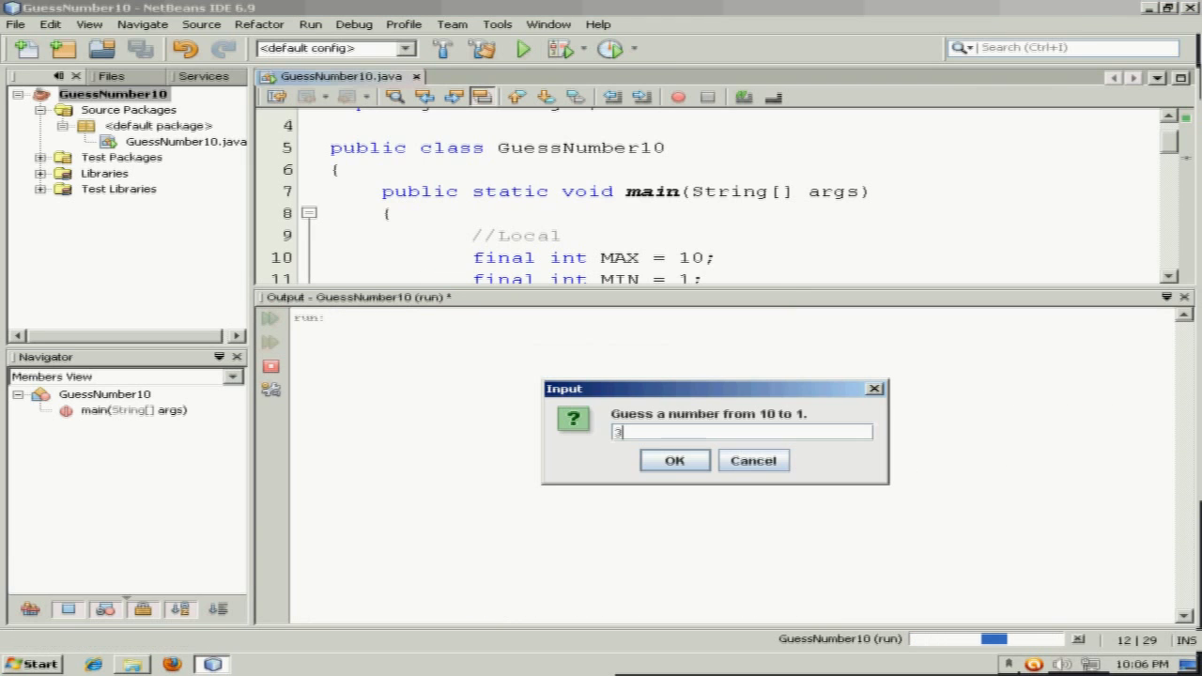
{"action": "left_click", "coordinate": [674, 460]}
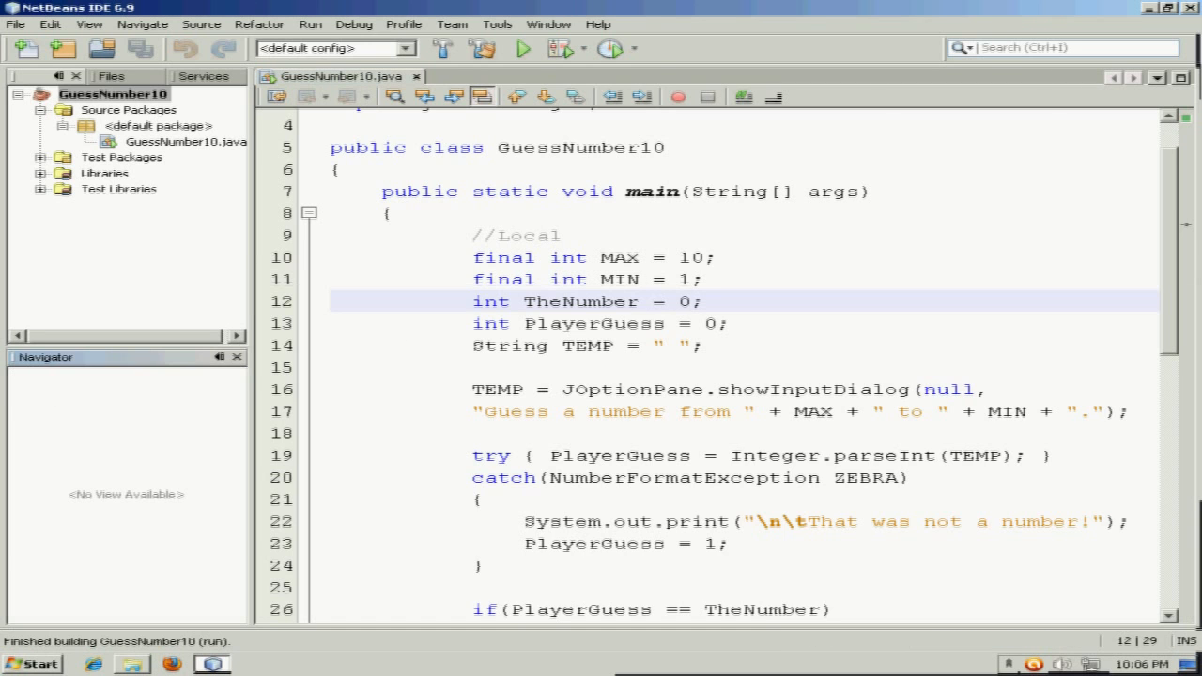
{"action": "left_click", "coordinate": [516, 49]}
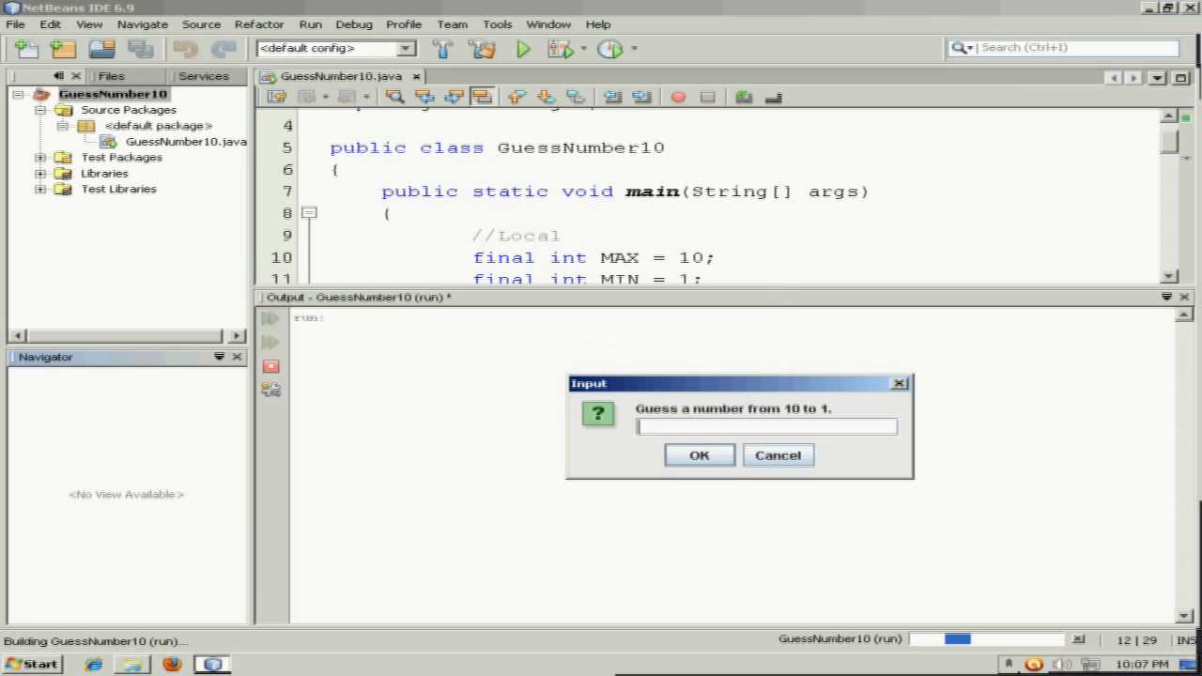
{"action": "type", "text": "-5"}
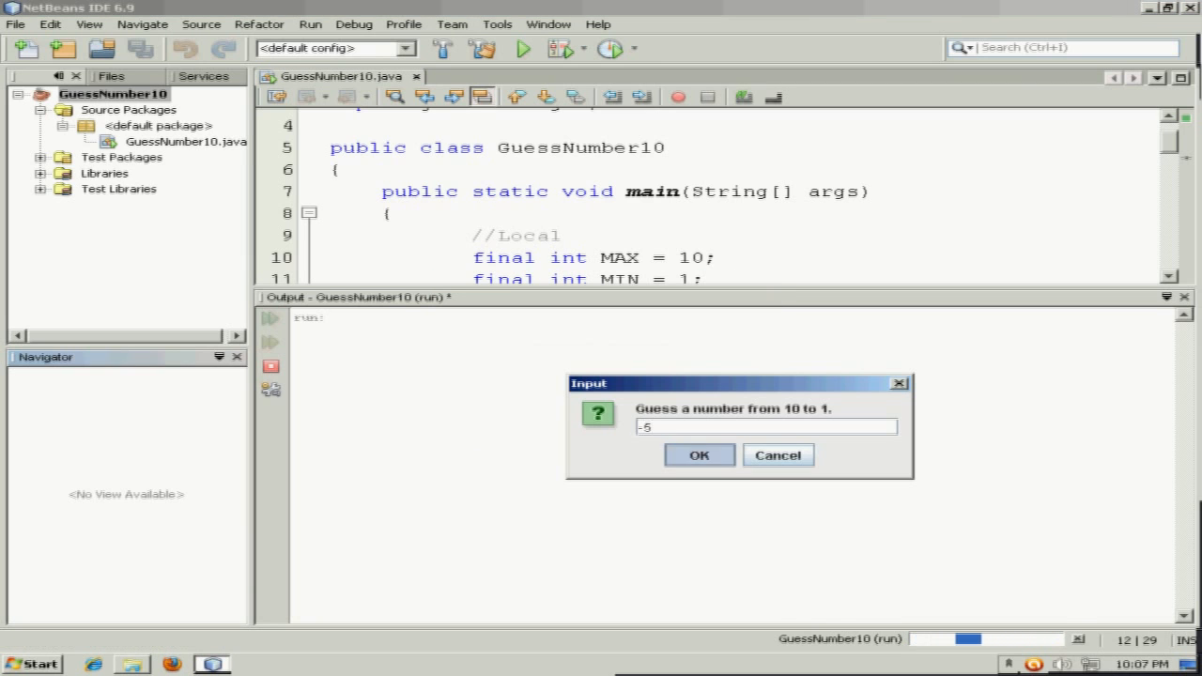
{"action": "left_click", "coordinate": [699, 454]}
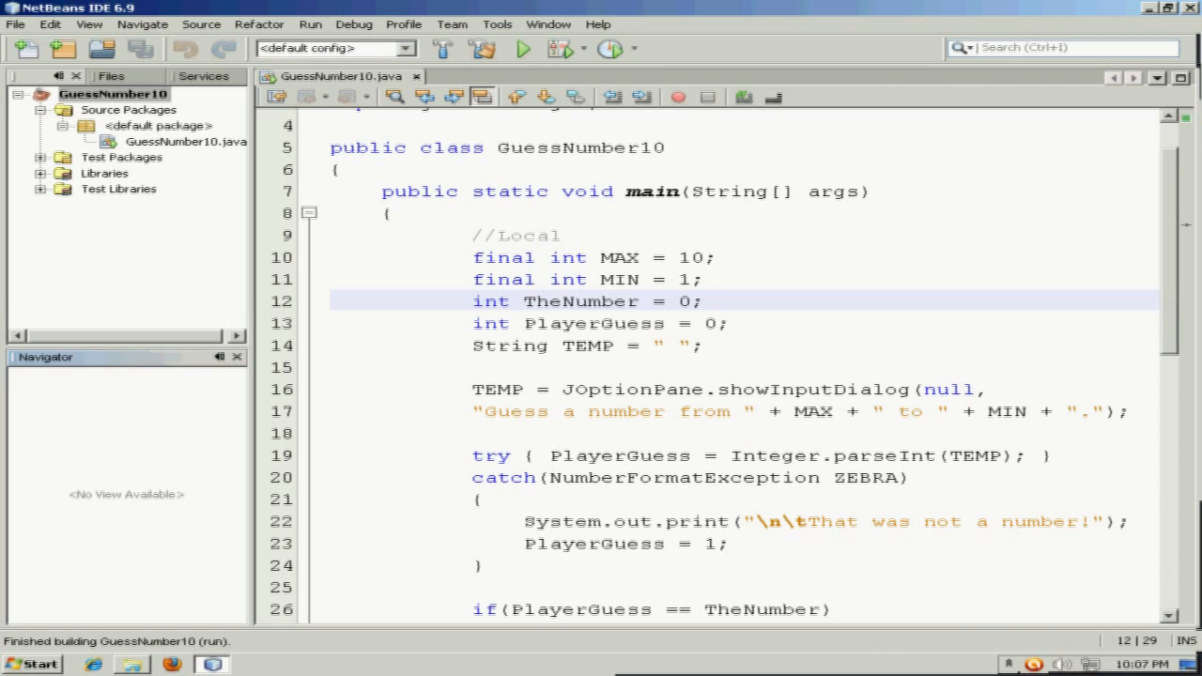
{"action": "left_click", "coordinate": [515, 49]}
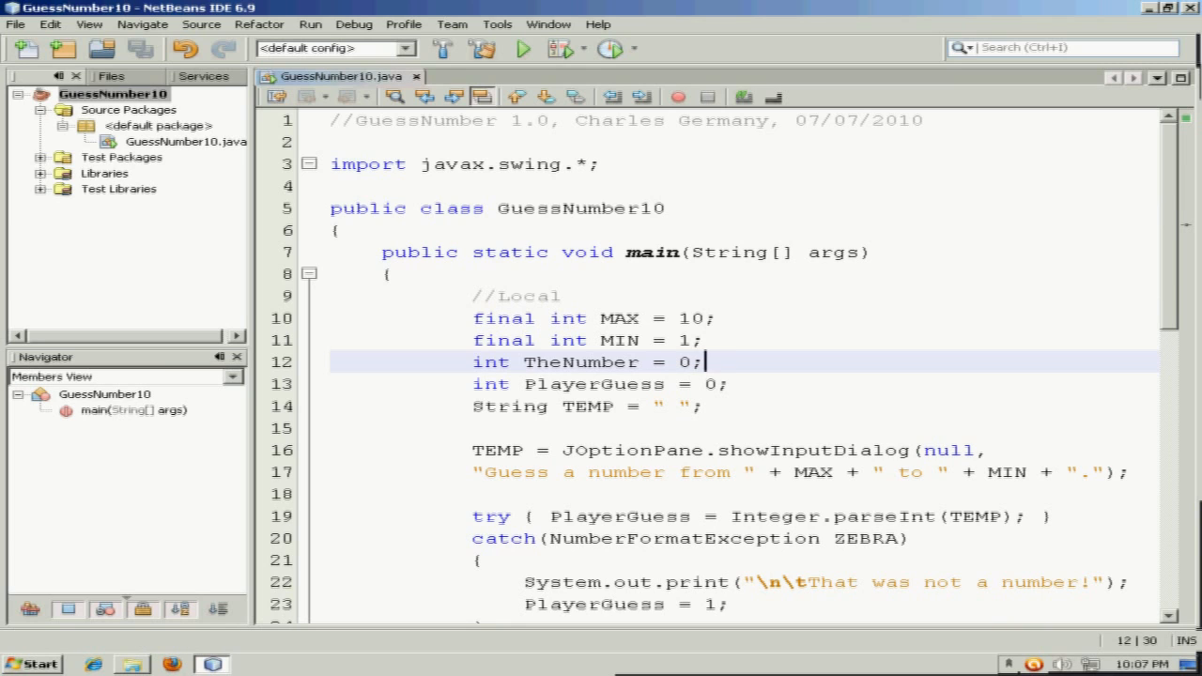
Change the declaration int TheNumber = 0; to start at 7.
{"action": "scroll", "scroll_direction": "down", "scroll_amount": 3}
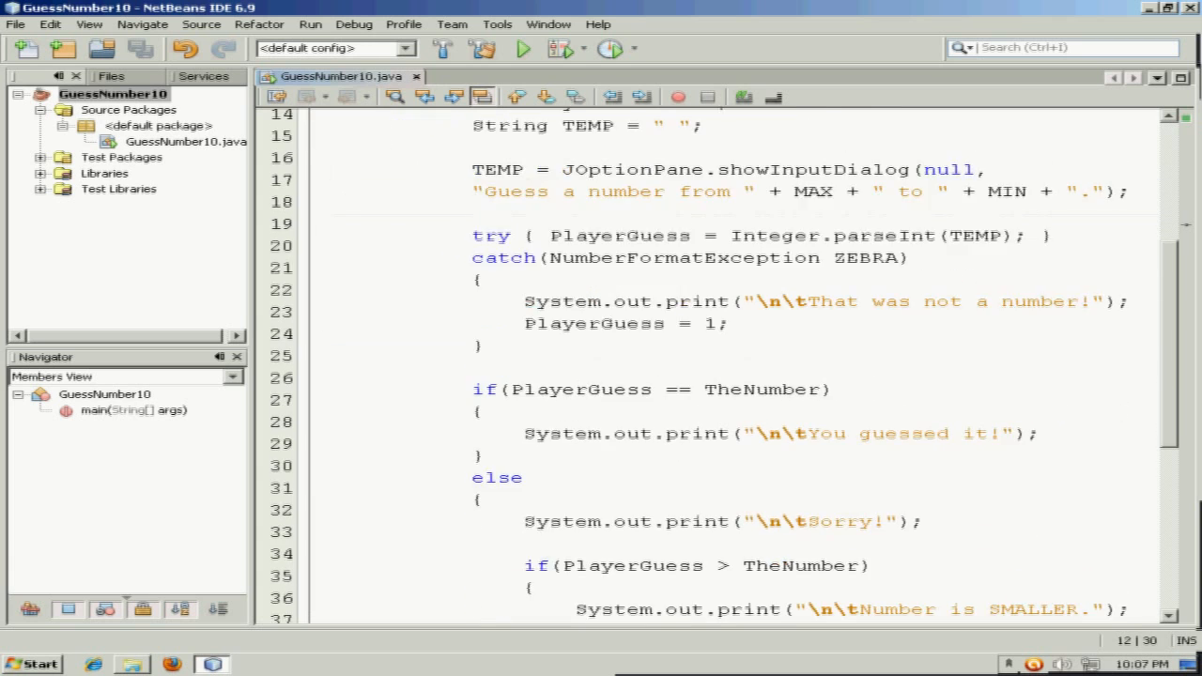
{"action": "scroll", "scroll_direction": "up", "scroll_amount": 3}
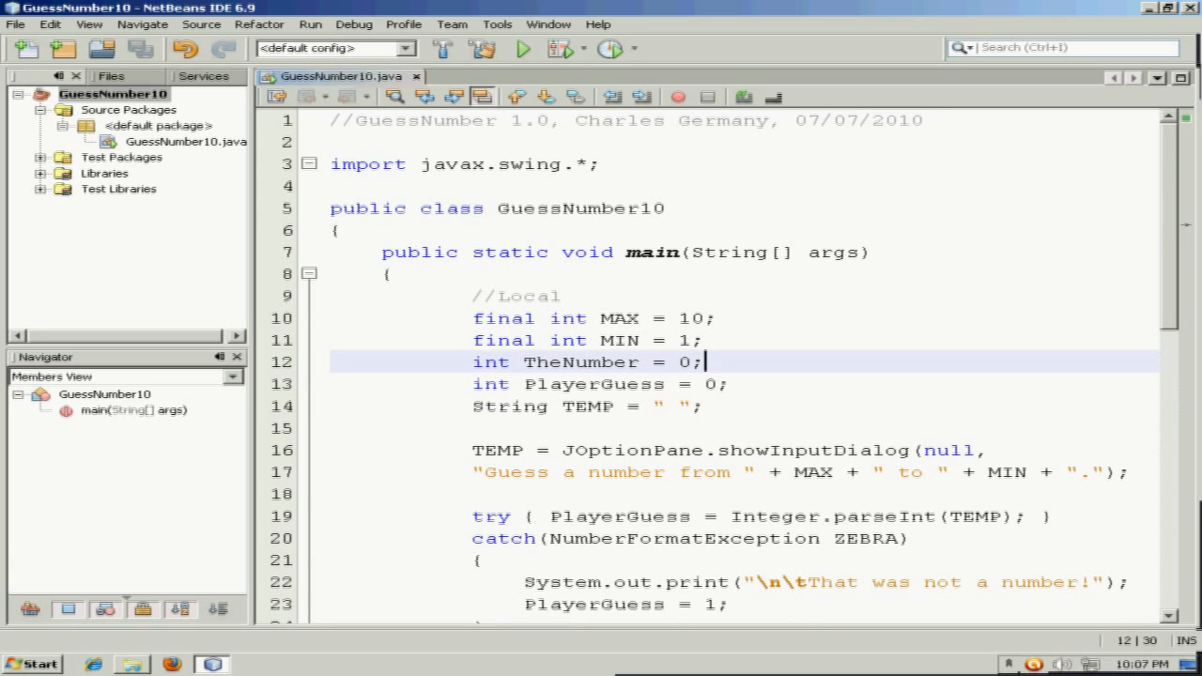
{"action": "scroll", "scroll_direction": "down", "scroll_amount": 3}
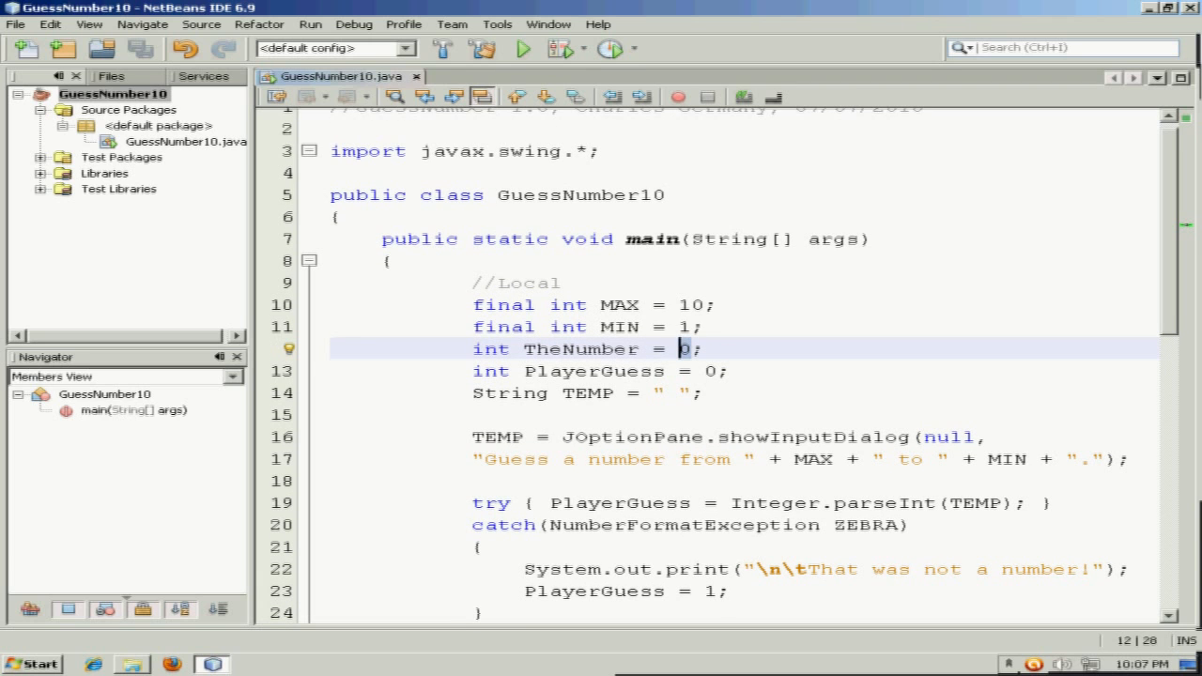
{"action": "type", "text": "7"}
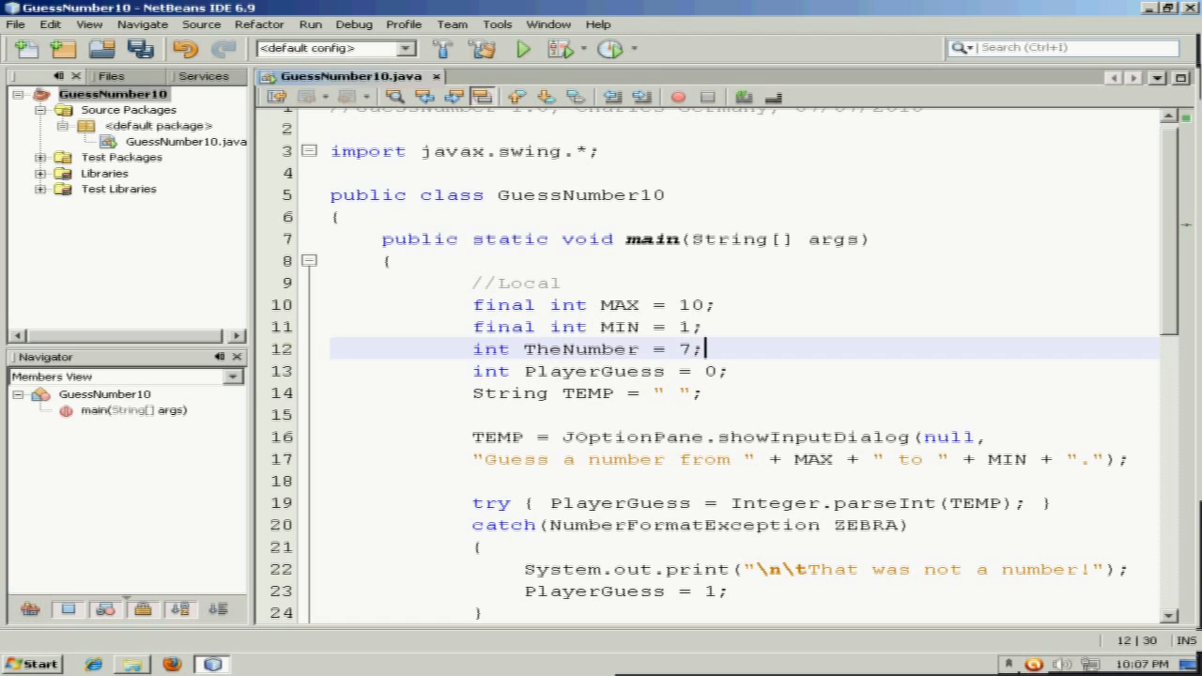
{"action": "scroll", "scroll_direction": "down", "scroll_amount": 3}
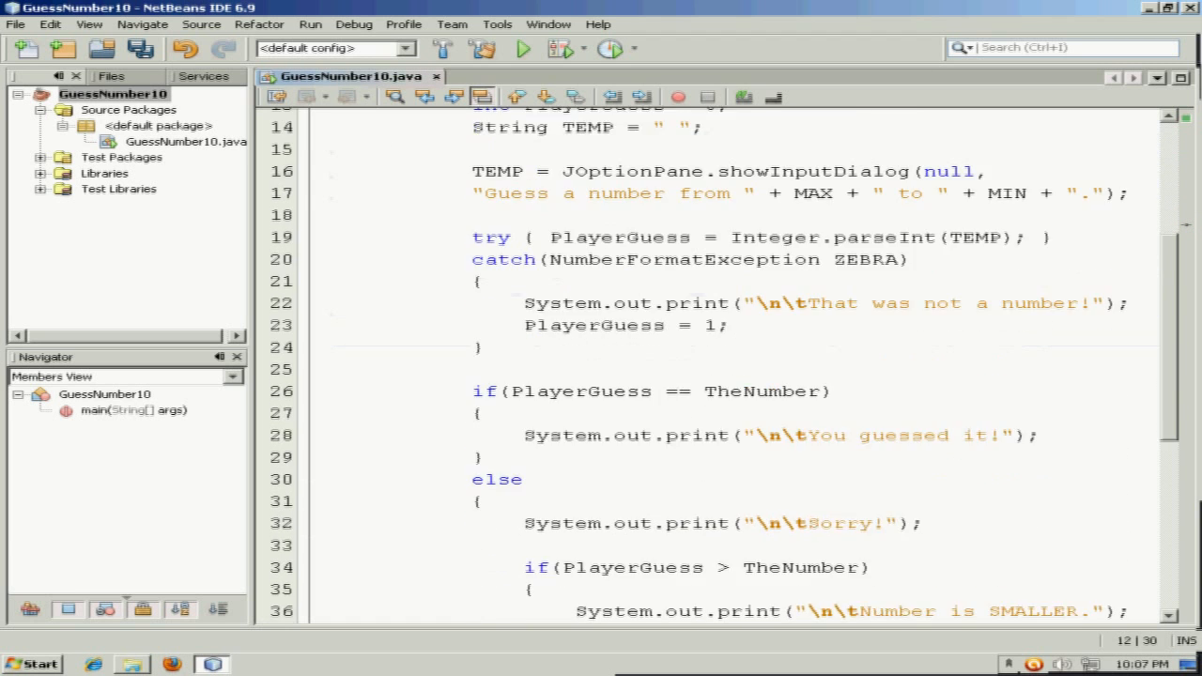
{"action": "scroll", "scroll_direction": "down", "scroll_amount": 3}
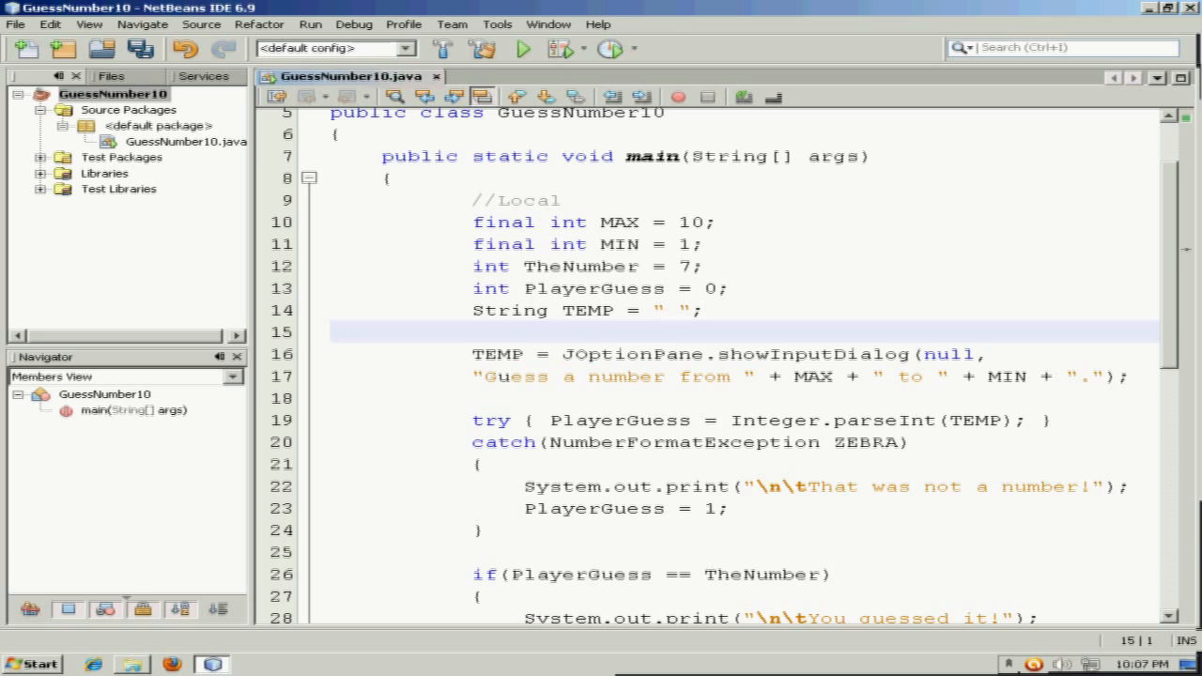
Start a while() { block above the input prompt, condition left empty.
{"action": "key", "text": "Enter"}
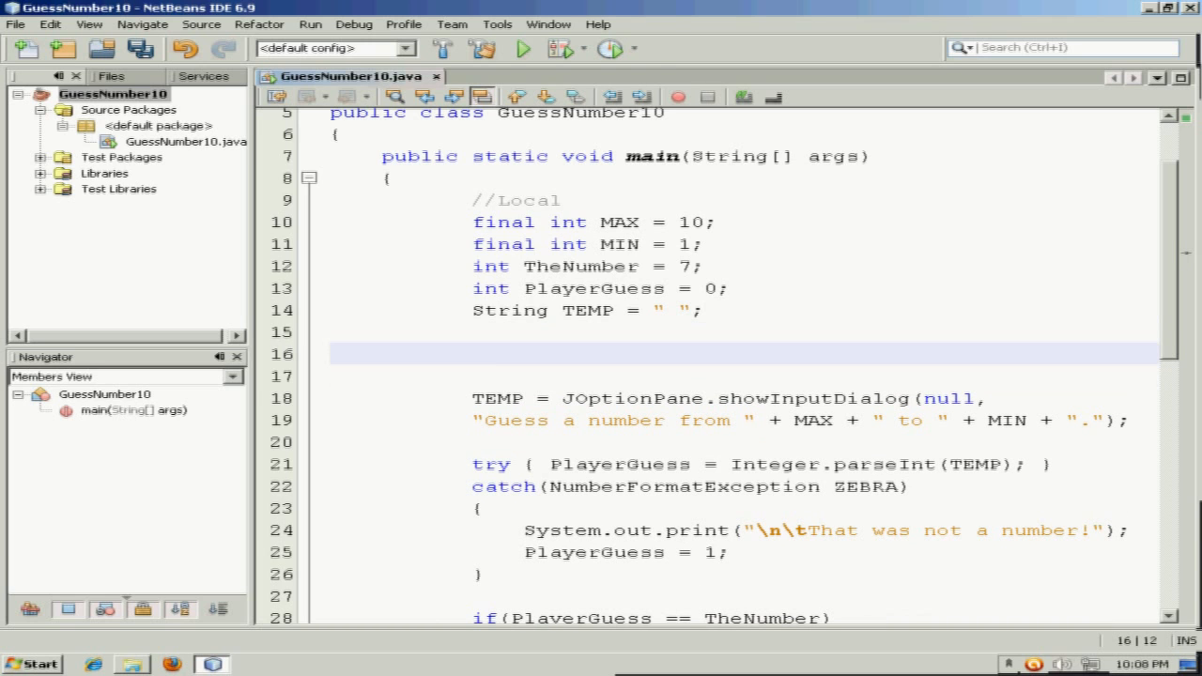
{"action": "type", "text": "while"}
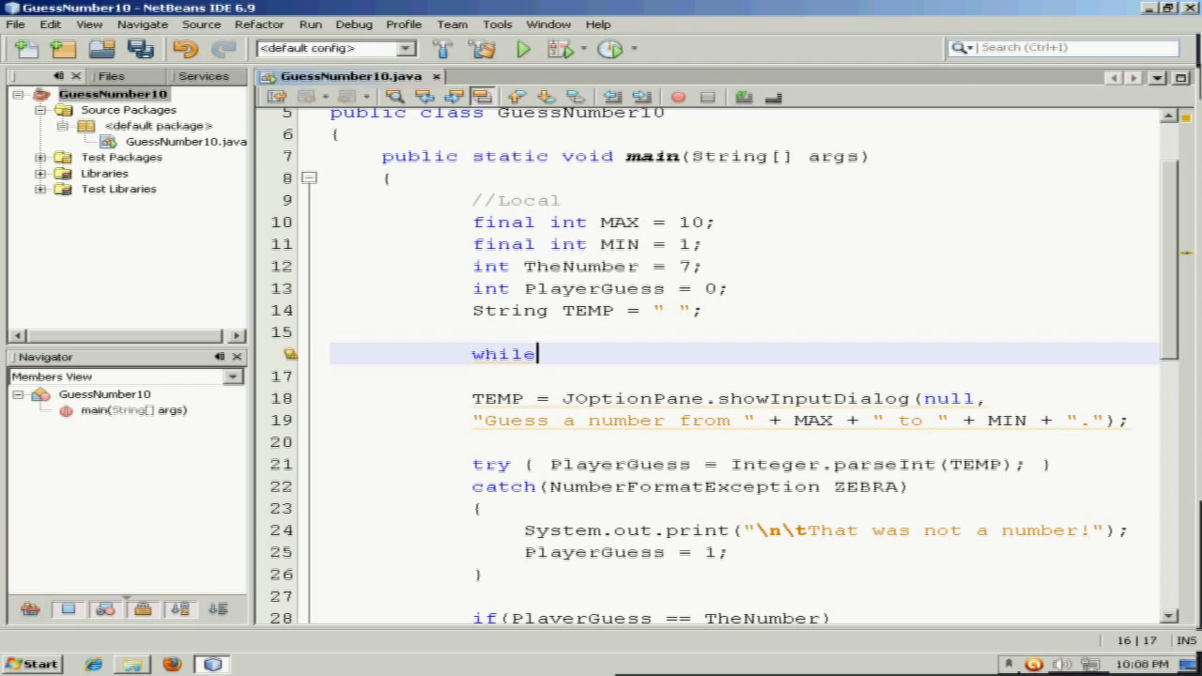
{"action": "type", "text": "()"}
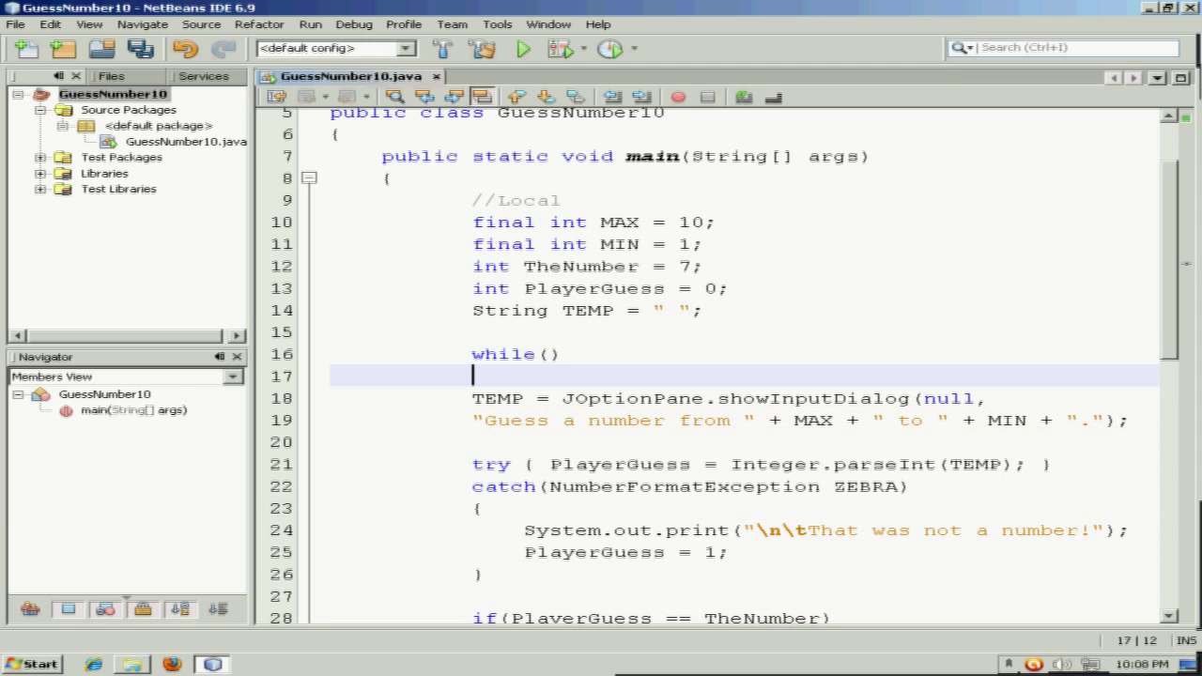
{"action": "type", "text": "{"}
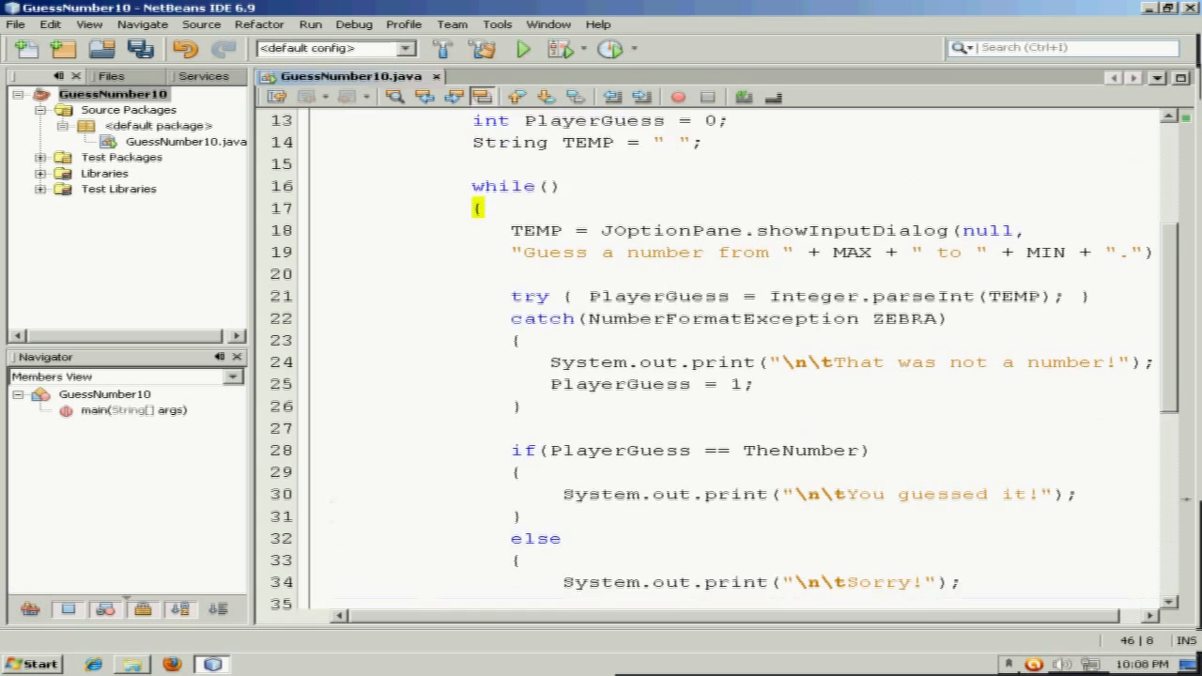
Comment the loop's closing brace with //close while loop.
{"action": "scroll", "scroll_direction": "down", "scroll_amount": 3}
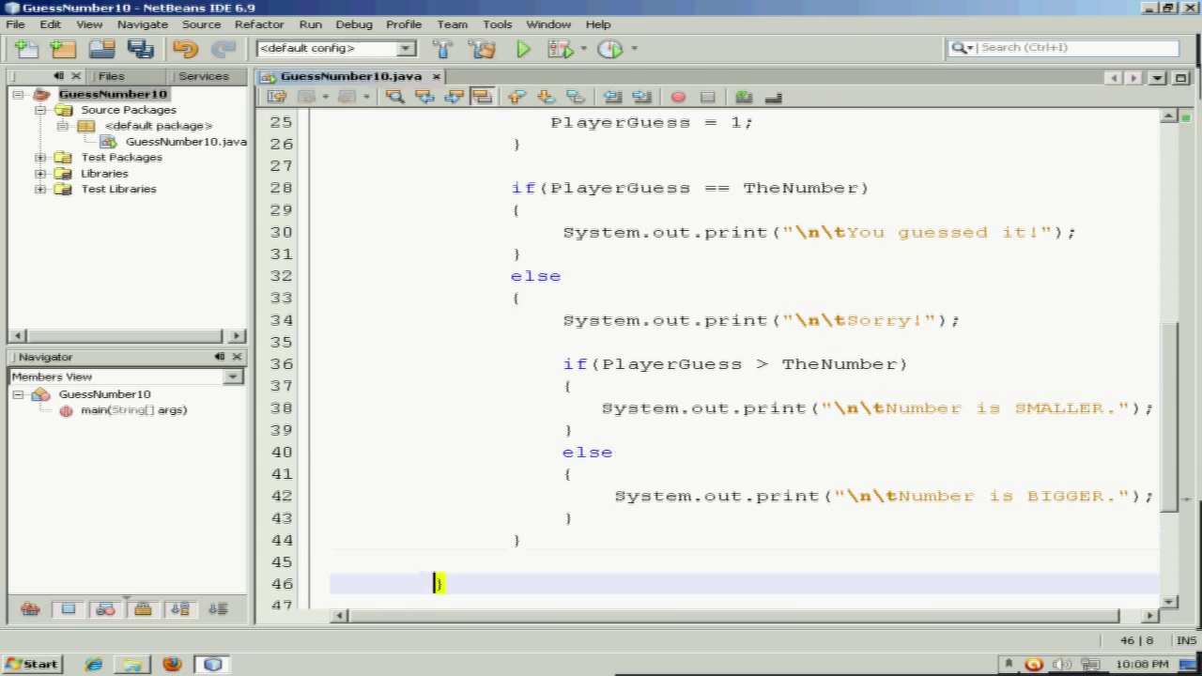
{"action": "type", "text": "//"}
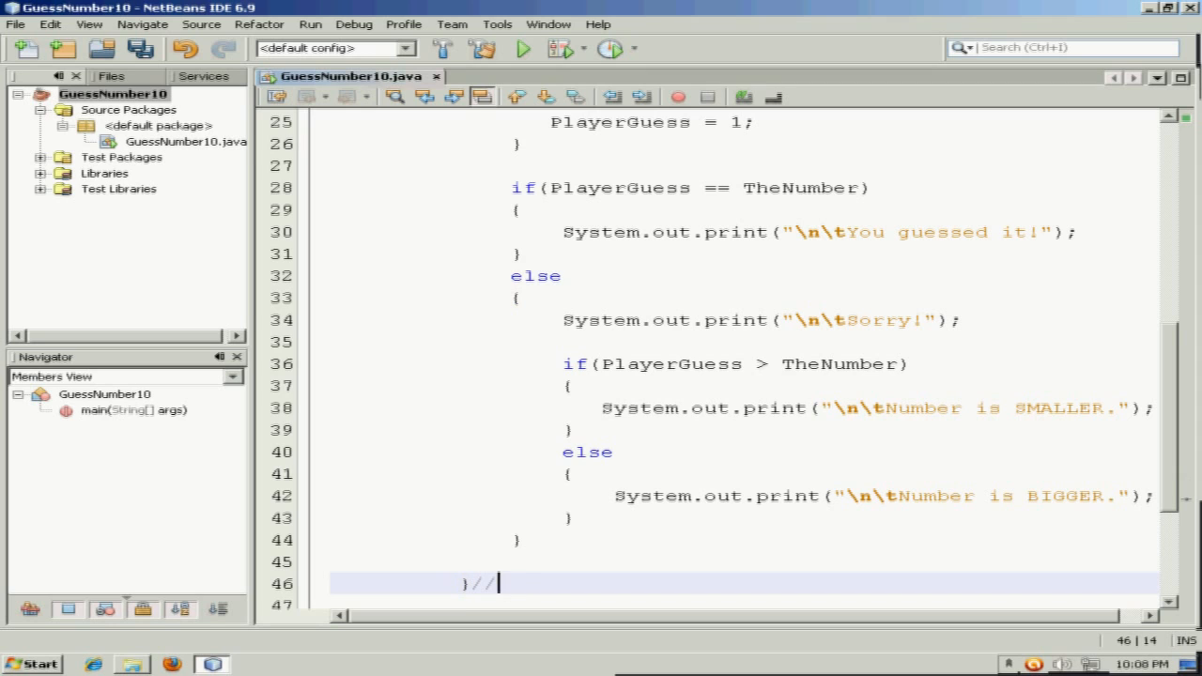
{"action": "type", "text": "close while l"}
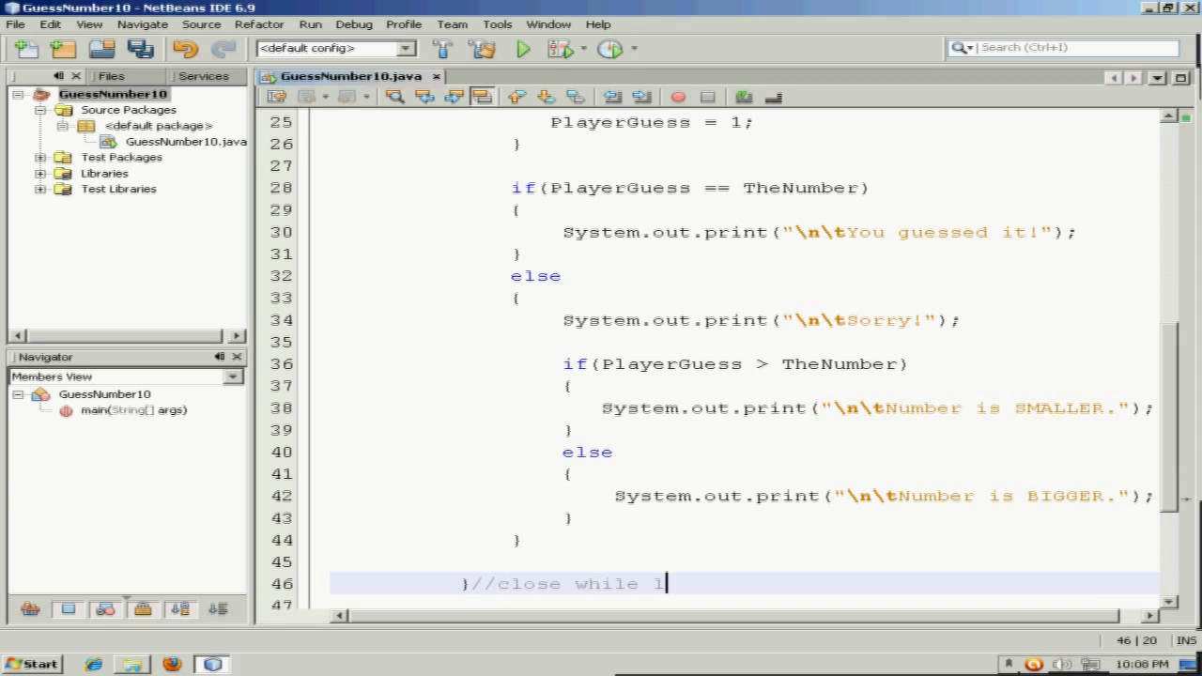
{"action": "type", "text": "oop"}
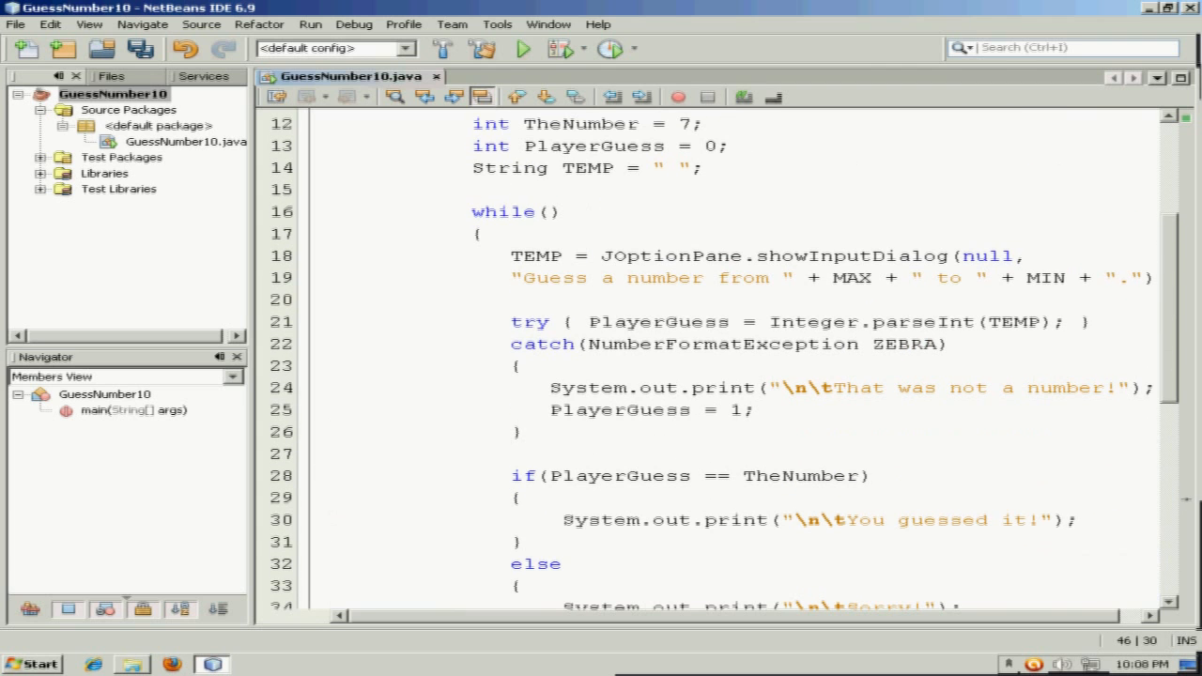
{"action": "left_click", "coordinate": [548, 210]}
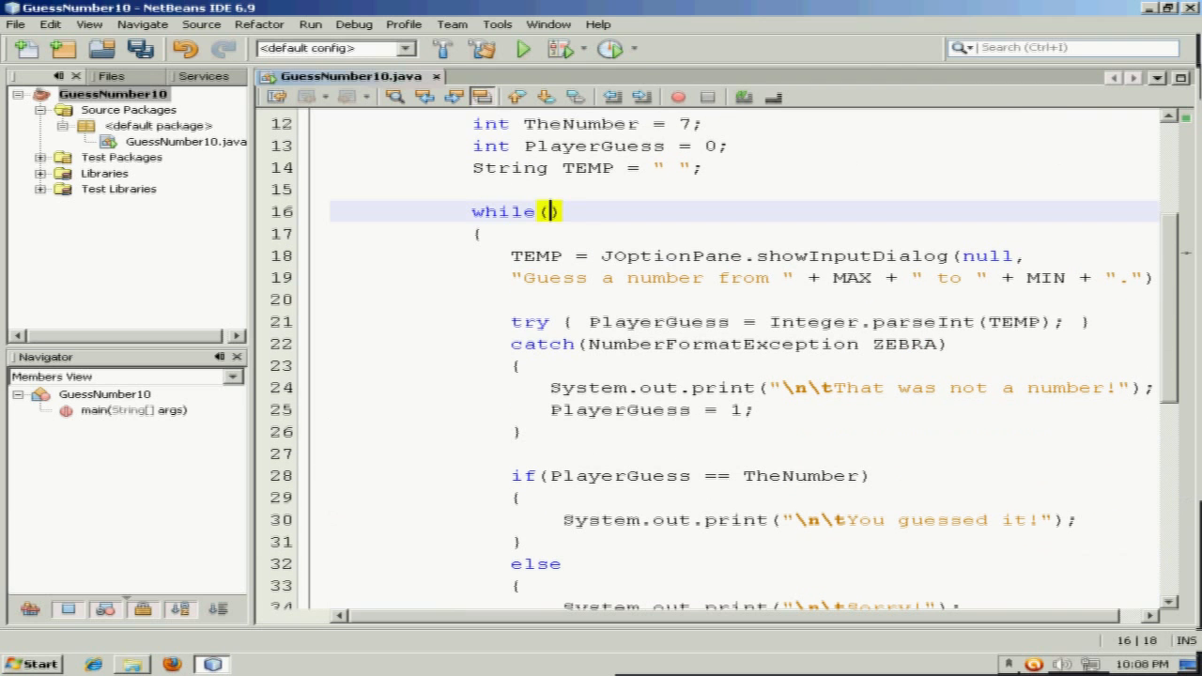
Declare int COUNTER = 0; above the loop and set its condition to COUNTER < 3.
{"action": "key", "text": "Enter"}
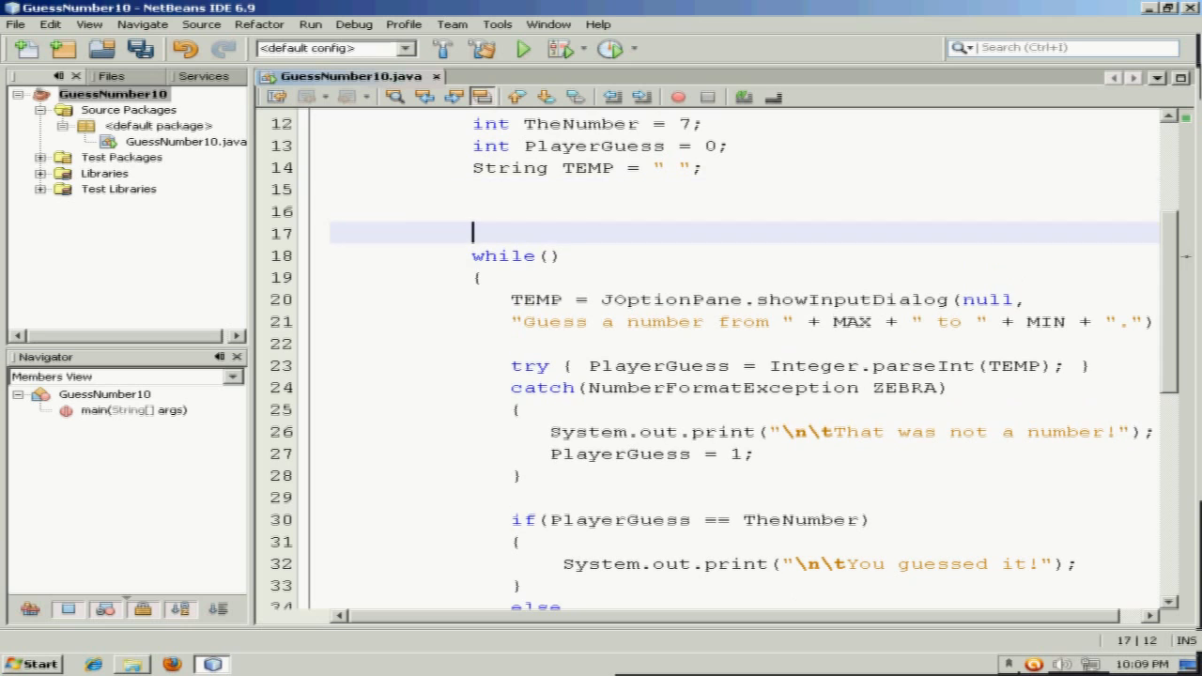
{"action": "key", "text": "Up"}
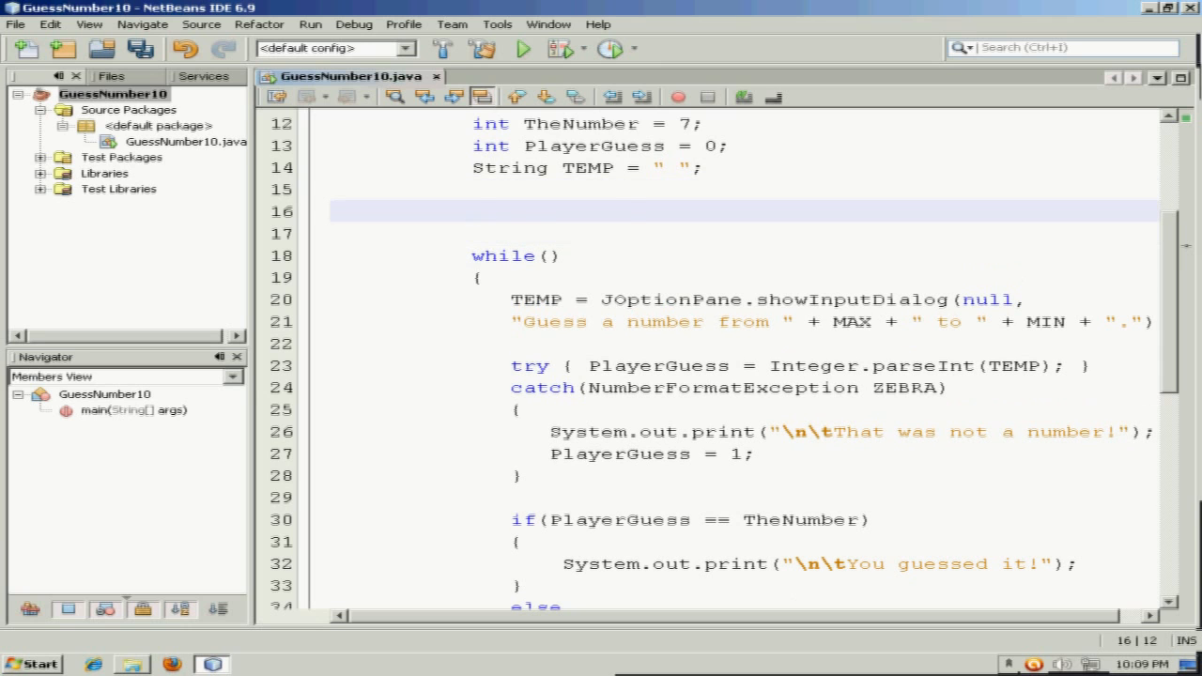
{"action": "type", "text": "int COUNTER ="}
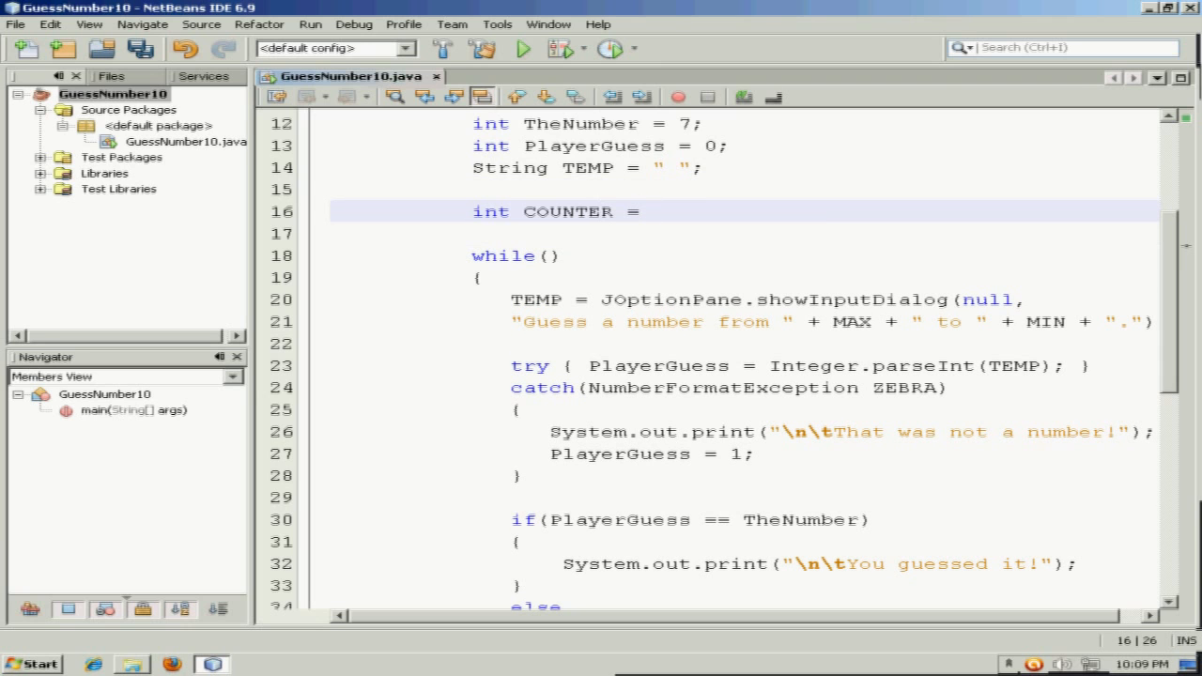
{"action": "type", "text": "0;"}
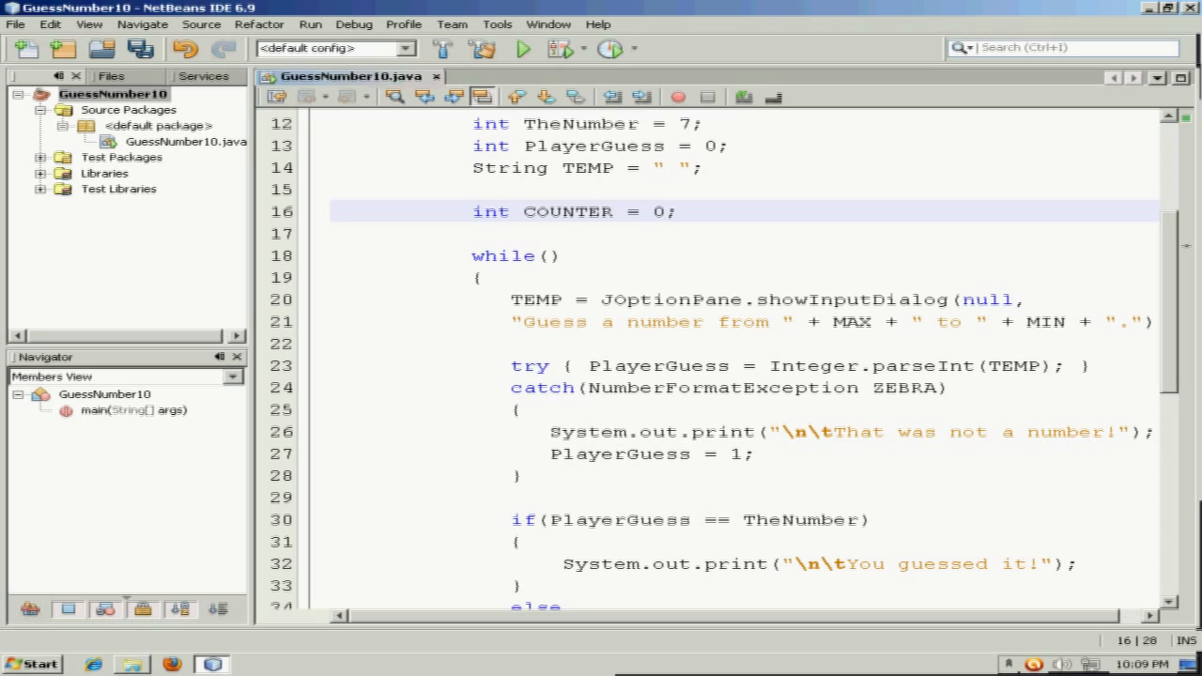
{"action": "type", "text": "COUNTE"}
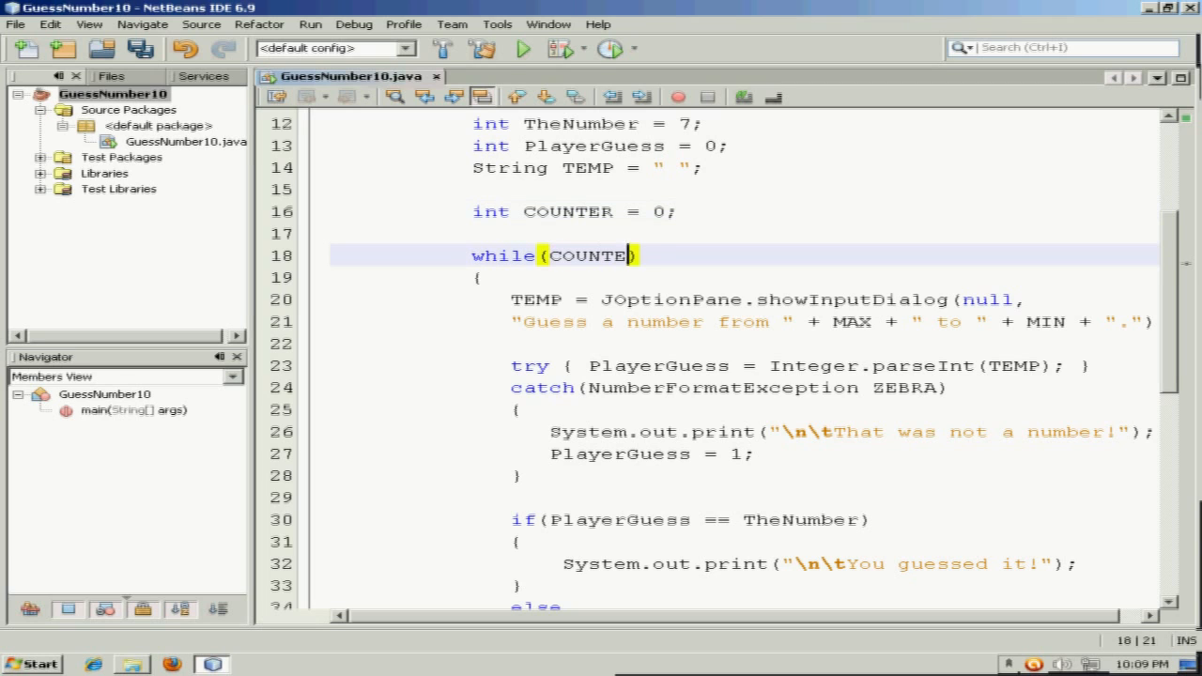
{"action": "type", "text": "<"}
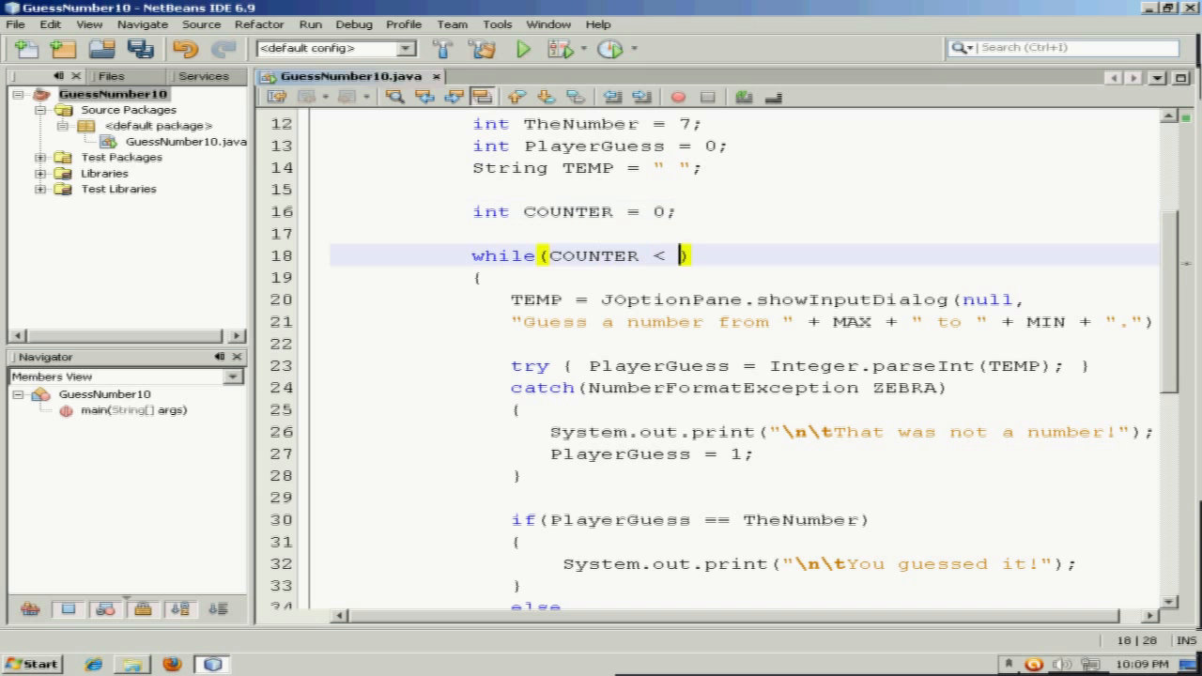
{"action": "type", "text": "3"}
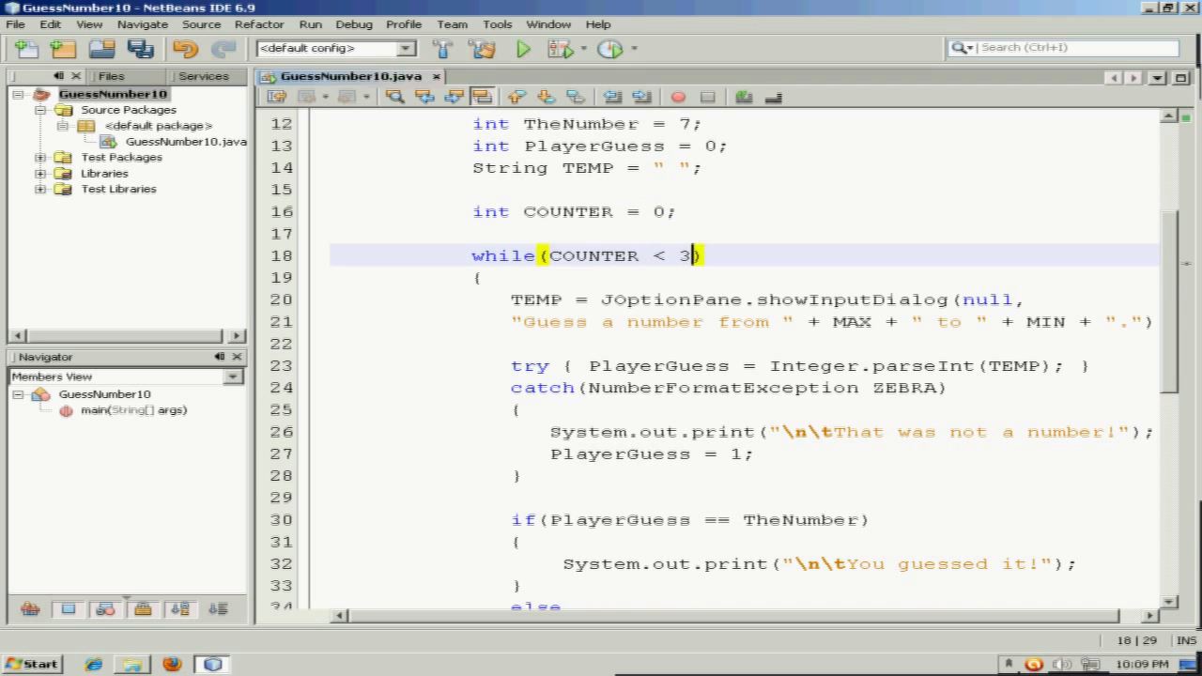
Add COUNTER++; on the line before the loop's closing brace.
{"action": "scroll", "scroll_direction": "down", "scroll_amount": 3}
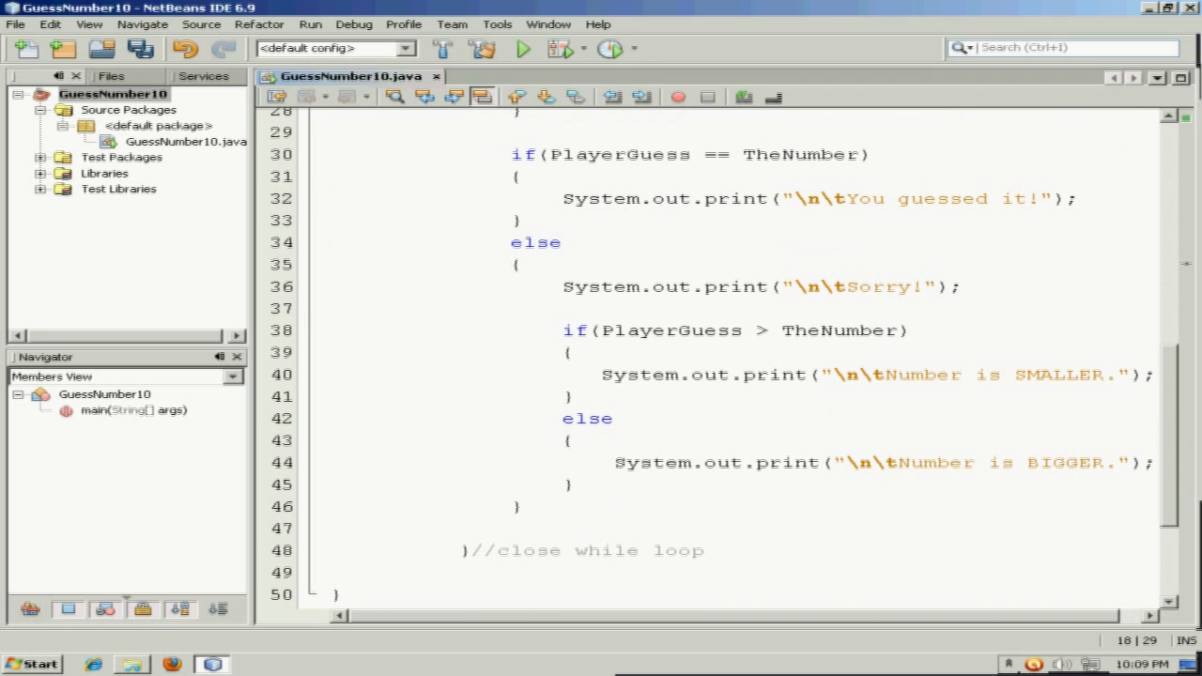
{"action": "left_click", "coordinate": [483, 528]}
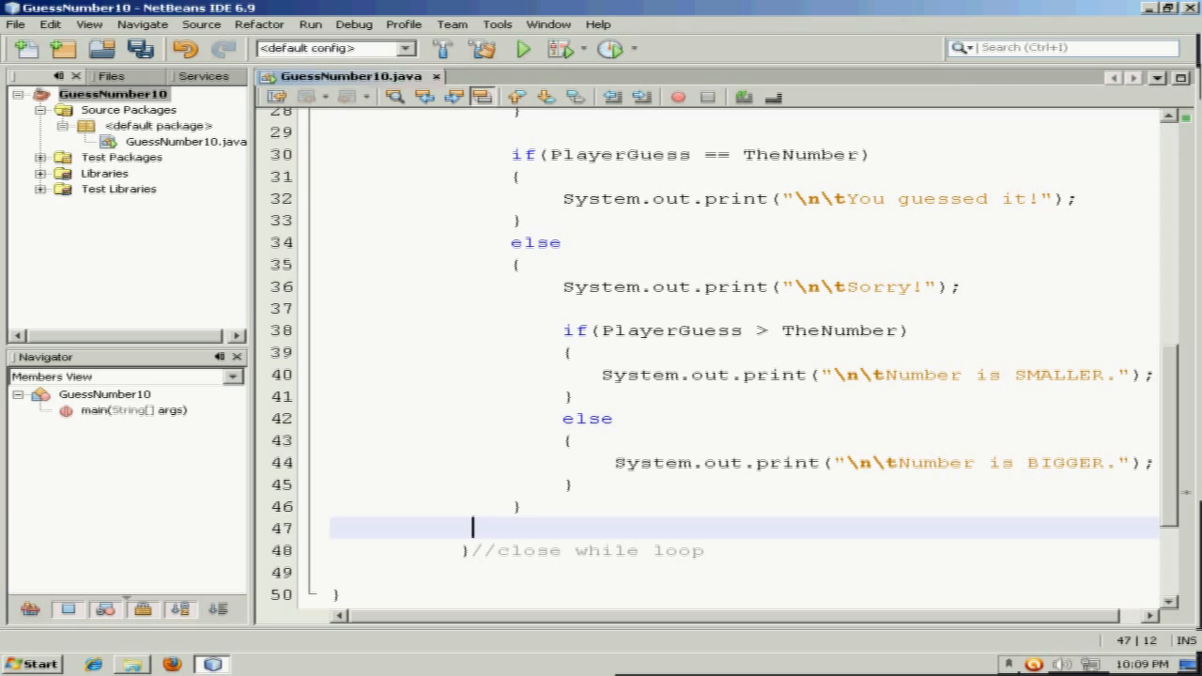
{"action": "type", "text": "COU"}
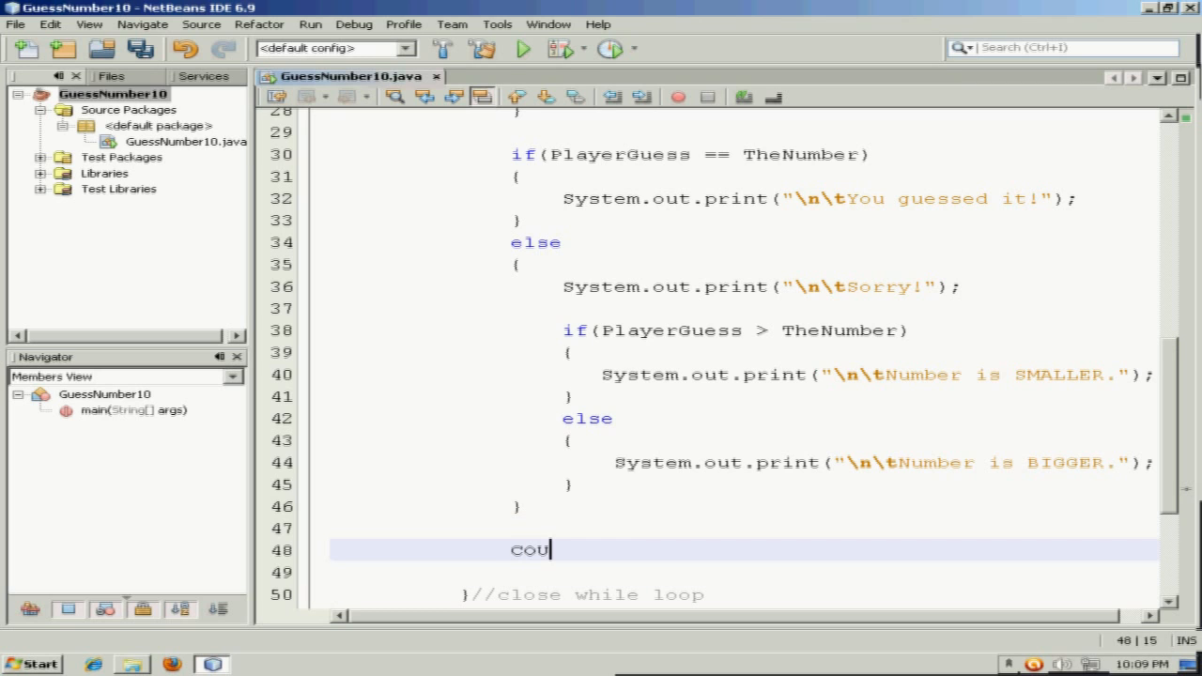
{"action": "type", "text": "NTER++;"}
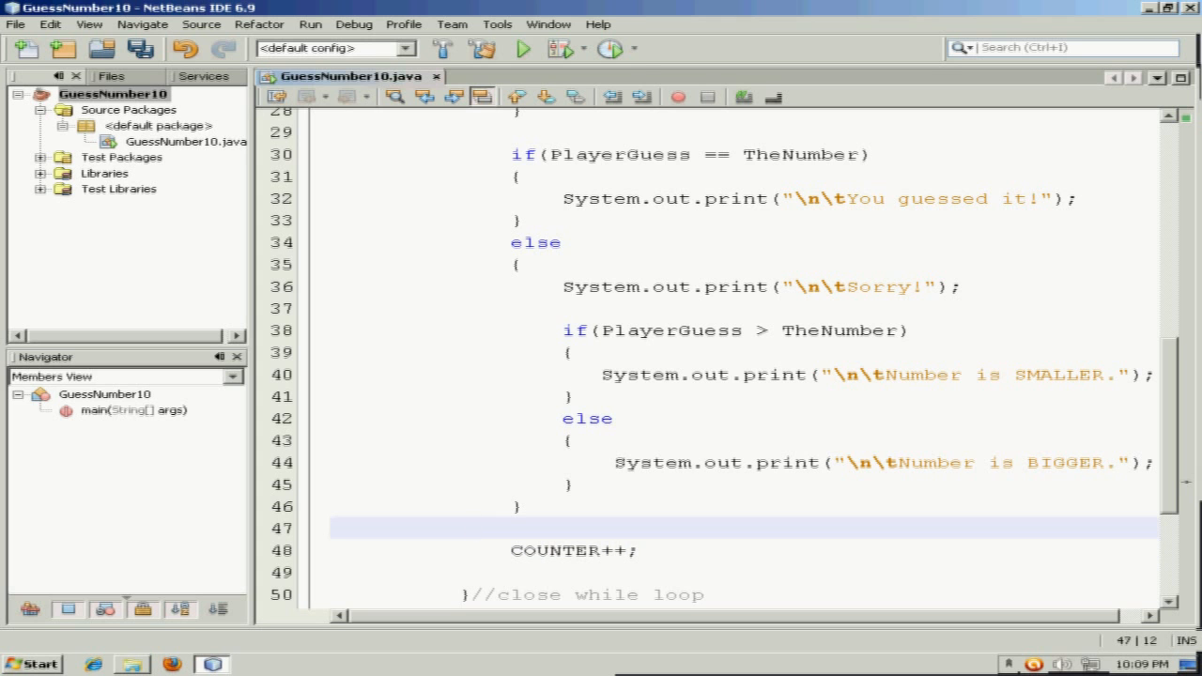
{"action": "scroll", "scroll_direction": "down", "scroll_amount": 3}
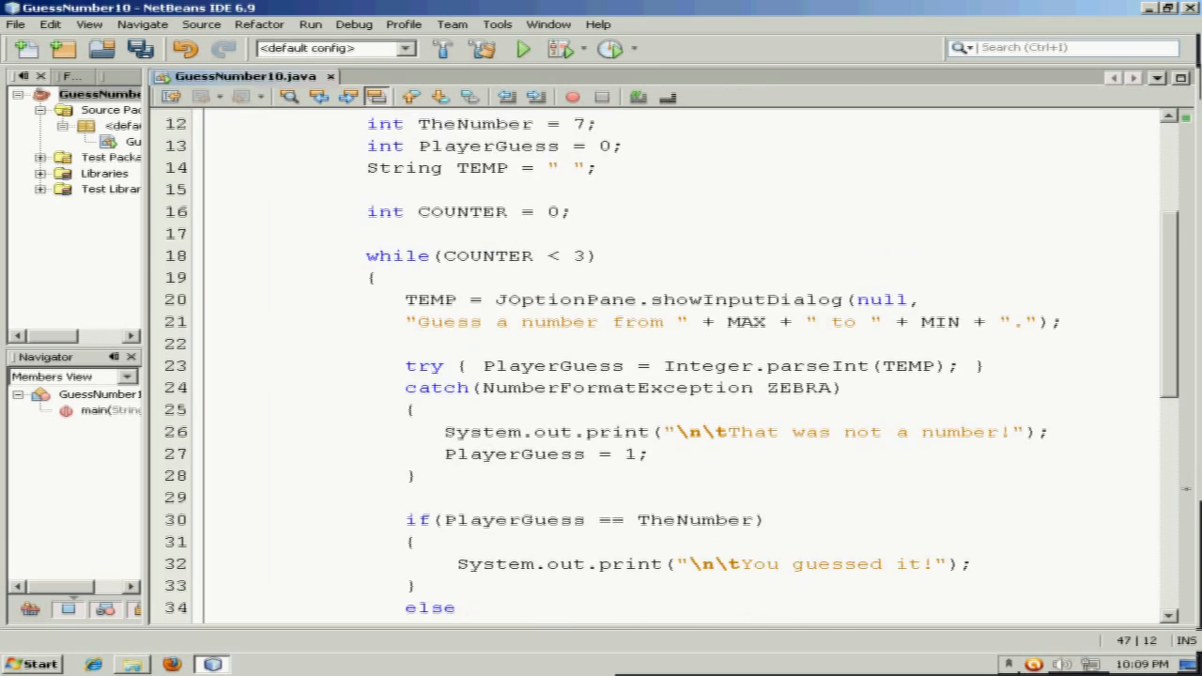
Clean and build the GuessNumber10 project and run it.
{"action": "scroll", "scroll_direction": "down", "scroll_amount": 3}
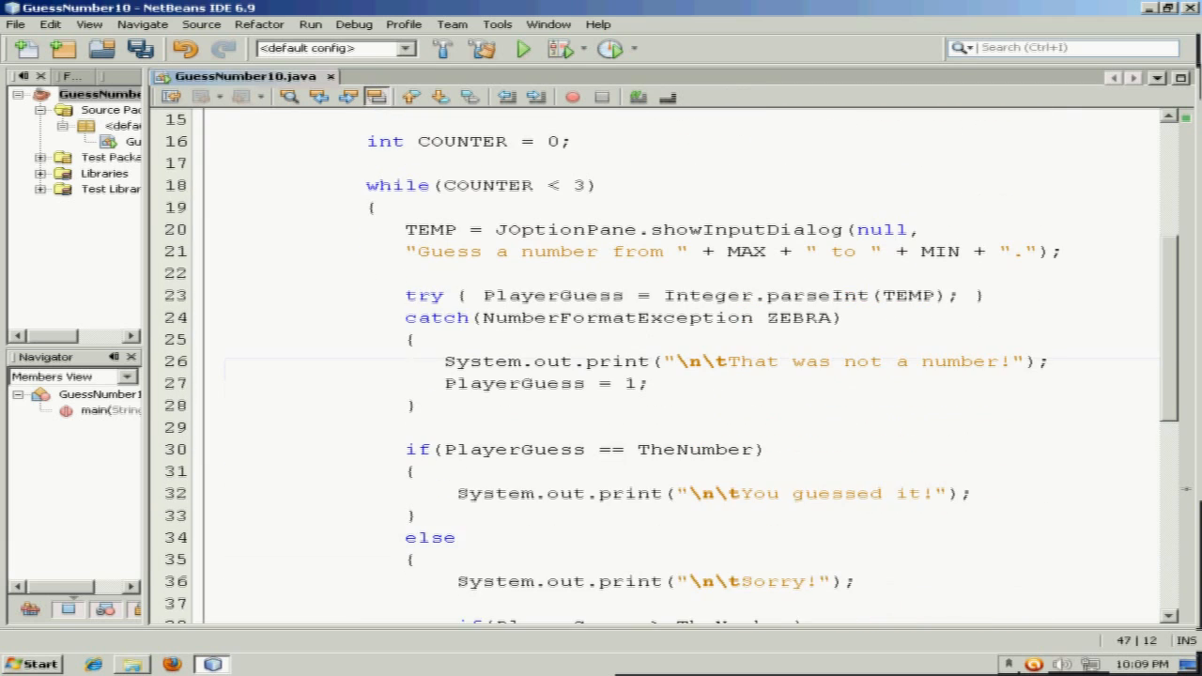
{"action": "left_click", "coordinate": [310, 23]}
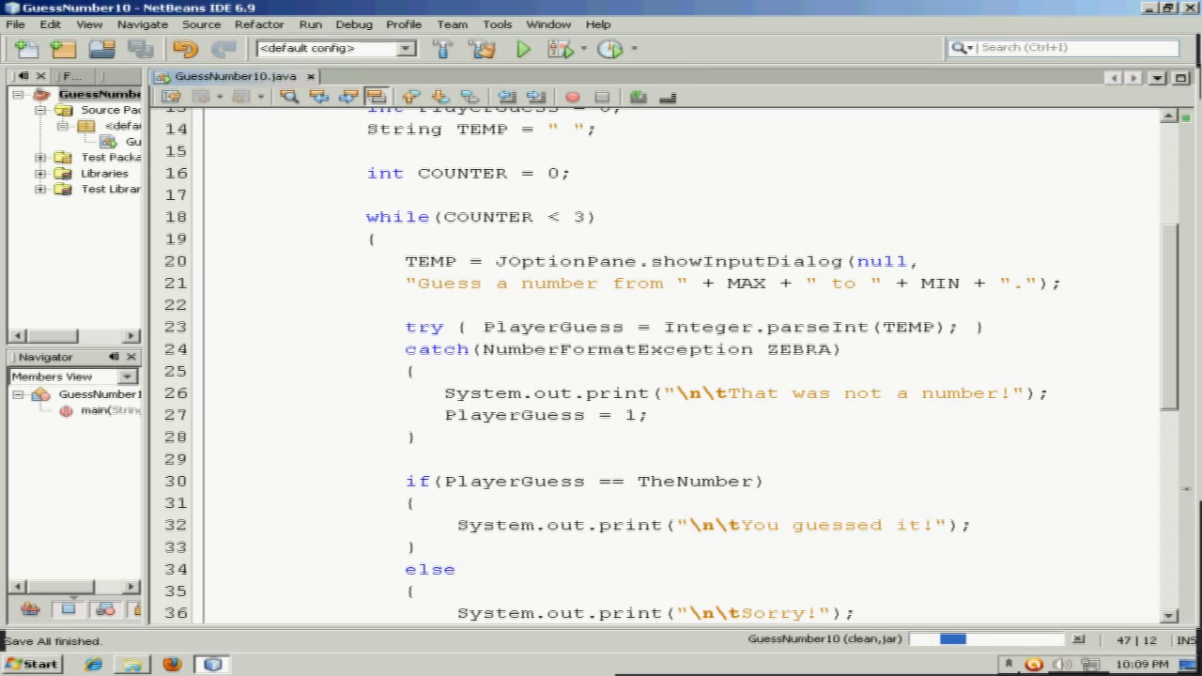
{"action": "left_click", "coordinate": [517, 49]}
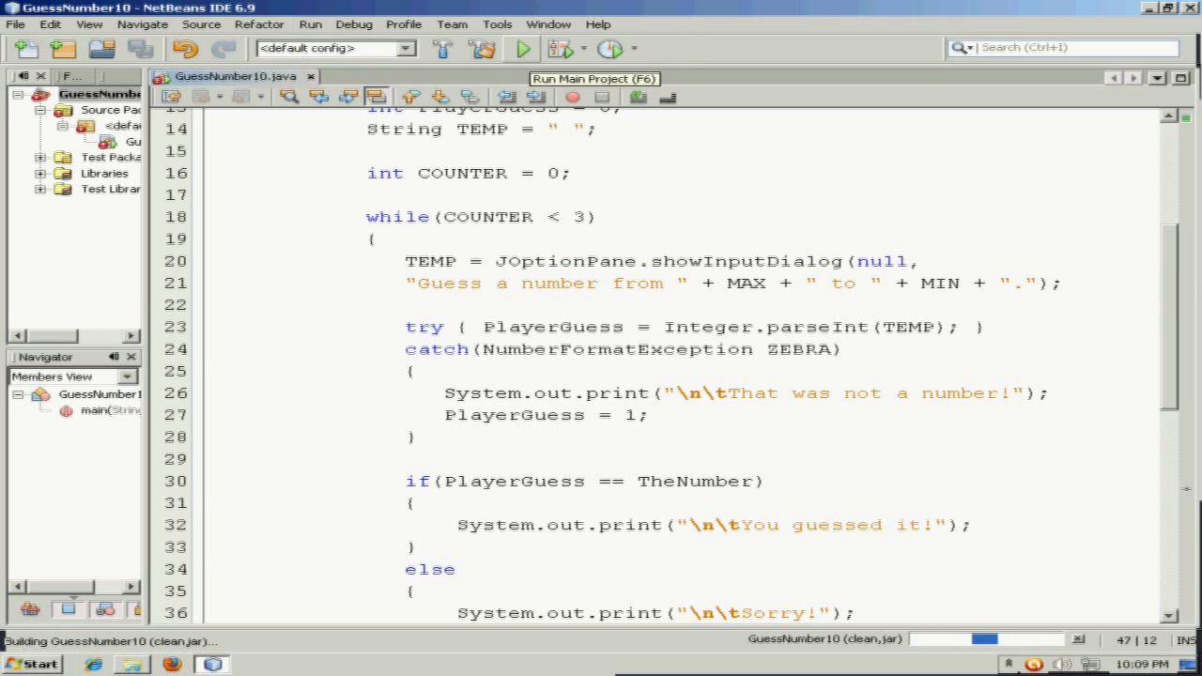
{"action": "left_click", "coordinate": [529, 49]}
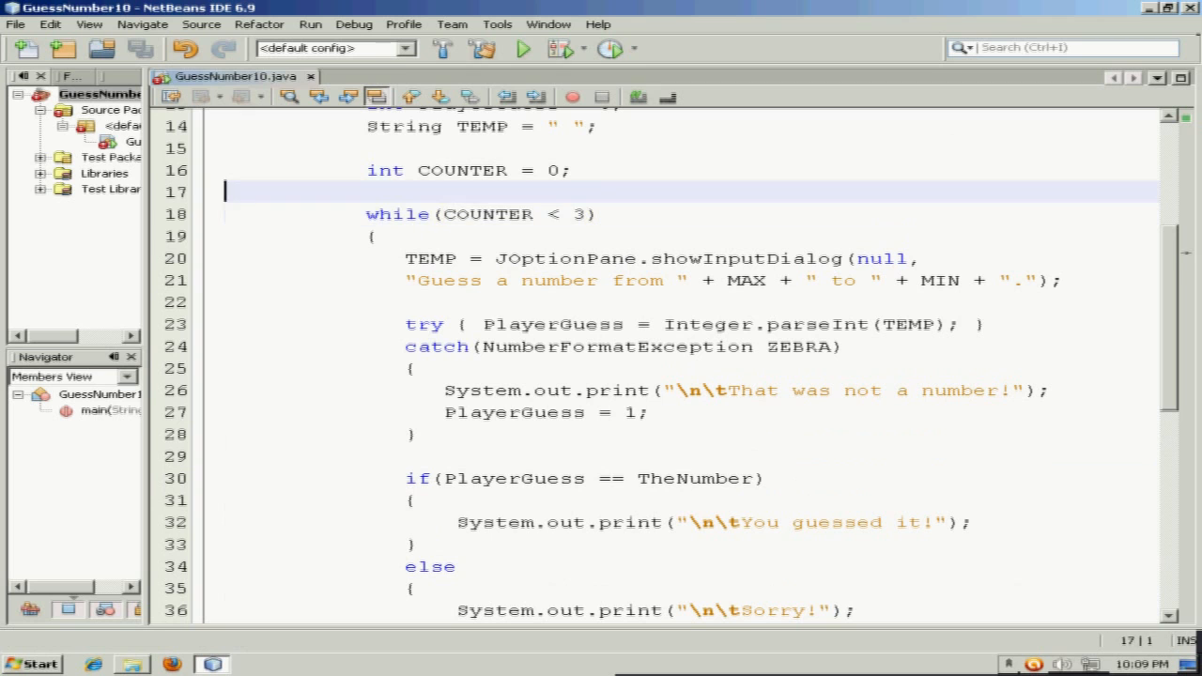
{"action": "left_click", "coordinate": [310, 23]}
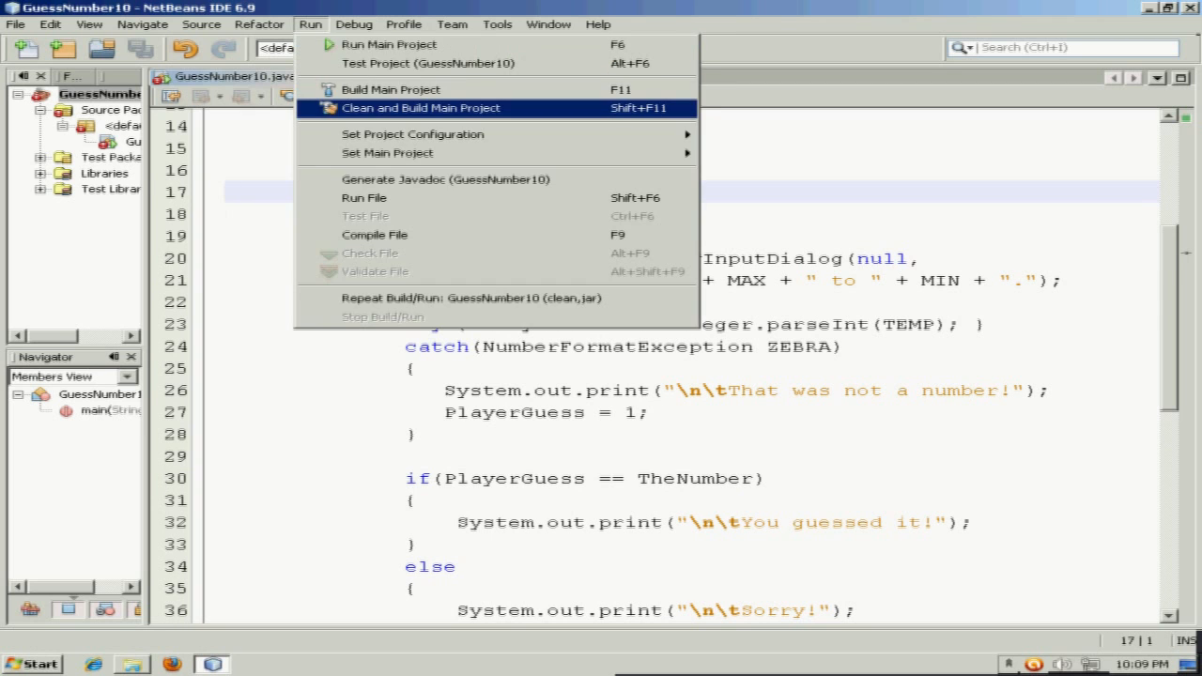
{"action": "left_click", "coordinate": [420, 107]}
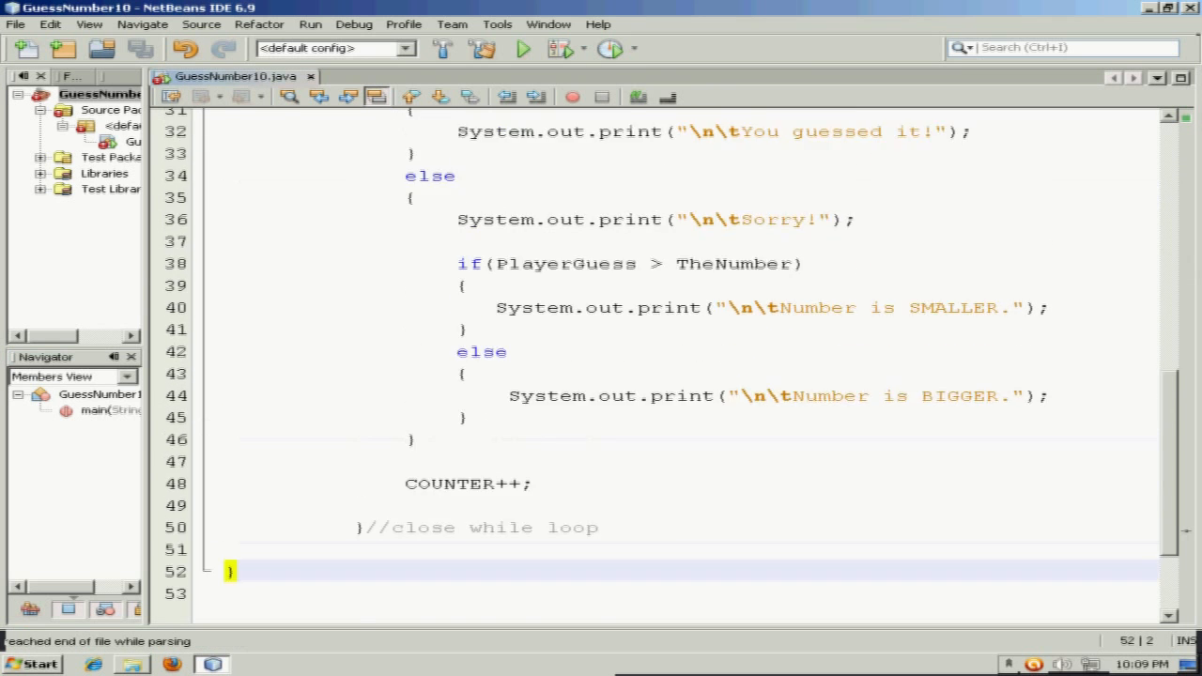
Comment main()'s closing brace as //close main() and rebuild.
{"action": "scroll", "scroll_direction": "up", "scroll_amount": 3}
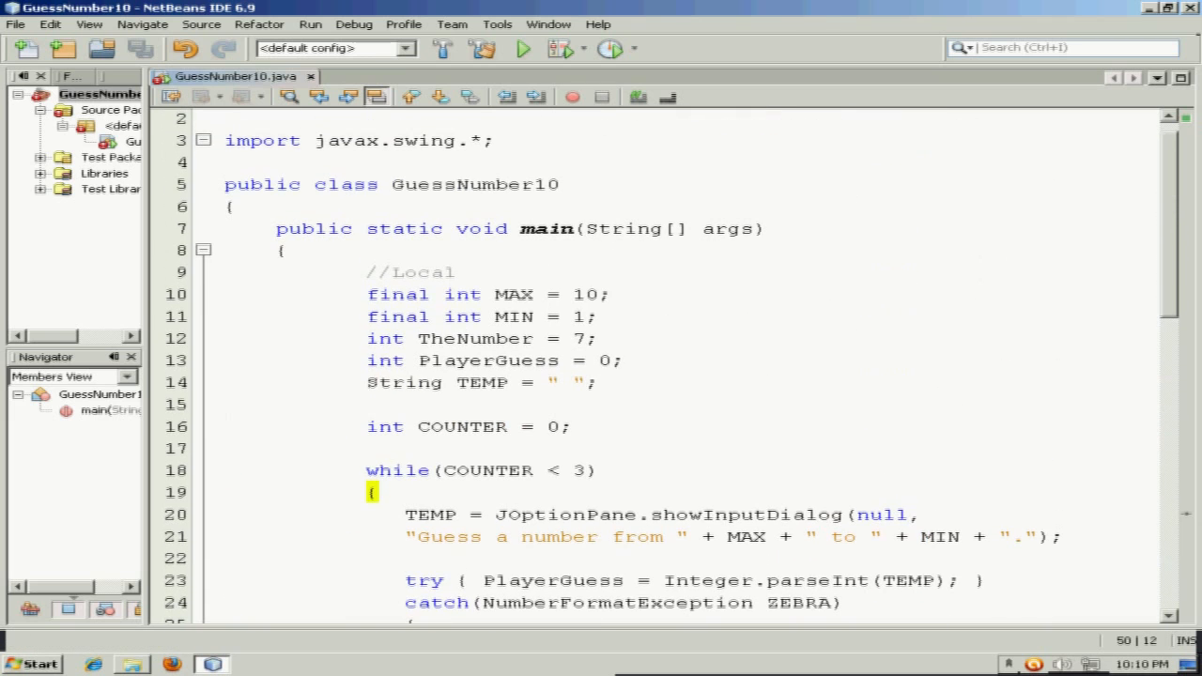
{"action": "scroll", "scroll_direction": "down", "scroll_amount": 3}
{"action": "type", "text": "}//close while loop"}
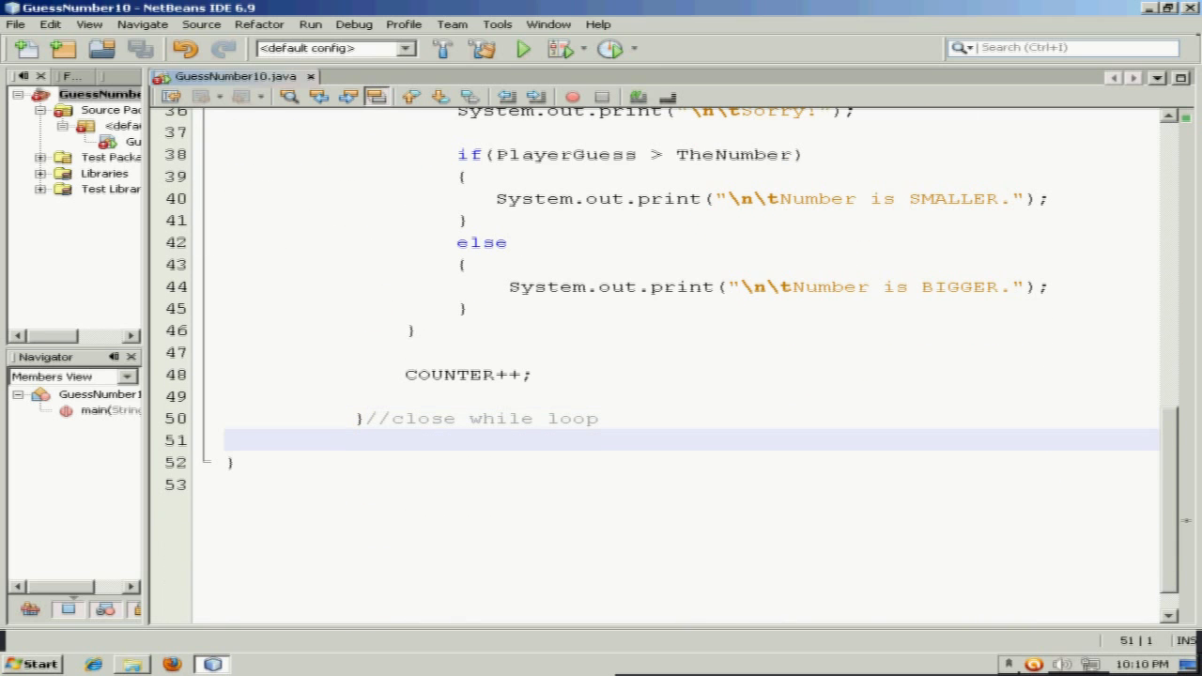
{"action": "type", "text": "}"}
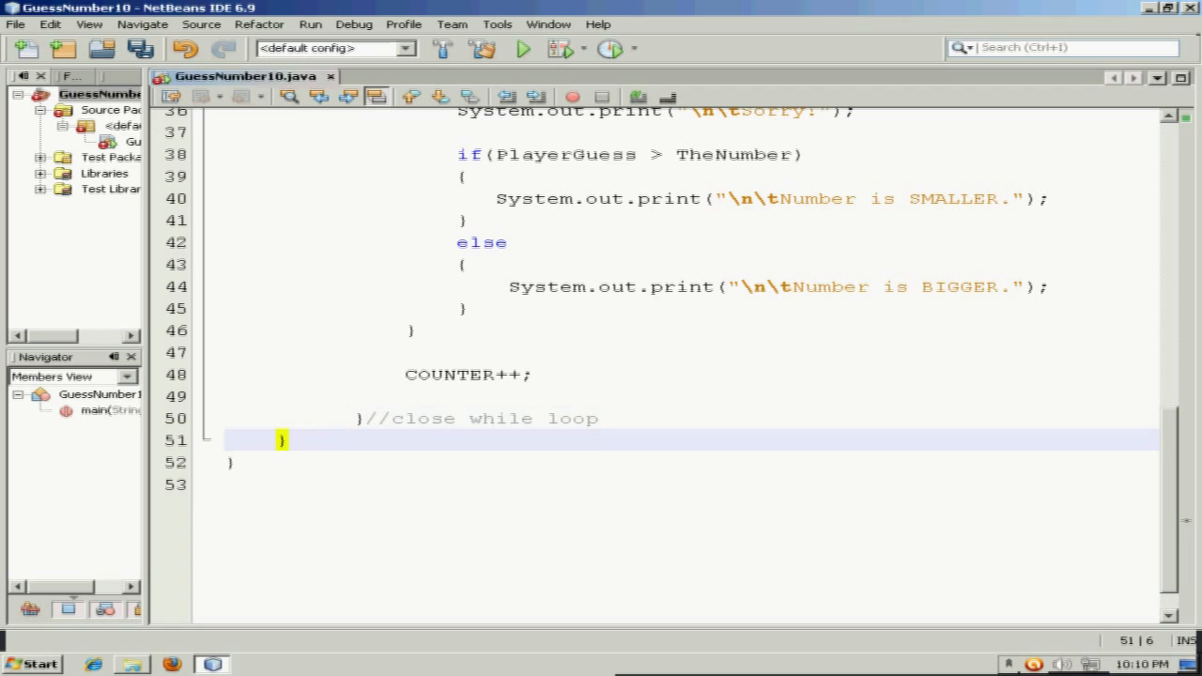
{"action": "type", "text": "//close main("}
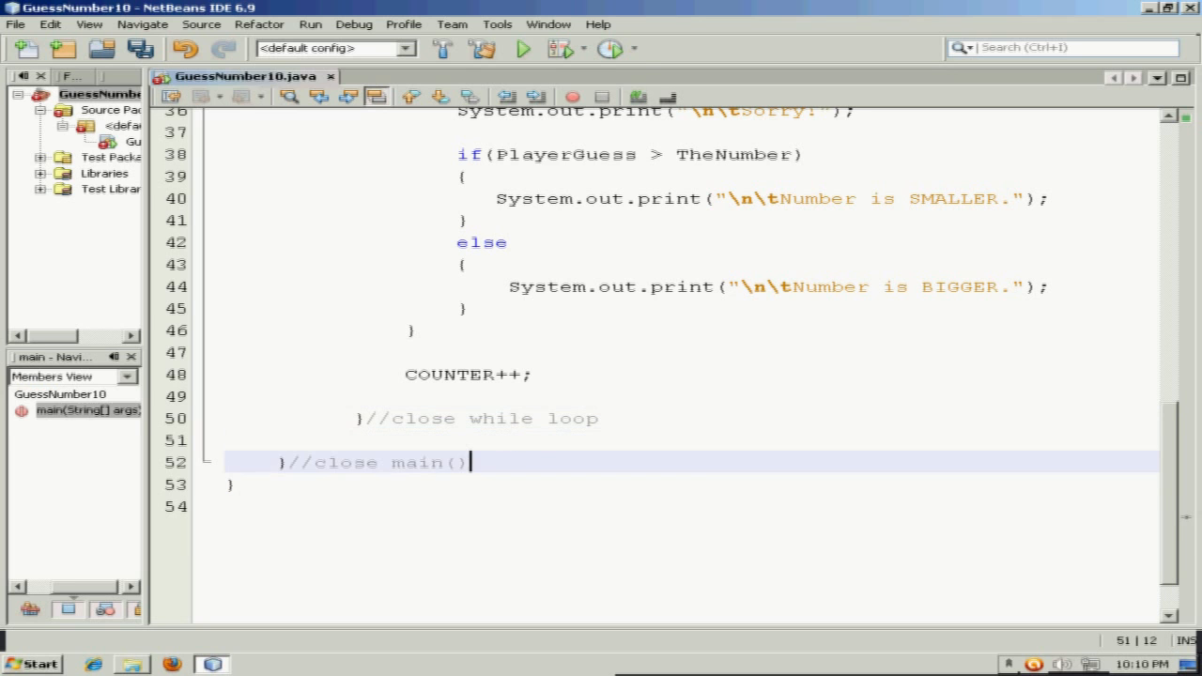
{"action": "left_click", "coordinate": [310, 23]}
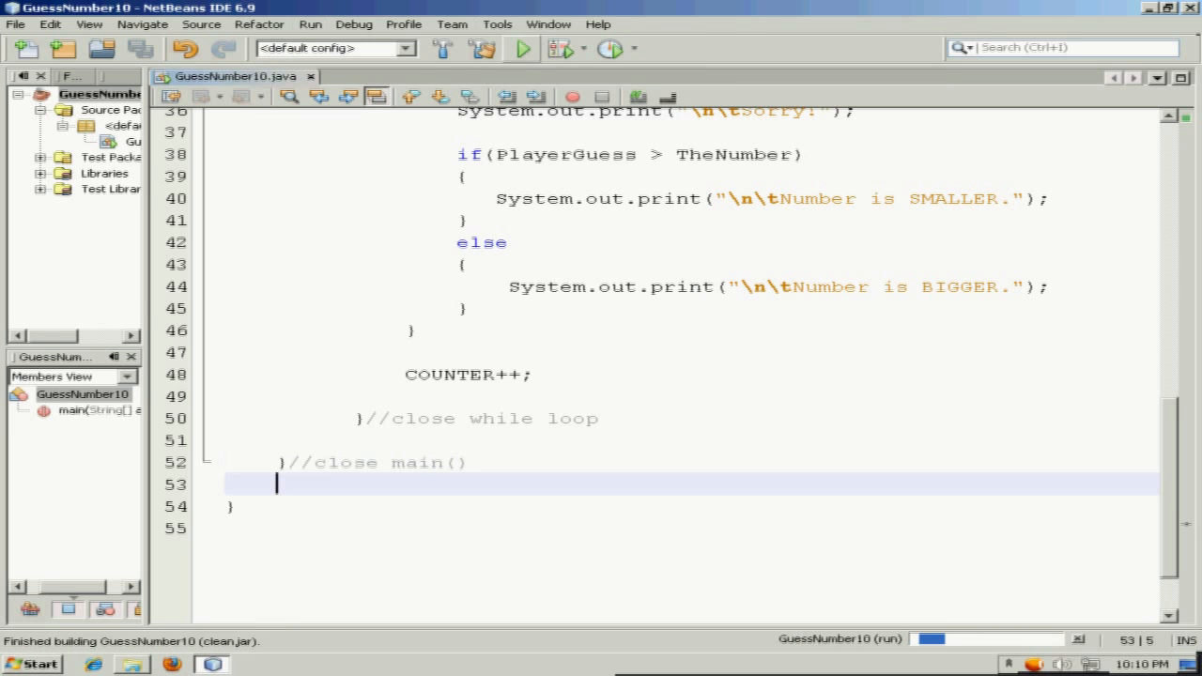
Run GuessNumber10, submit two guesses, then guess 7 to get "You guessed it!".
{"action": "left_click", "coordinate": [515, 49]}
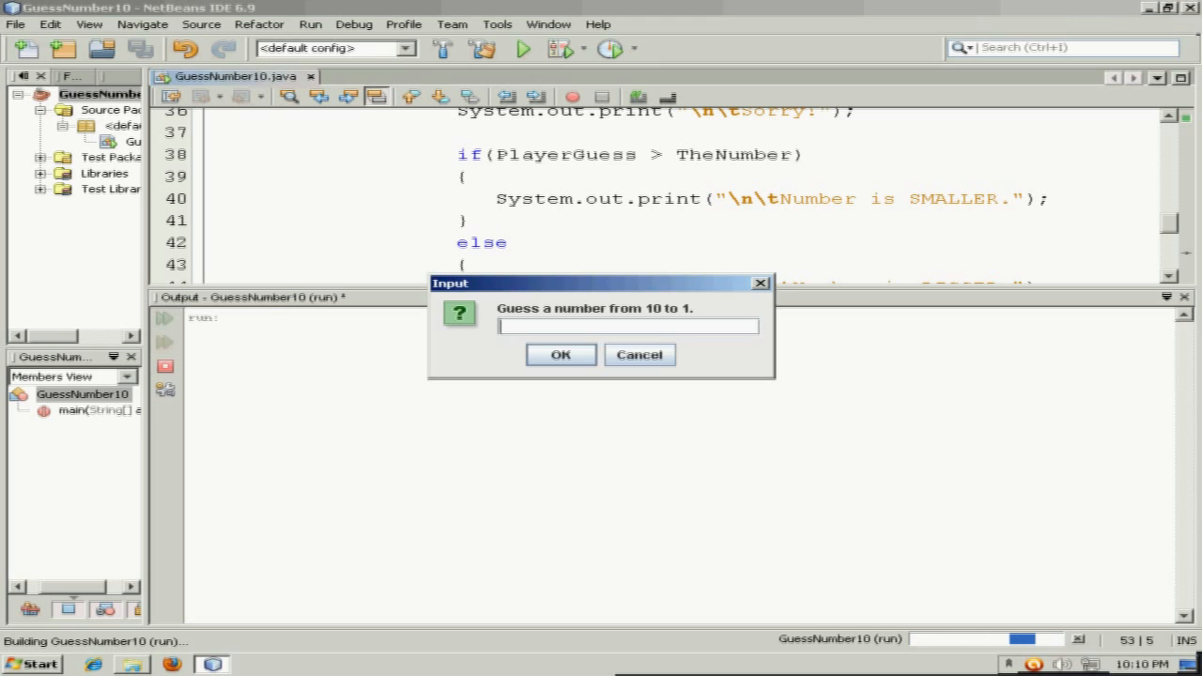
{"action": "left_click", "coordinate": [560, 355]}
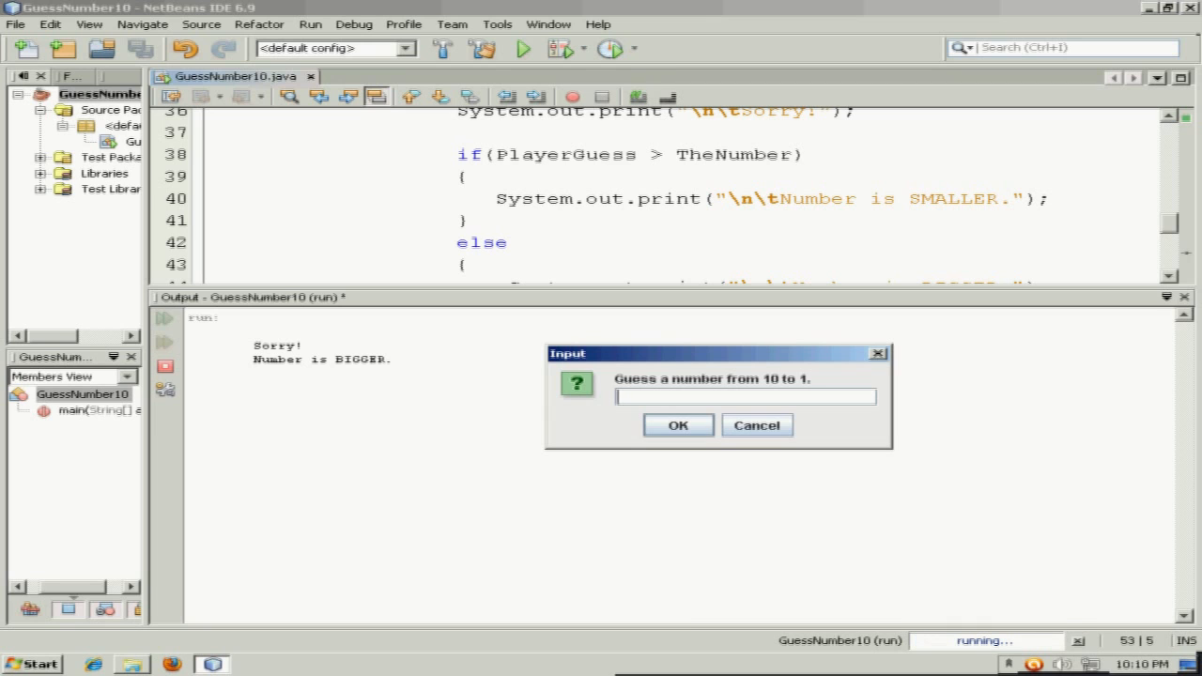
{"action": "left_click", "coordinate": [679, 425]}
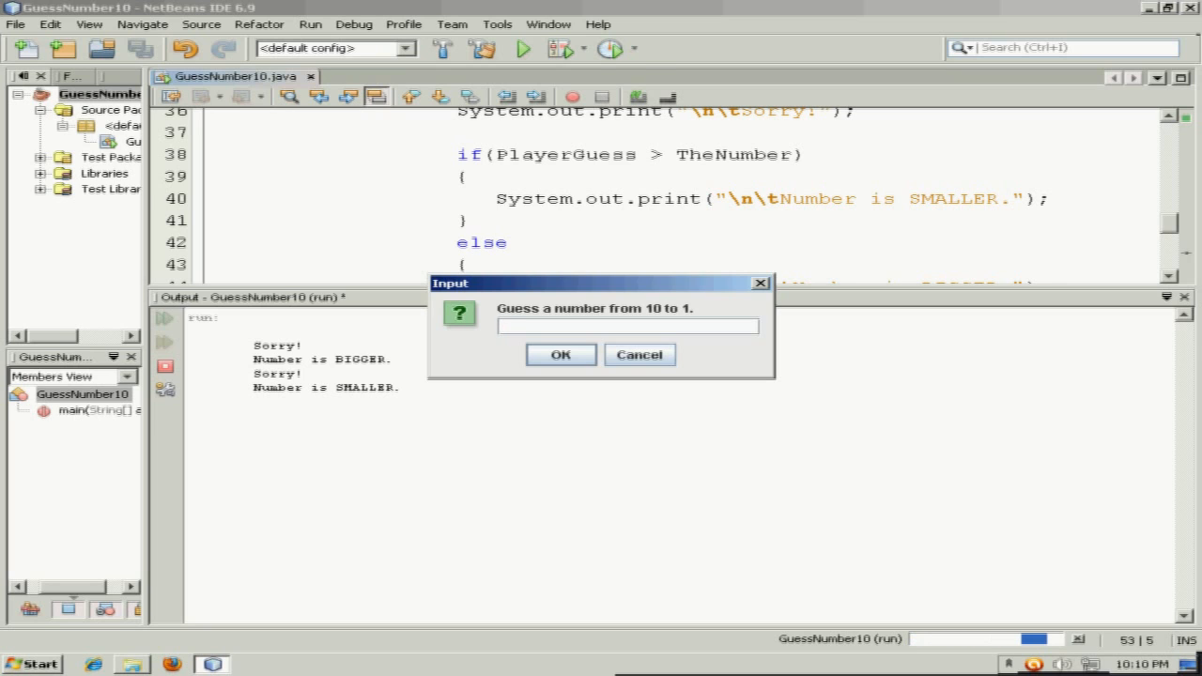
{"action": "type", "text": "7"}
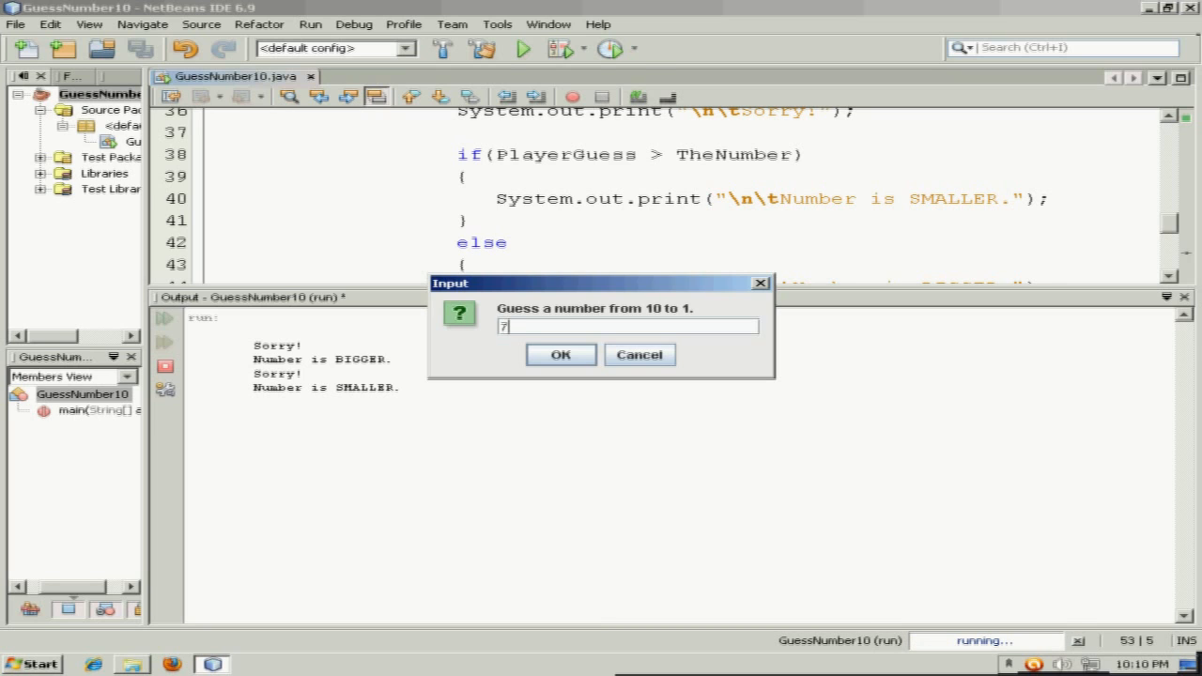
{"action": "left_click", "coordinate": [560, 354]}
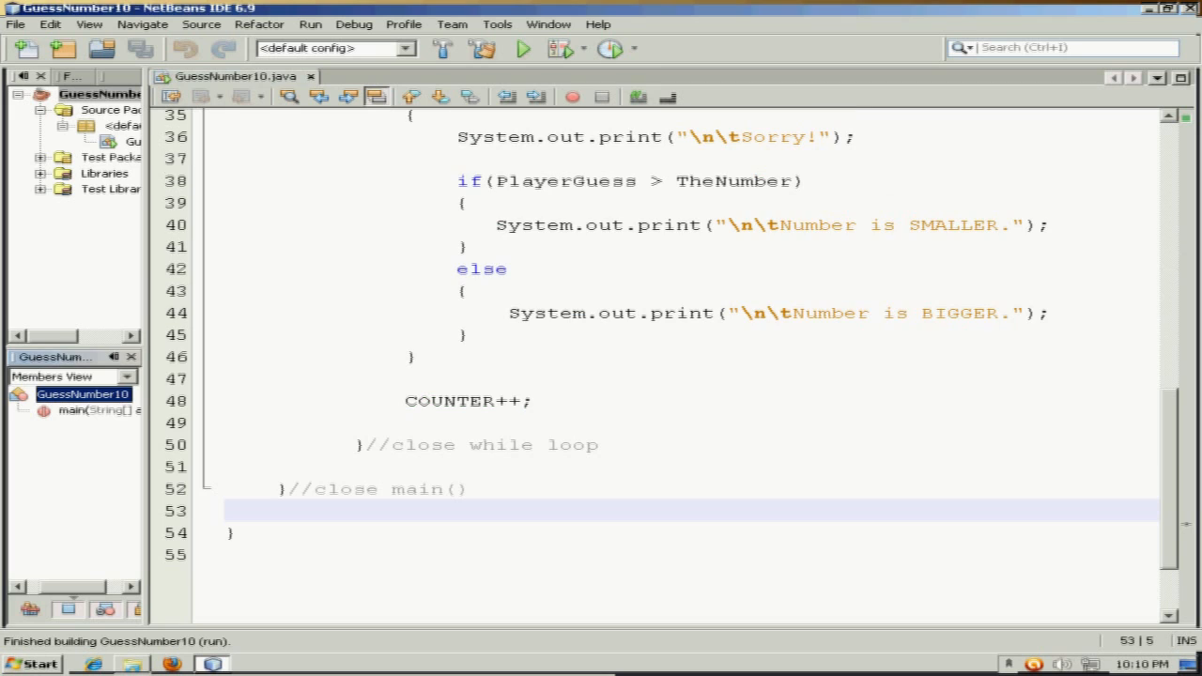
Run again and confirm it still asks for guesses after the correct one.
{"action": "left_click", "coordinate": [515, 49]}
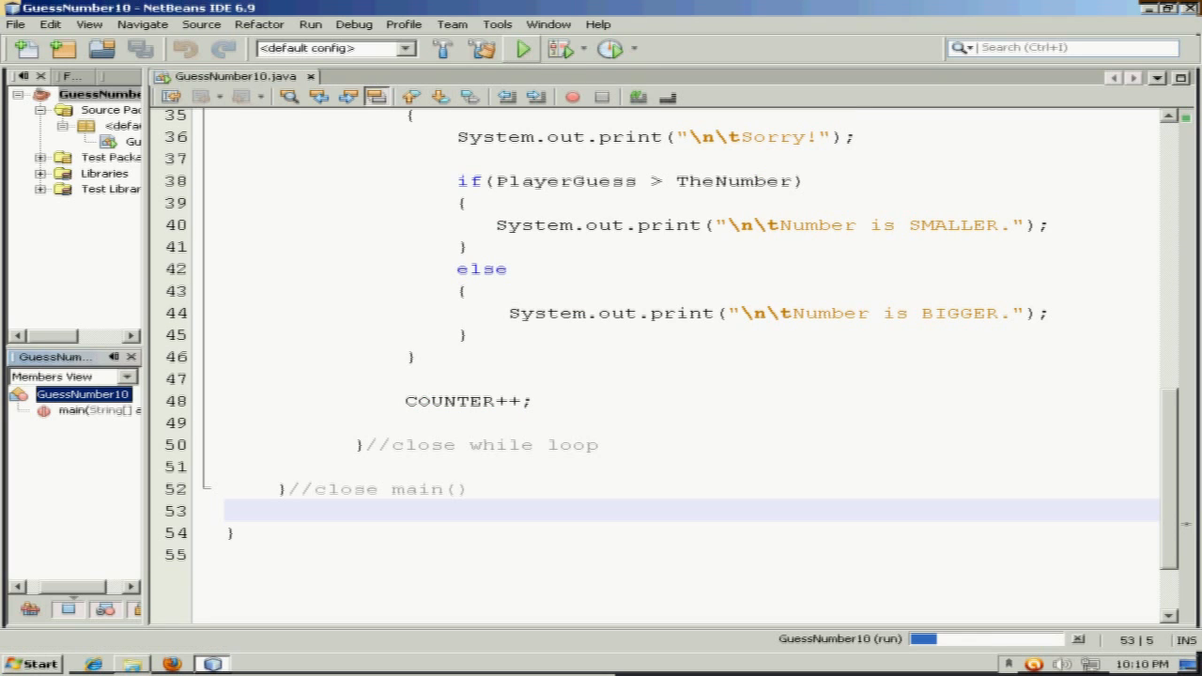
{"action": "left_click", "coordinate": [515, 49]}
{"action": "type", "text": "7"}
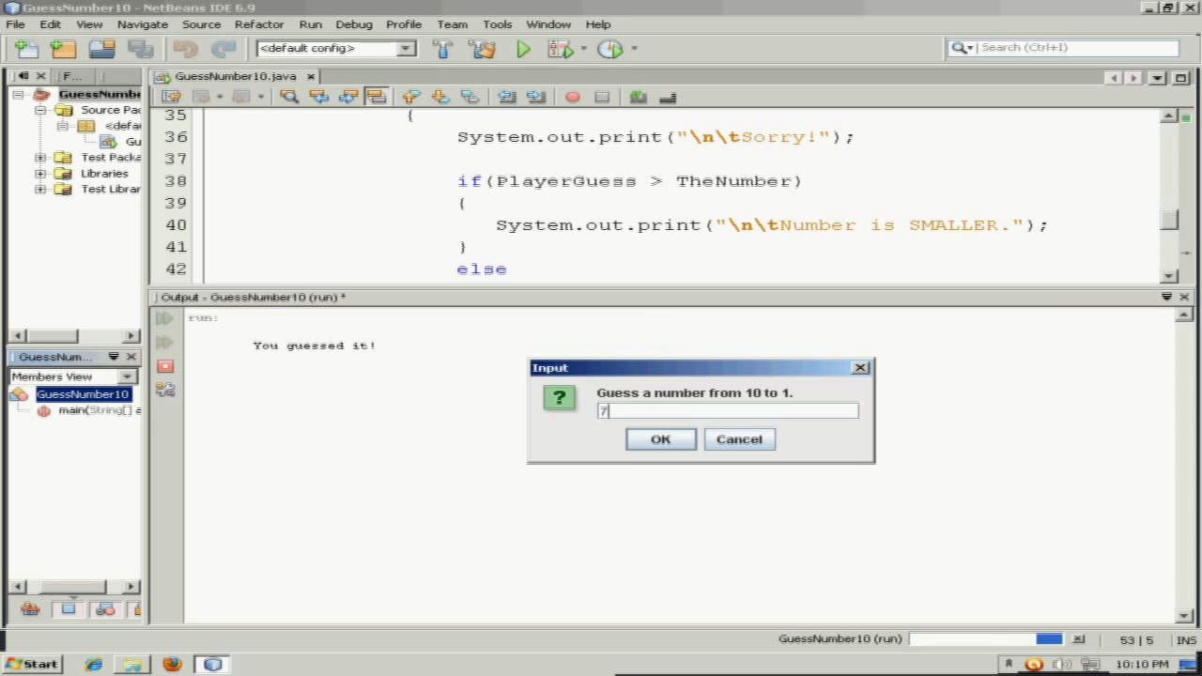
{"action": "left_click", "coordinate": [661, 439]}
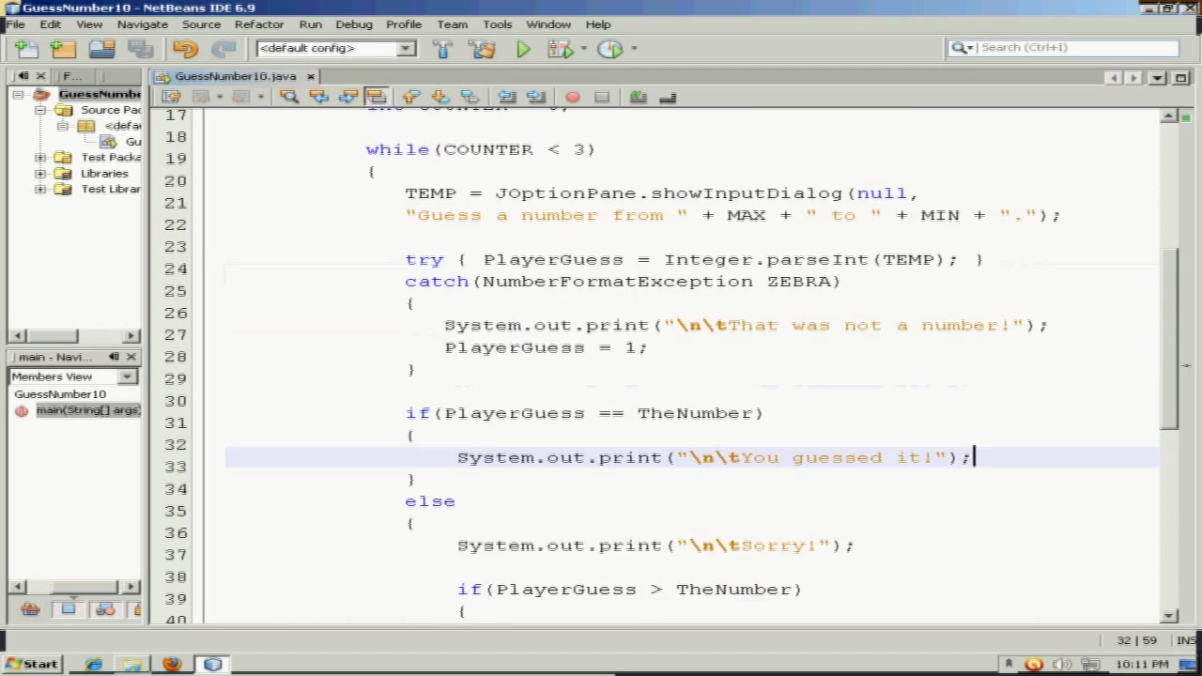
Add break; after the "You guessed it!" print.
{"action": "scroll", "scroll_direction": "down", "scroll_amount": 3}
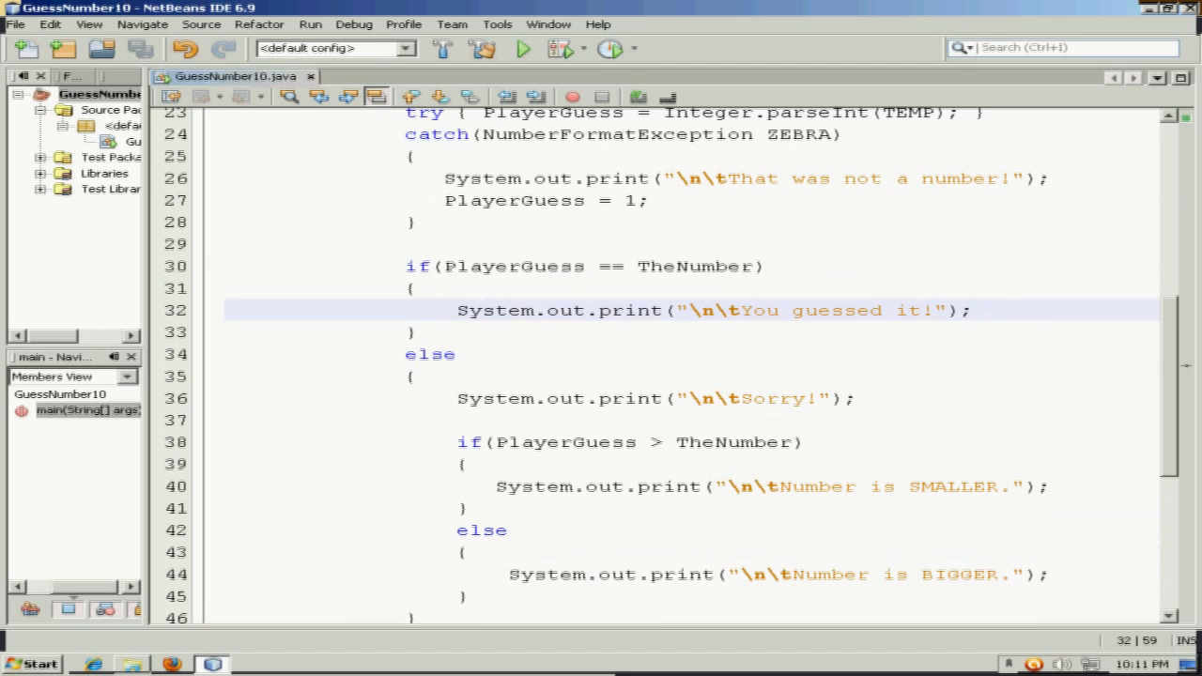
{"action": "type", "text": "brea"}
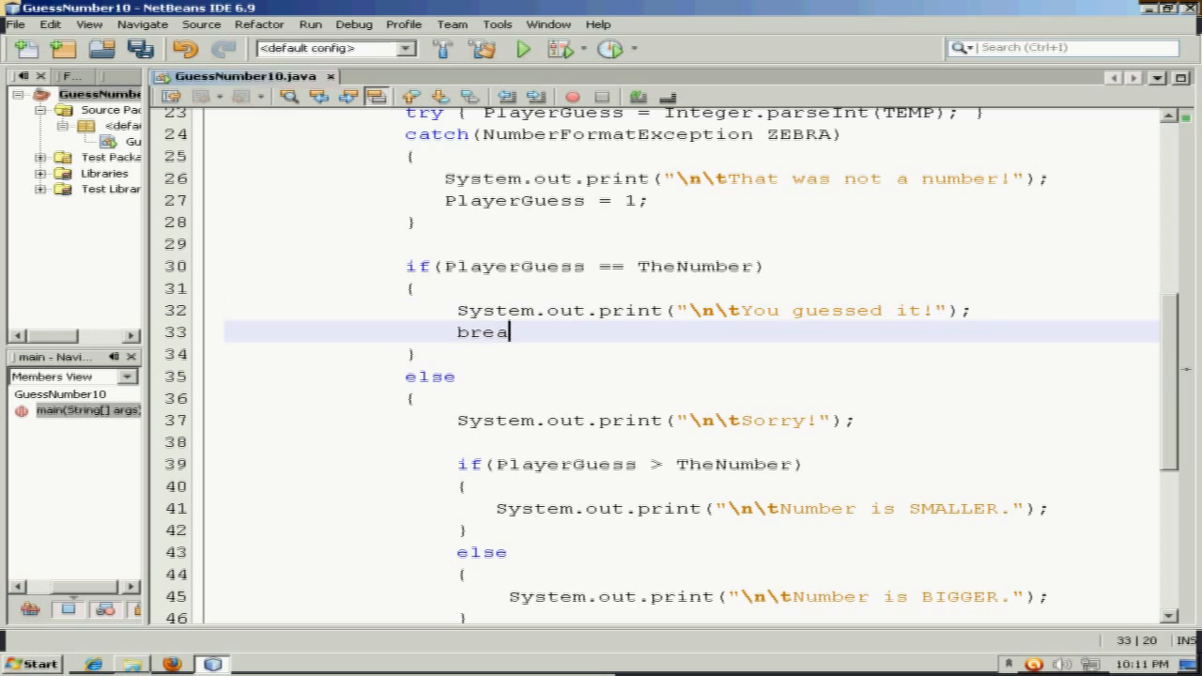
{"action": "type", "text": "k;"}
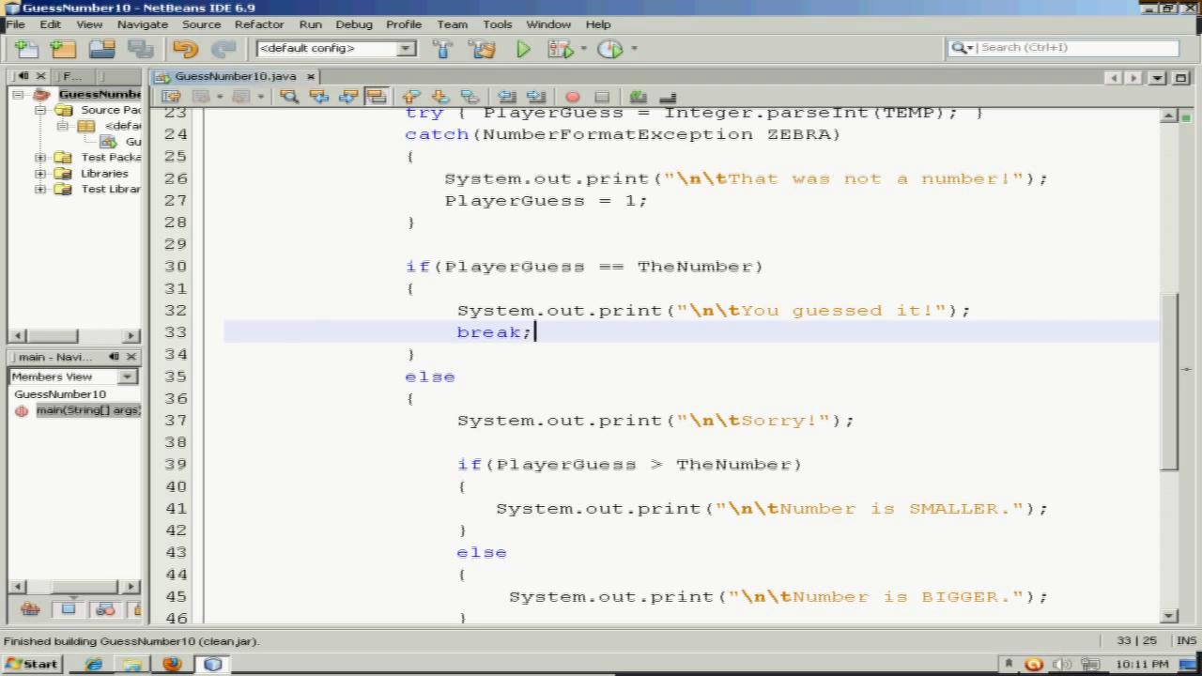
Run the program again and submit a guess in the input dialog.
{"action": "left_click", "coordinate": [514, 49]}
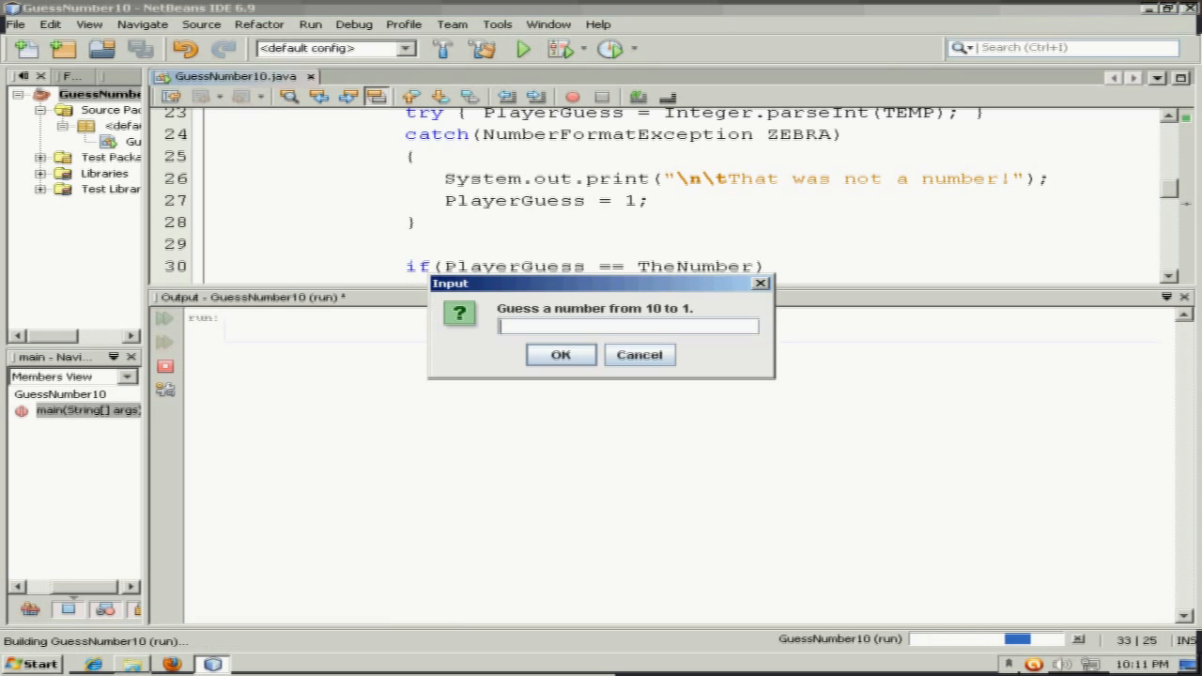
{"action": "left_click_drag", "start_coordinate": [601, 284], "coordinate": [778, 372]}
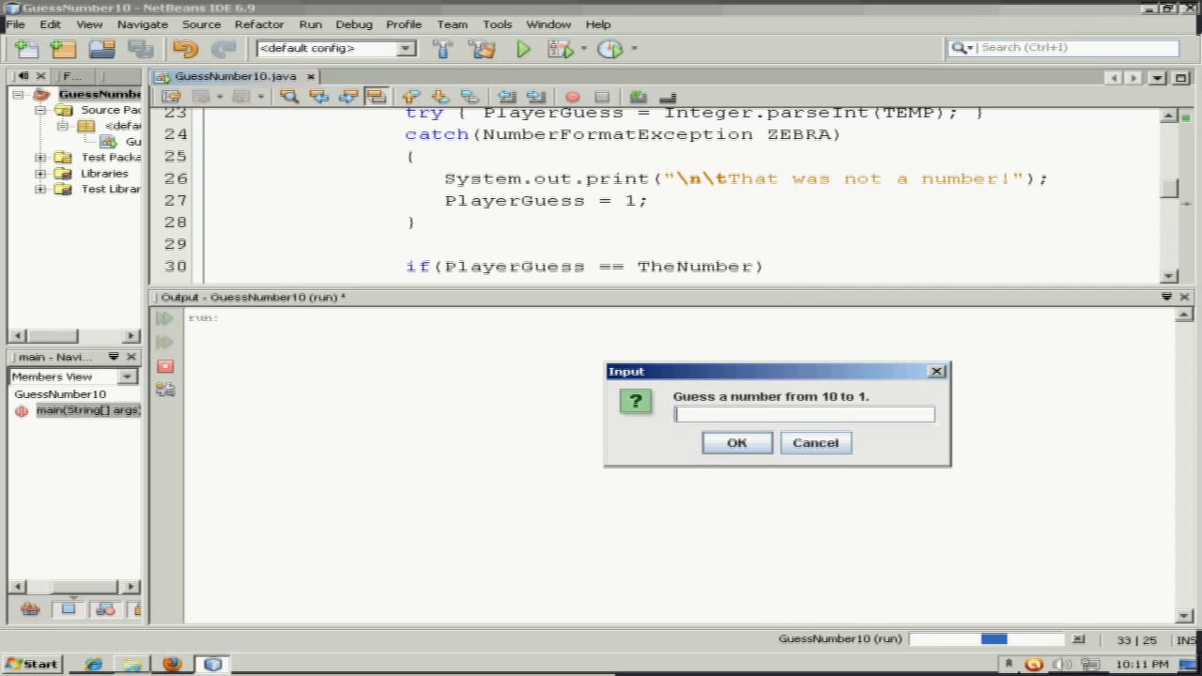
{"action": "left_click", "coordinate": [737, 443]}
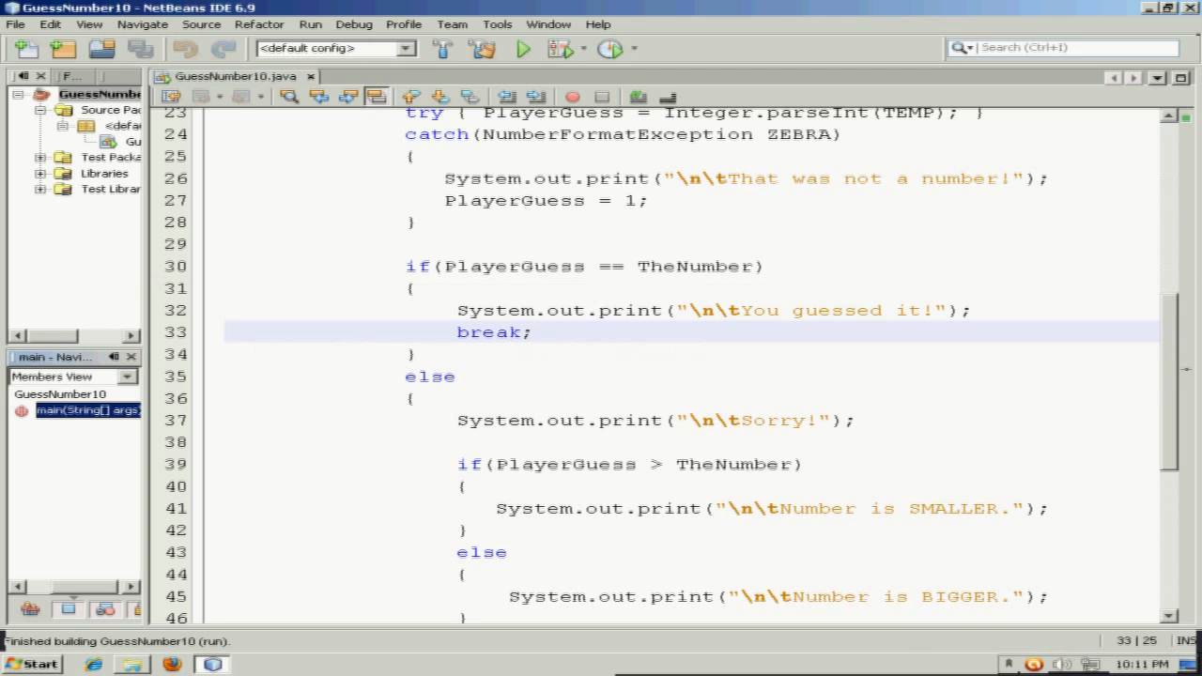
{"action": "double_click", "coordinate": [489, 332]}
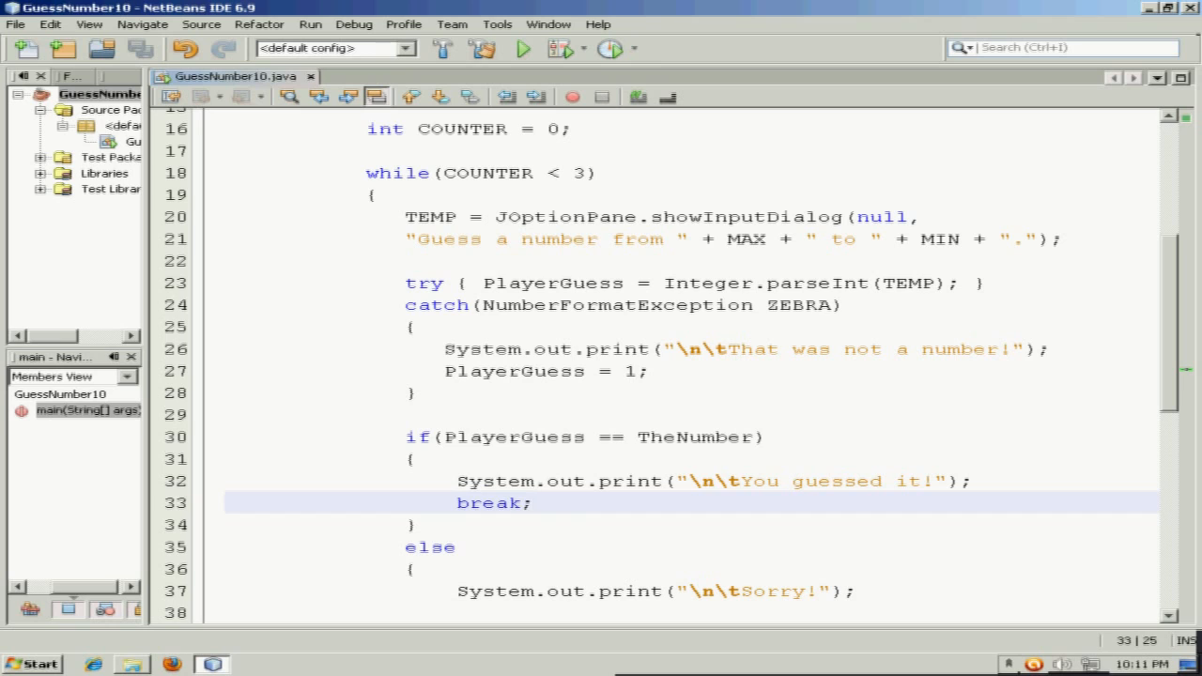
Overwrite the break; statement in the correct-guess branch with COUNTER = 3; and review the loop.
{"action": "double_click", "coordinate": [488, 504]}
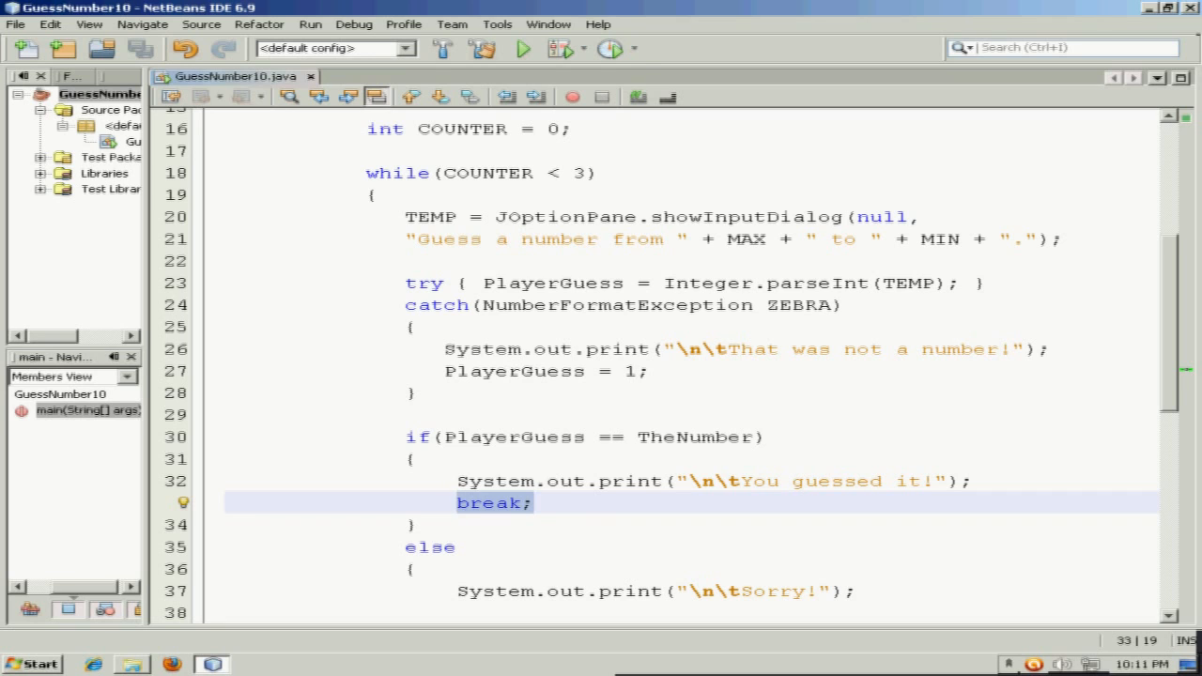
{"action": "type", "text": "COUNTER"}
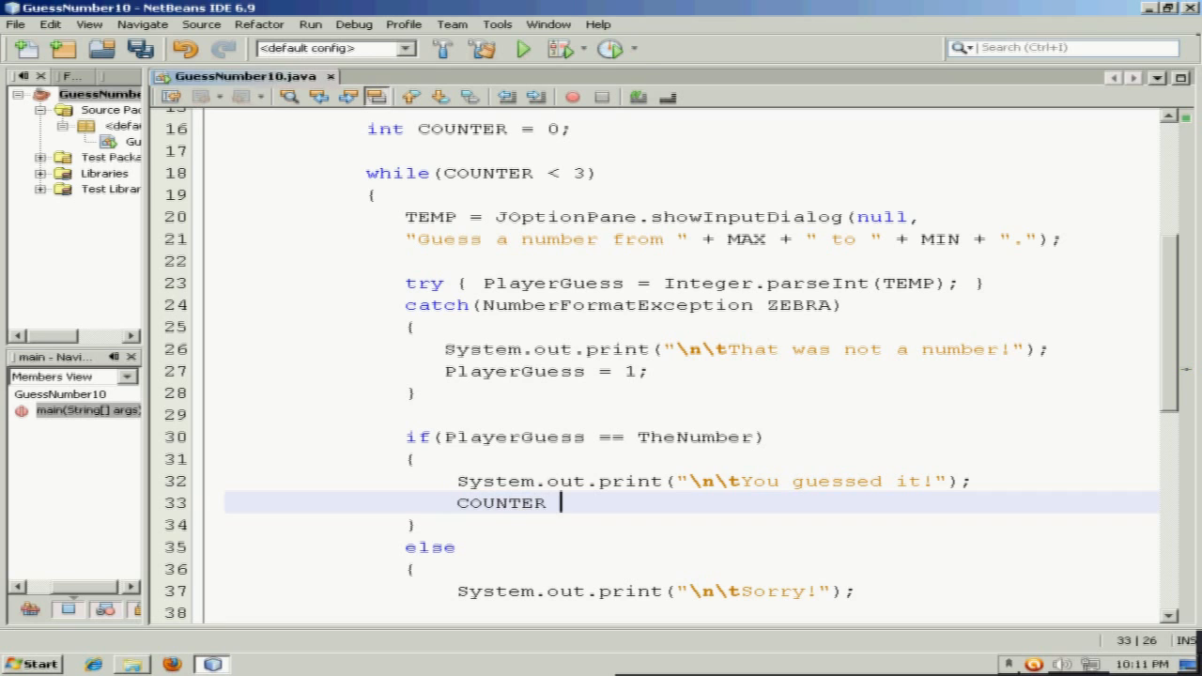
{"action": "type", "text": "= 3;"}
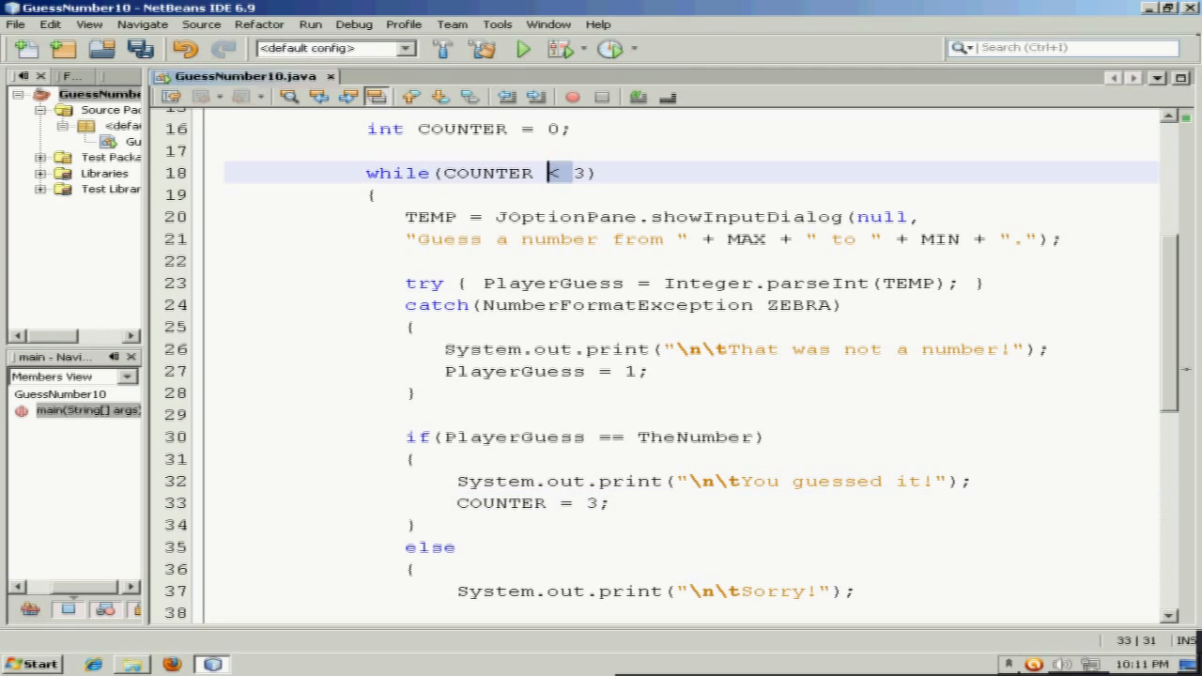
{"action": "left_click", "coordinate": [543, 481]}
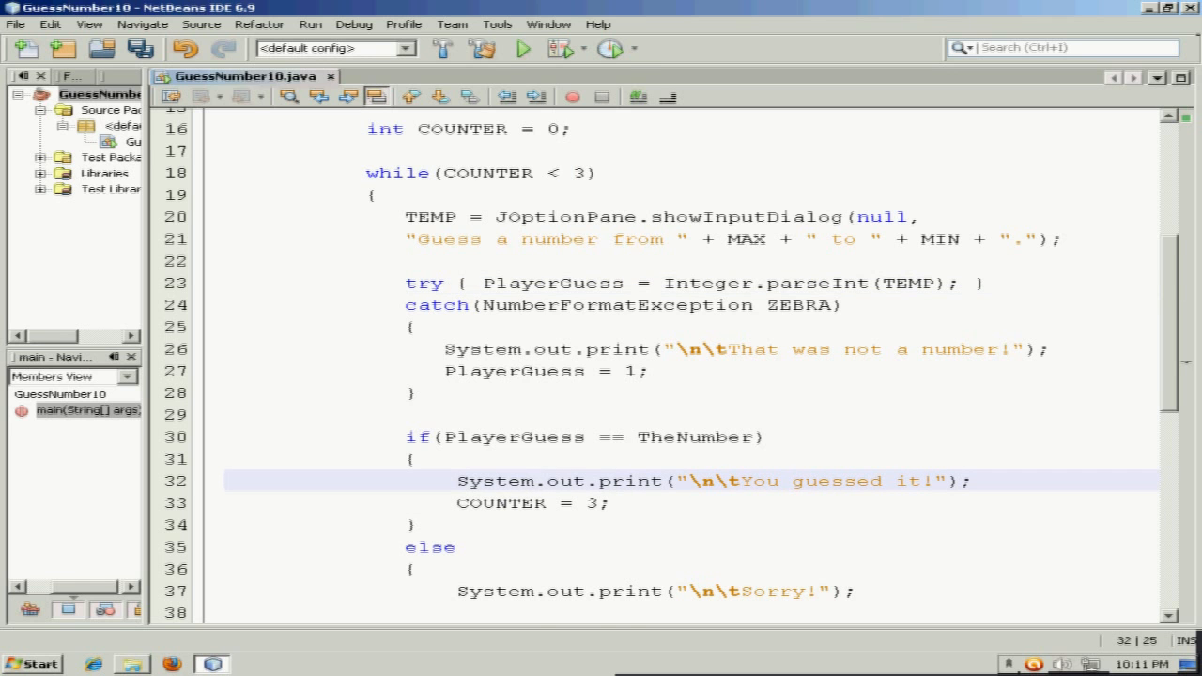
{"action": "scroll", "scroll_direction": "down", "scroll_amount": 3}
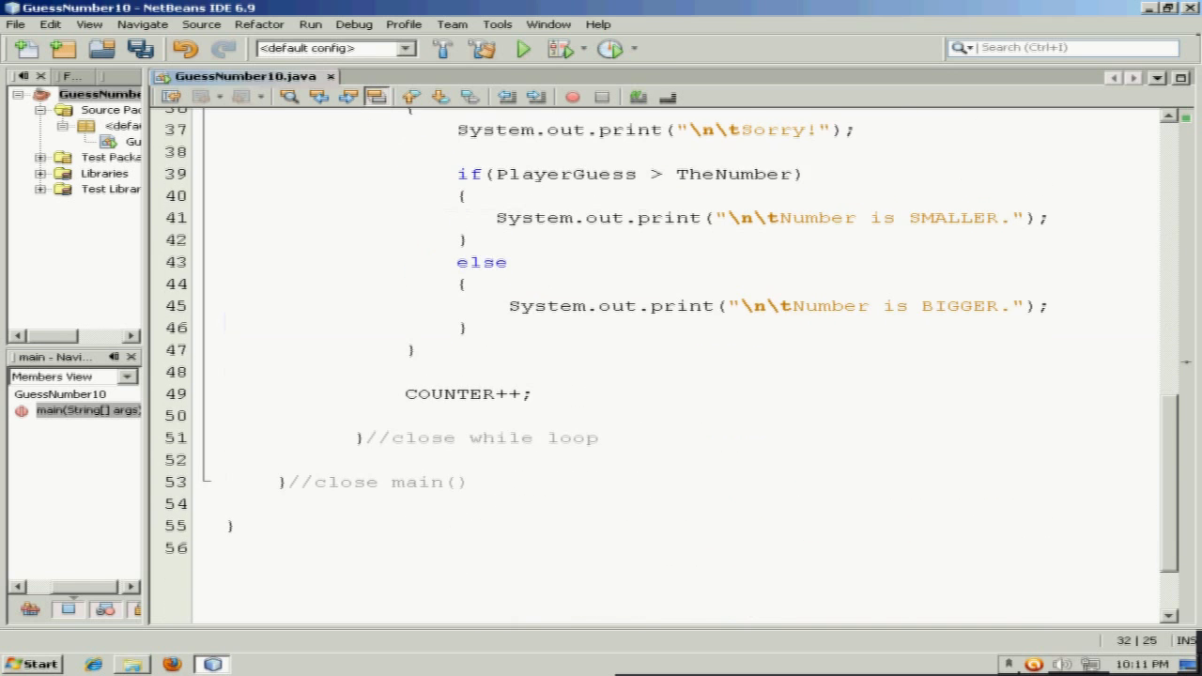
{"action": "left_click", "coordinate": [357, 437]}
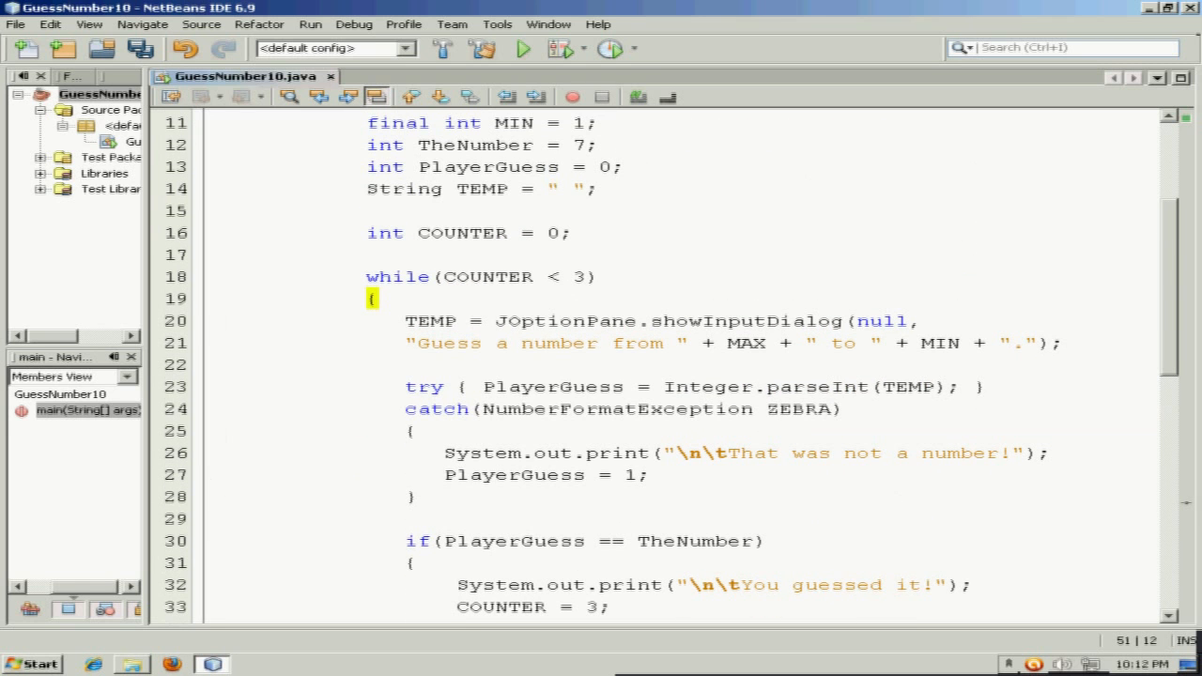
Run GuessNumber10, submit the correct number and see "You guessed it!" end the program.
{"action": "left_click", "coordinate": [579, 276]}
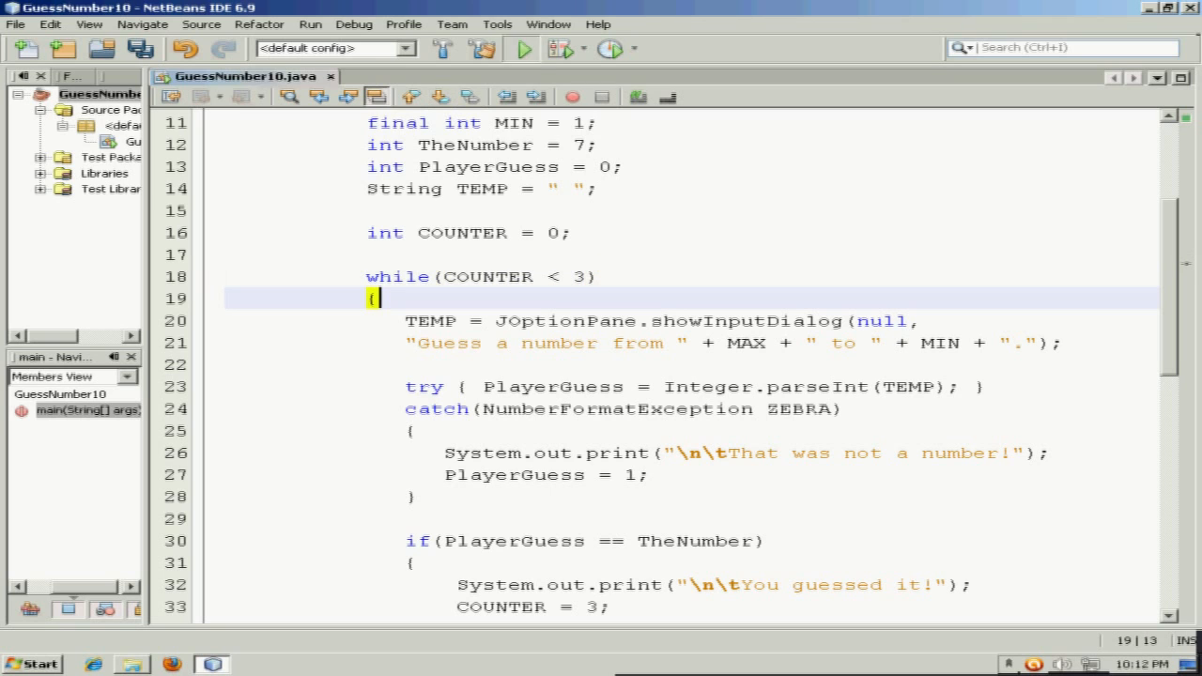
{"action": "left_click", "coordinate": [541, 49]}
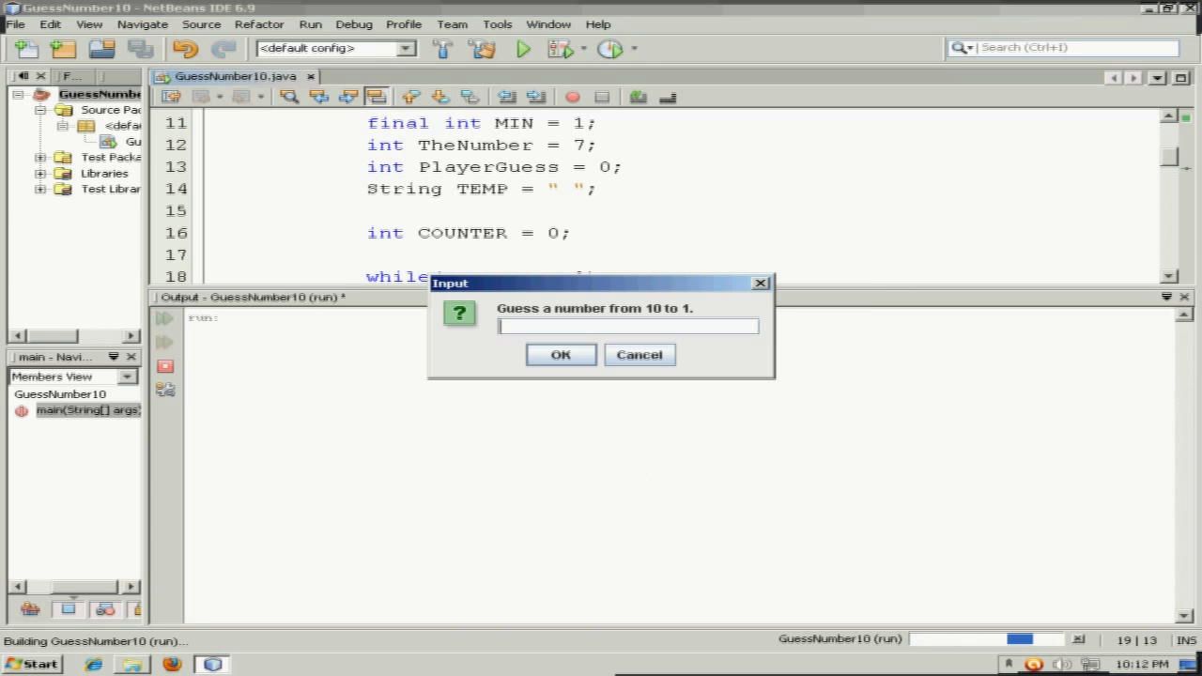
{"action": "left_click_drag", "start_coordinate": [601, 282], "coordinate": [695, 324]}
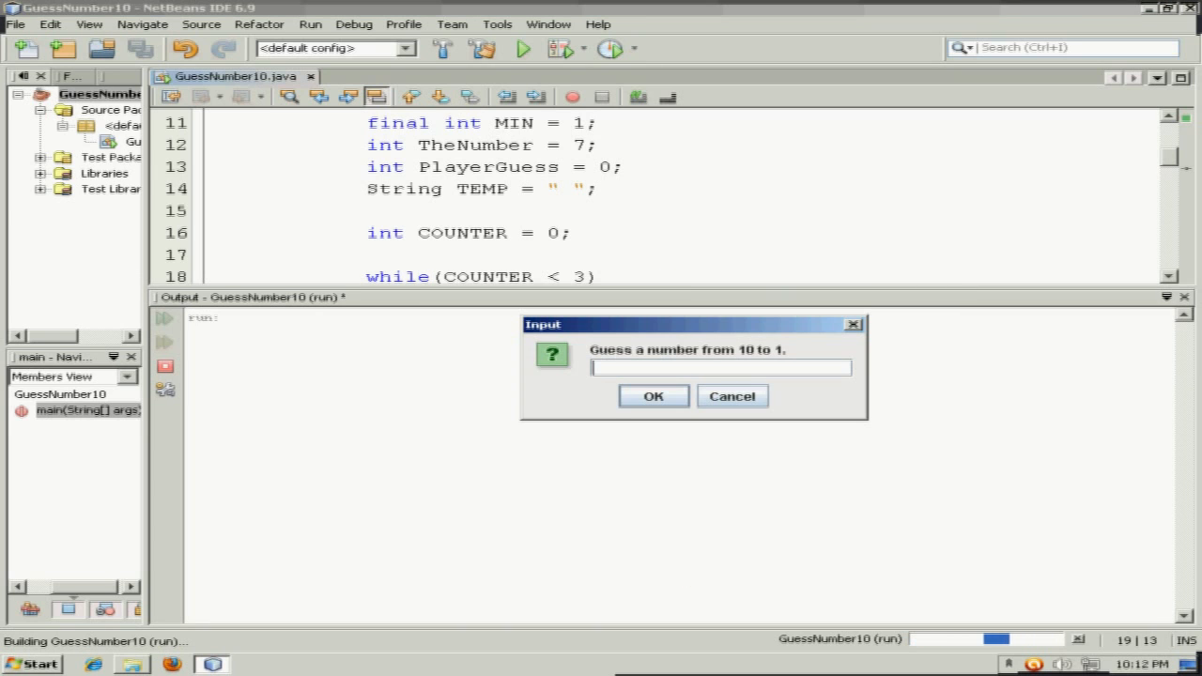
{"action": "left_click", "coordinate": [654, 396]}
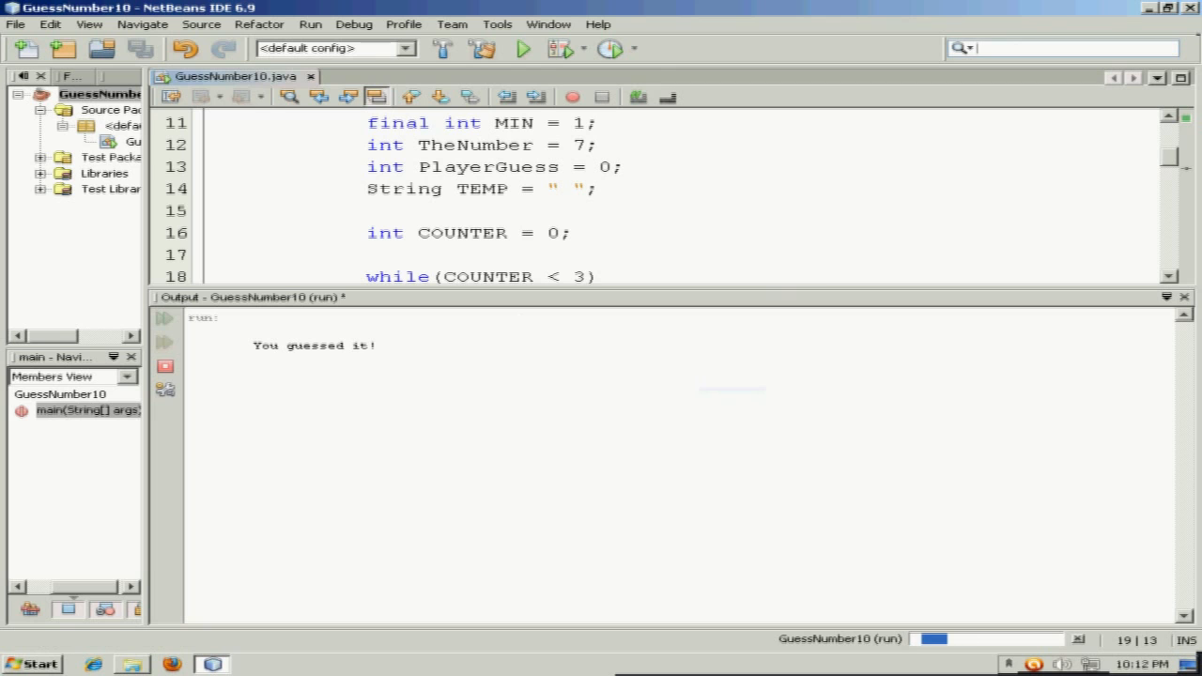